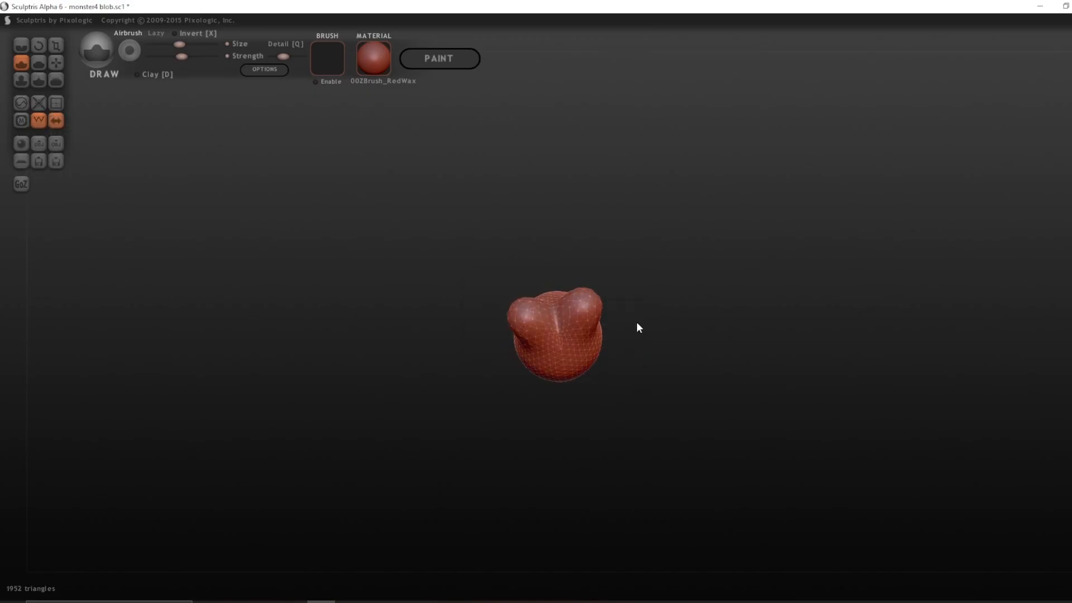
Step: Pull two broad rounded lobes out of the blob's base with the Grab brush, checking from several angles
{"action": "left_click", "coordinate": [55, 63]}
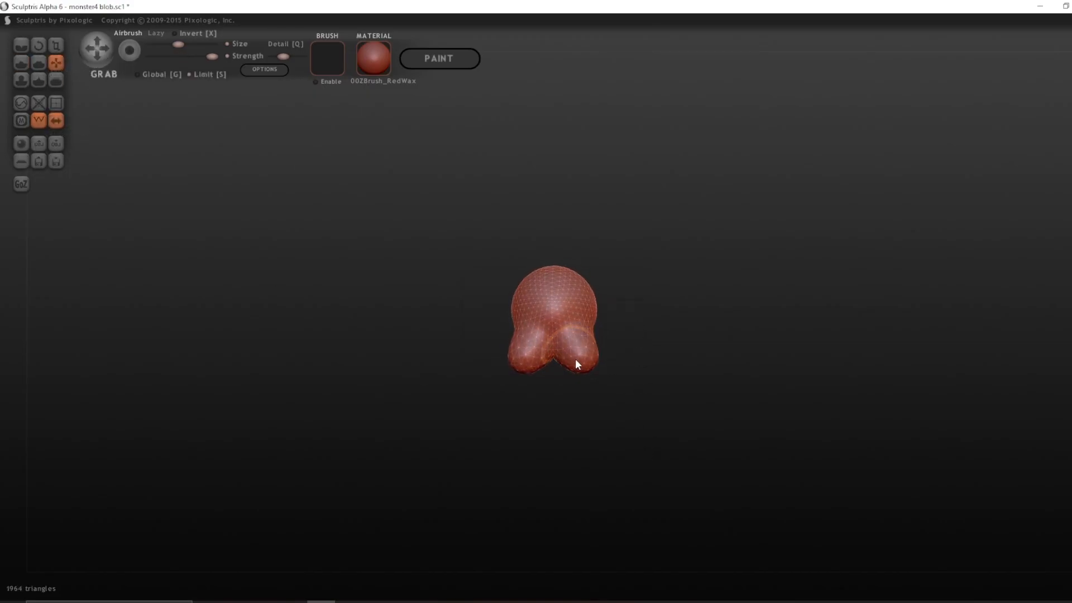
{"action": "left_click_drag", "start_coordinate": [576, 364], "coordinate": [499, 421]}
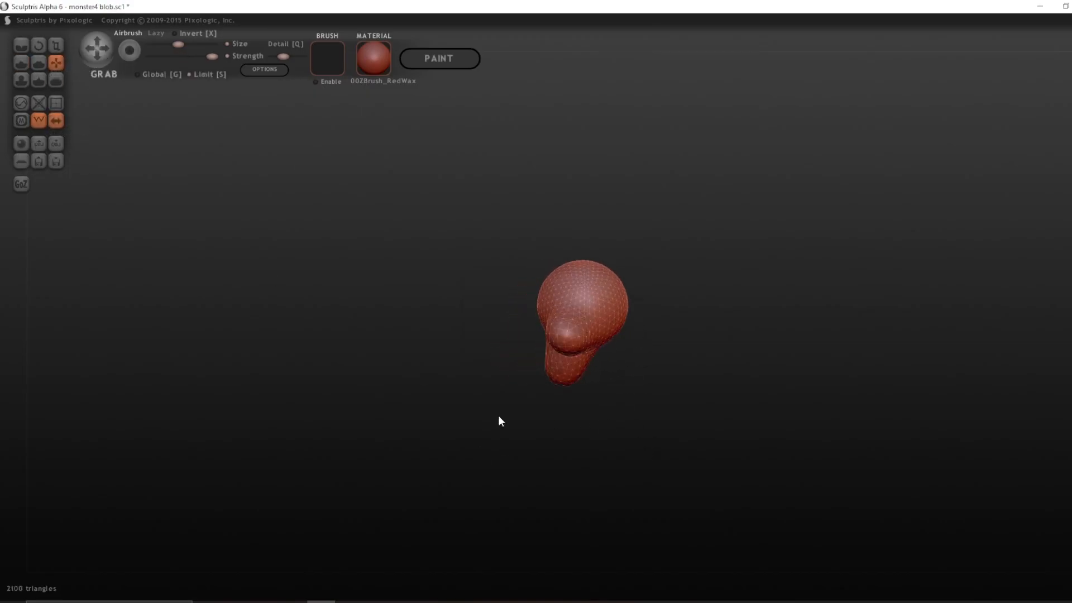
{"action": "left_click_drag", "start_coordinate": [581, 321], "coordinate": [608, 352]}
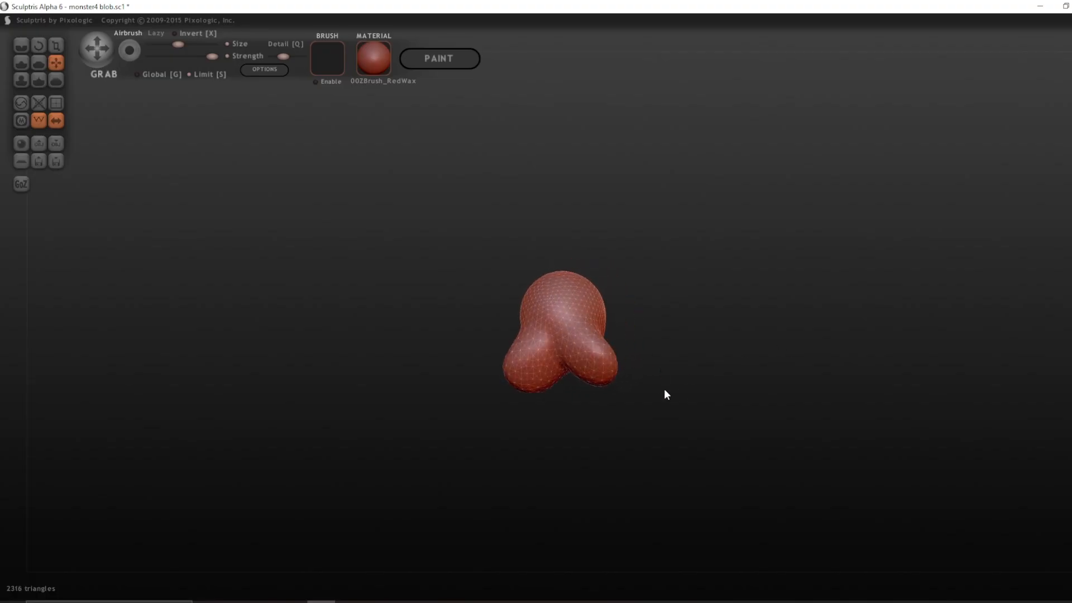
{"action": "left_click_drag", "start_coordinate": [666, 394], "coordinate": [555, 364]}
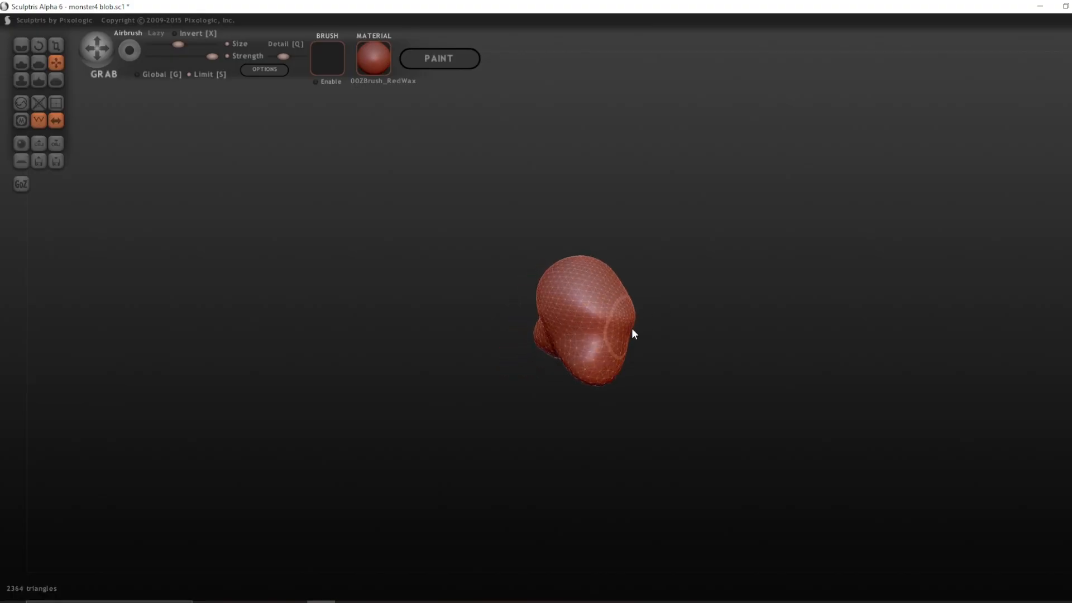
{"action": "left_click_drag", "start_coordinate": [632, 334], "coordinate": [566, 344]}
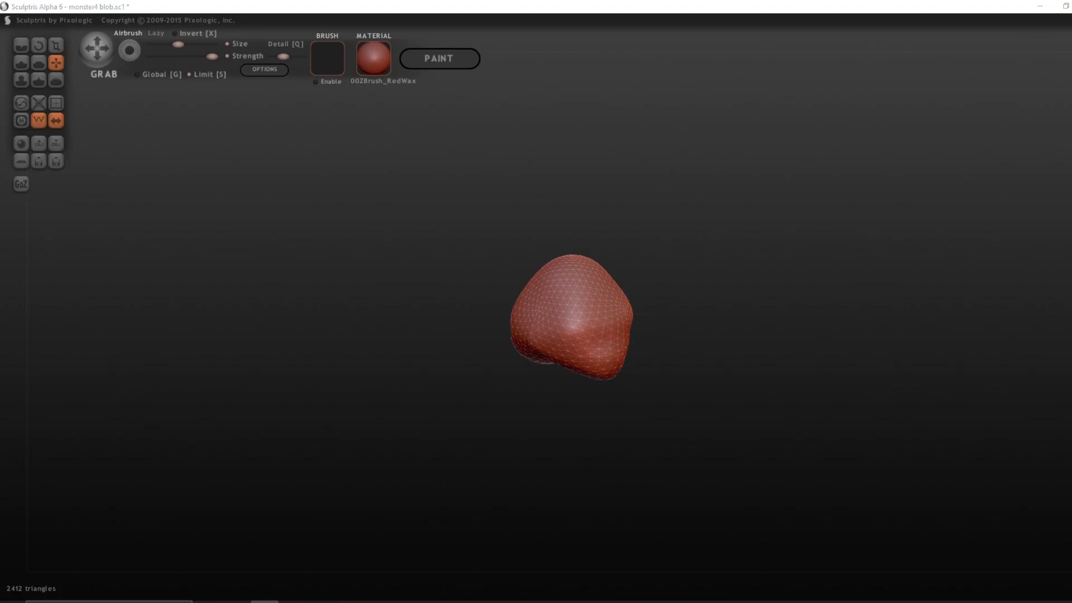
{"action": "left_click_drag", "start_coordinate": [568, 318], "coordinate": [601, 373]}
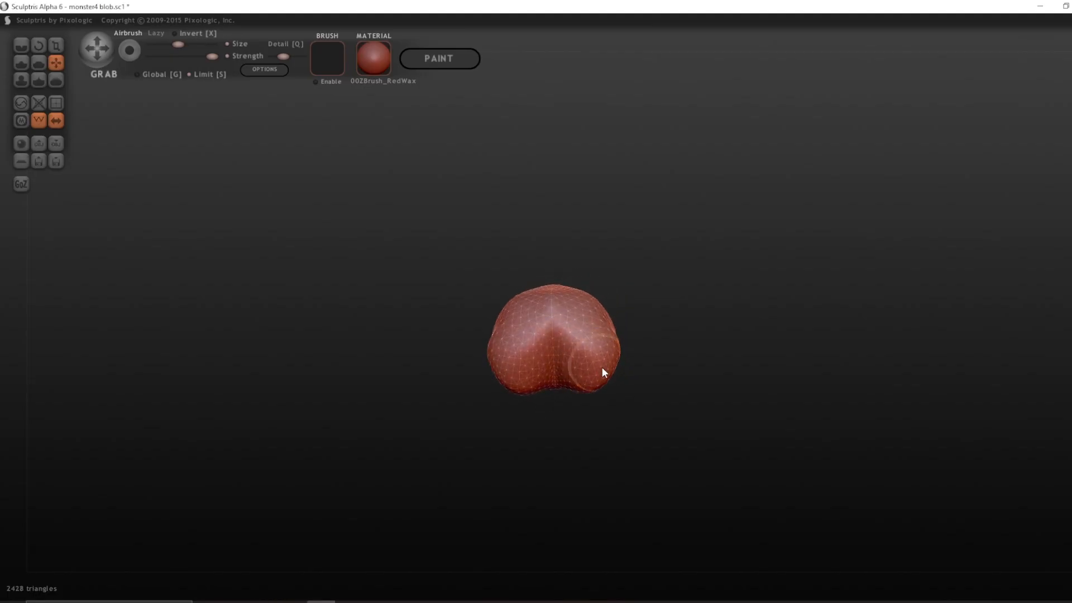
{"action": "left_click", "coordinate": [20, 62]}
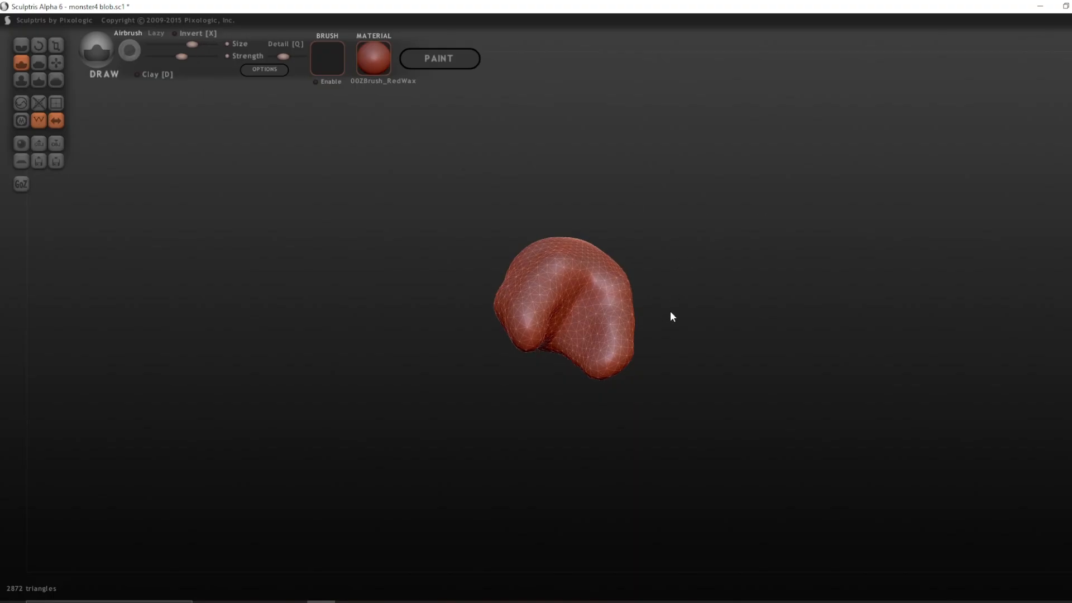
Step: Pull the legs down from the body and stretch the body taller into a rounded form
{"action": "left_click_drag", "start_coordinate": [671, 316], "coordinate": [541, 467]}
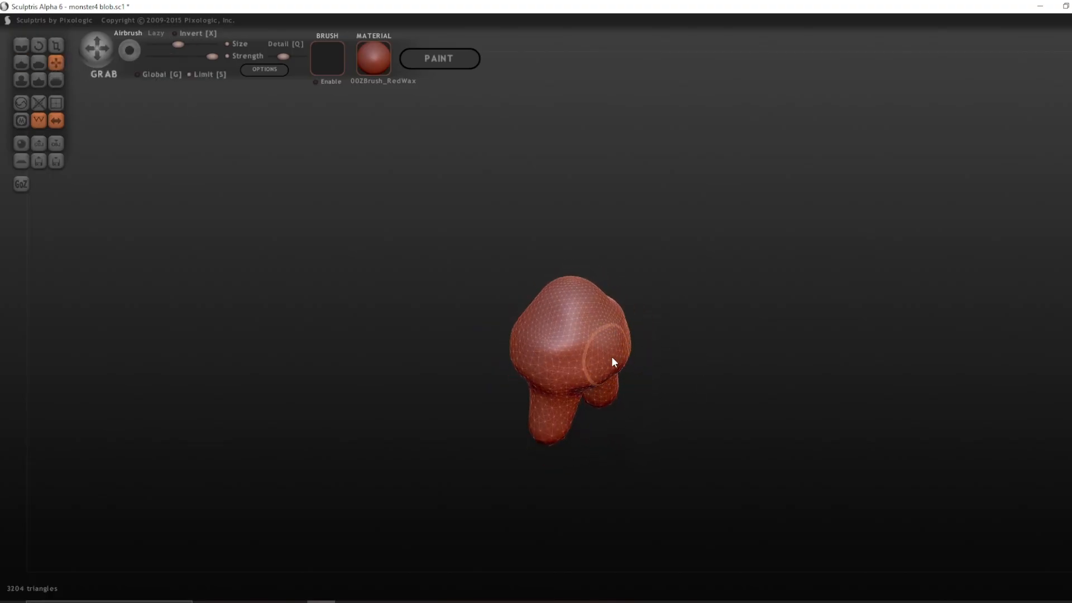
{"action": "left_click_drag", "start_coordinate": [611, 362], "coordinate": [612, 351]}
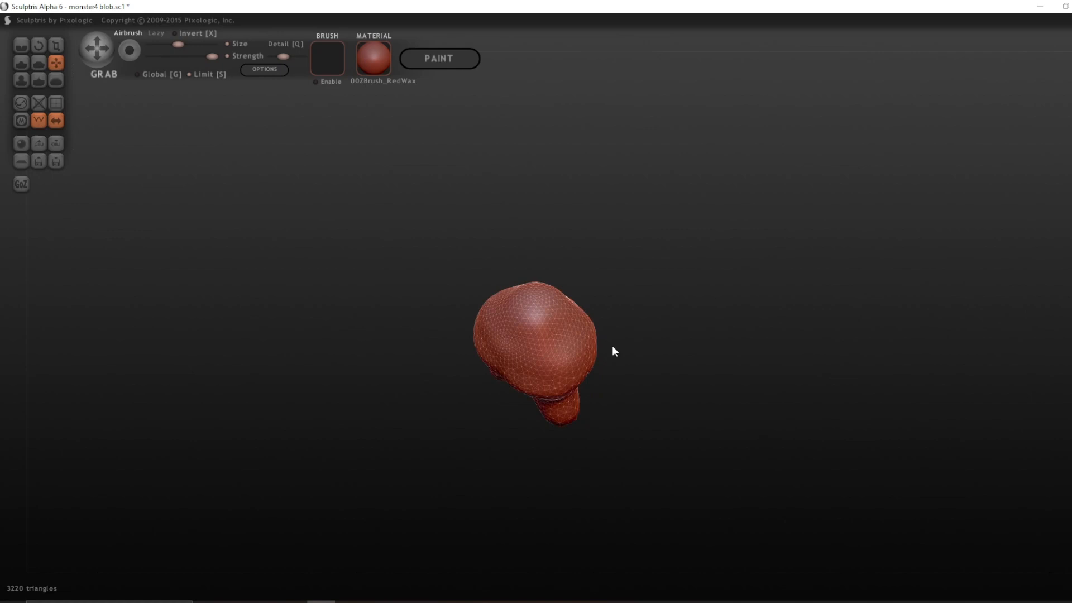
{"action": "left_click", "coordinate": [20, 63]}
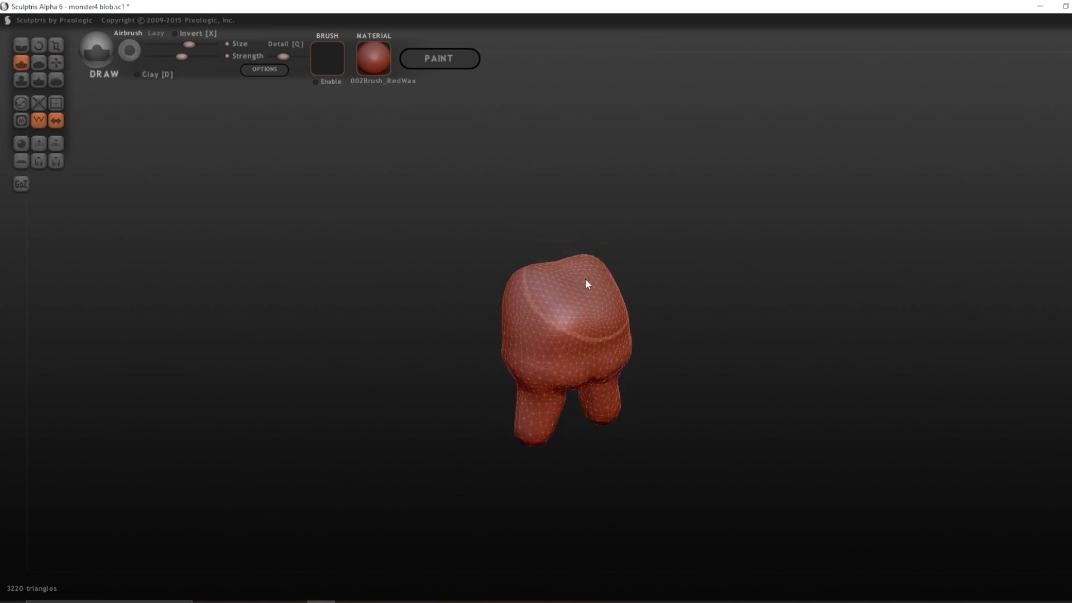
{"action": "left_click_drag", "start_coordinate": [586, 284], "coordinate": [715, 263]}
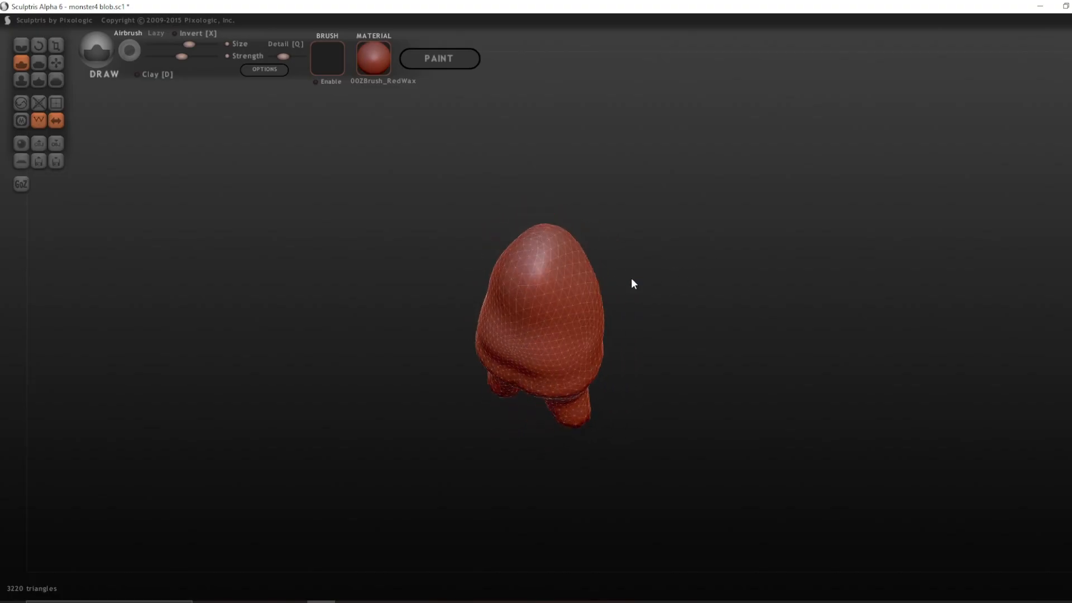
{"action": "left_click_drag", "start_coordinate": [632, 283], "coordinate": [570, 193]}
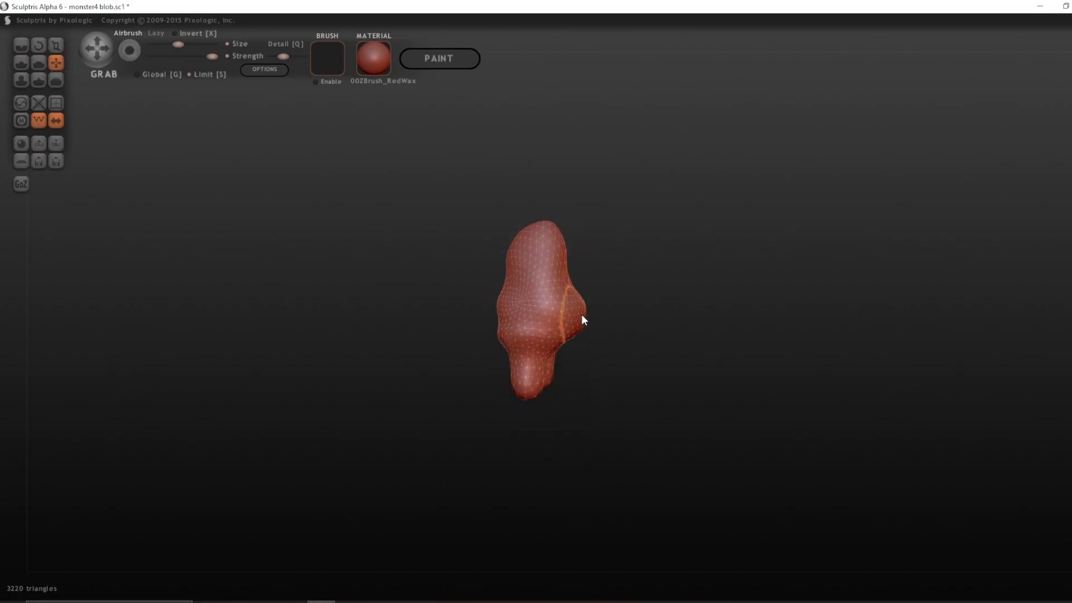
{"action": "left_click_drag", "start_coordinate": [583, 321], "coordinate": [569, 354]}
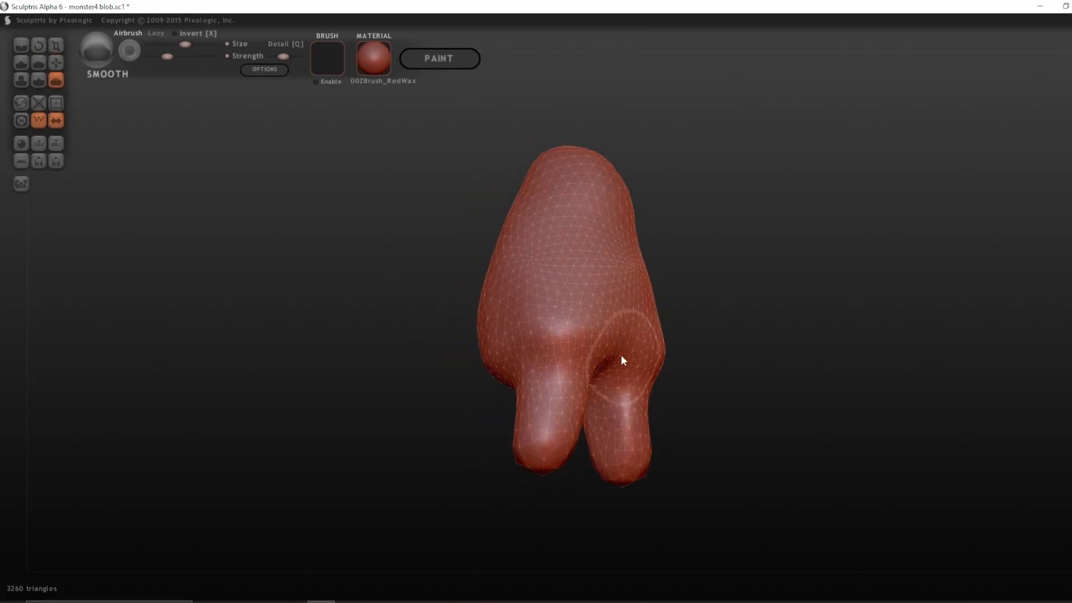
Step: Smooth the surface around the legs and along the side of the body
{"action": "left_click_drag", "start_coordinate": [622, 361], "coordinate": [553, 282]}
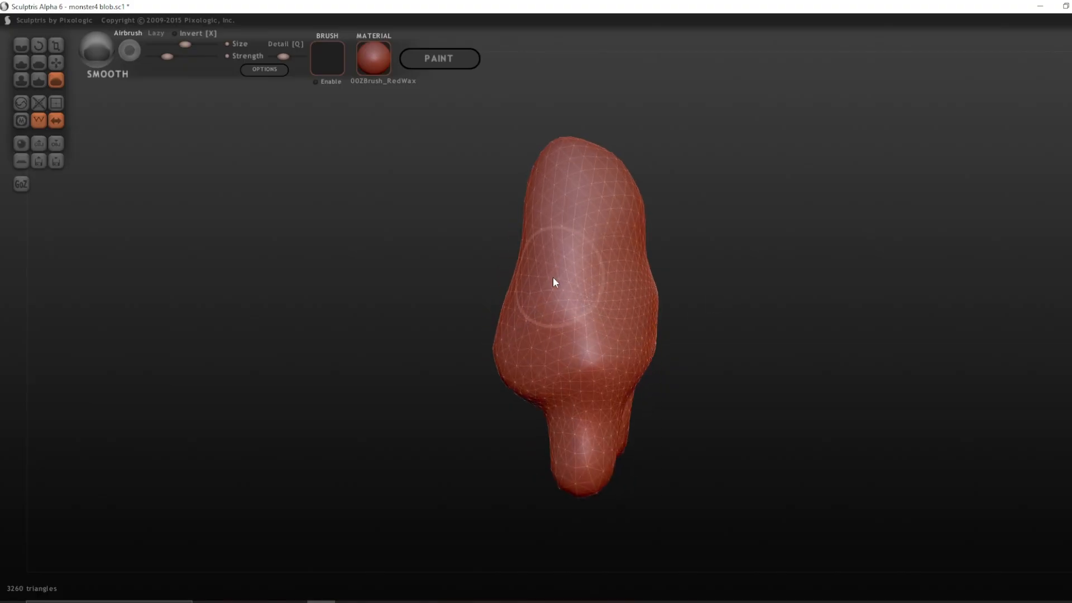
{"action": "left_click_drag", "start_coordinate": [554, 283], "coordinate": [635, 293]}
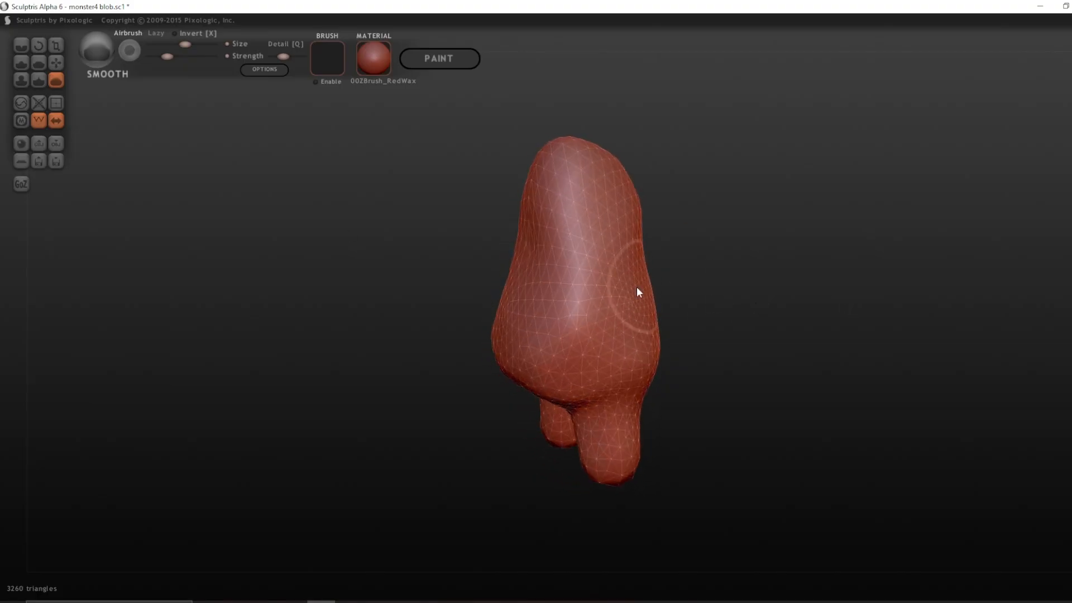
Step: Build up an arm nub on the side of the body with the Draw brush
{"action": "left_click", "coordinate": [56, 62]}
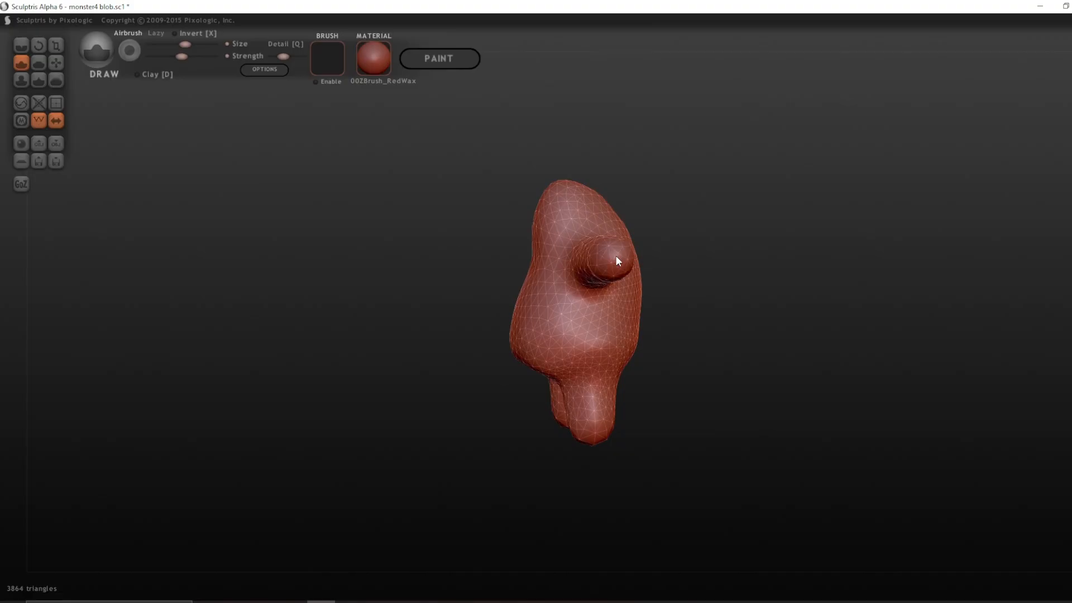
{"action": "left_click_drag", "start_coordinate": [614, 260], "coordinate": [622, 352]}
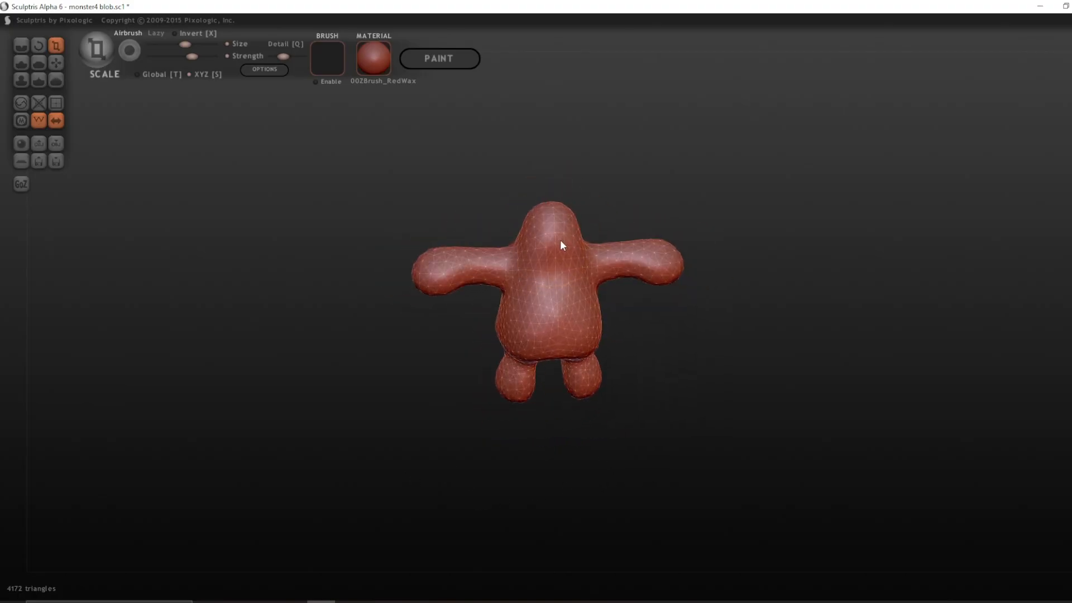
Step: Reshape an arm's thickness and smooth its joint with the body while inspecting the figure all round
{"action": "left_click_drag", "start_coordinate": [561, 246], "coordinate": [592, 467]}
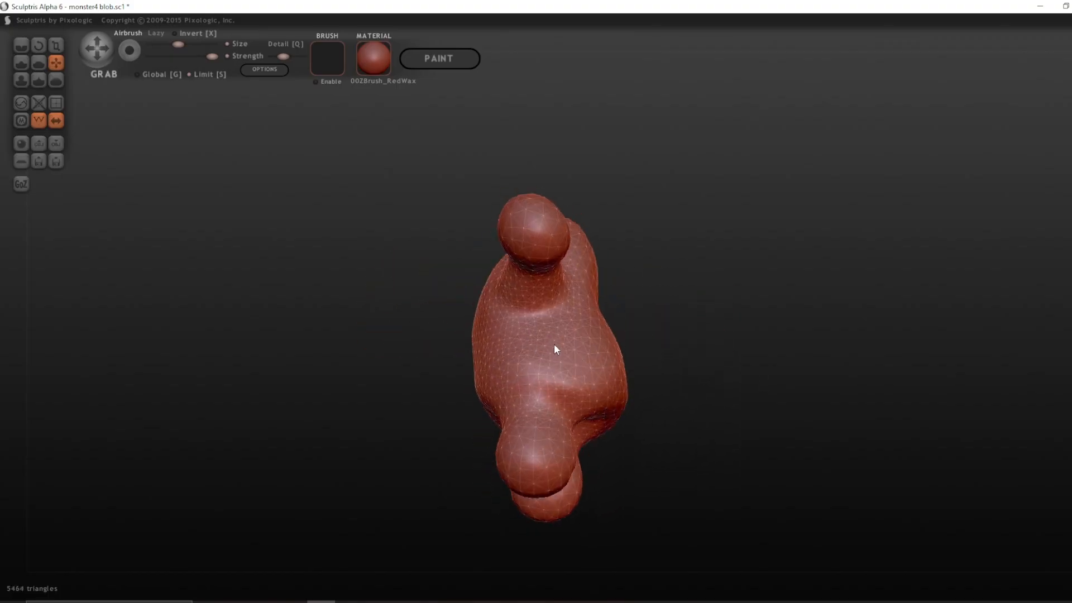
{"action": "left_click_drag", "start_coordinate": [554, 349], "coordinate": [671, 398]}
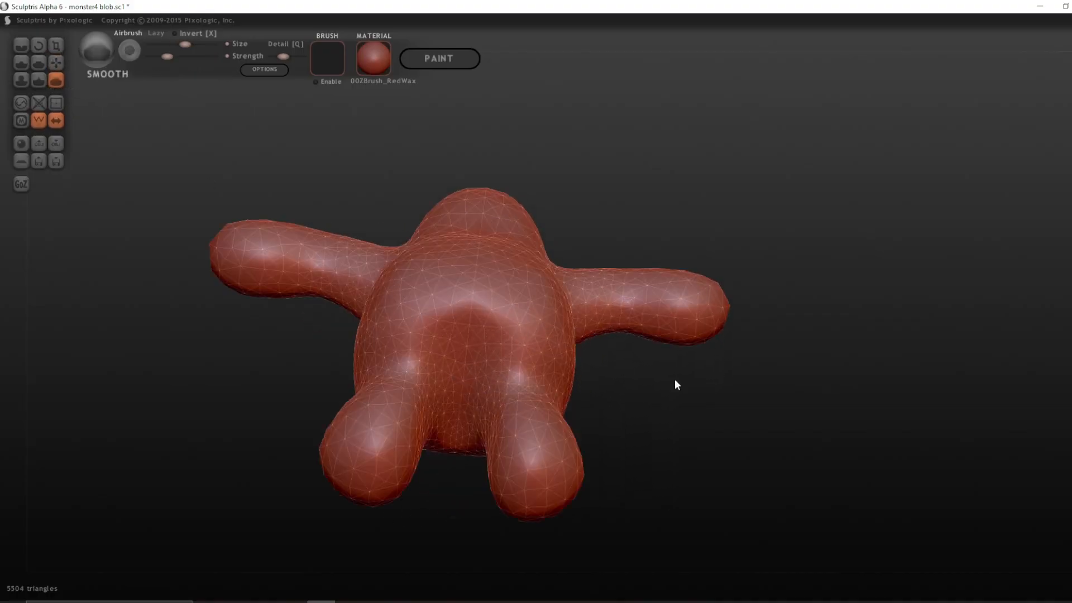
{"action": "left_click_drag", "start_coordinate": [676, 384], "coordinate": [748, 380]}
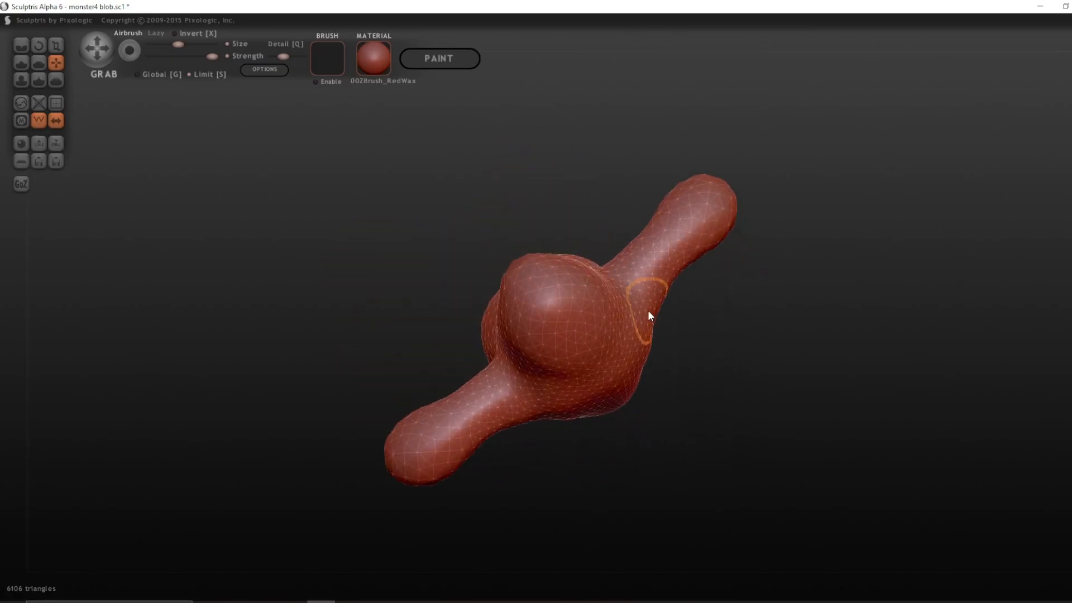
{"action": "left_click_drag", "start_coordinate": [650, 315], "coordinate": [513, 212]}
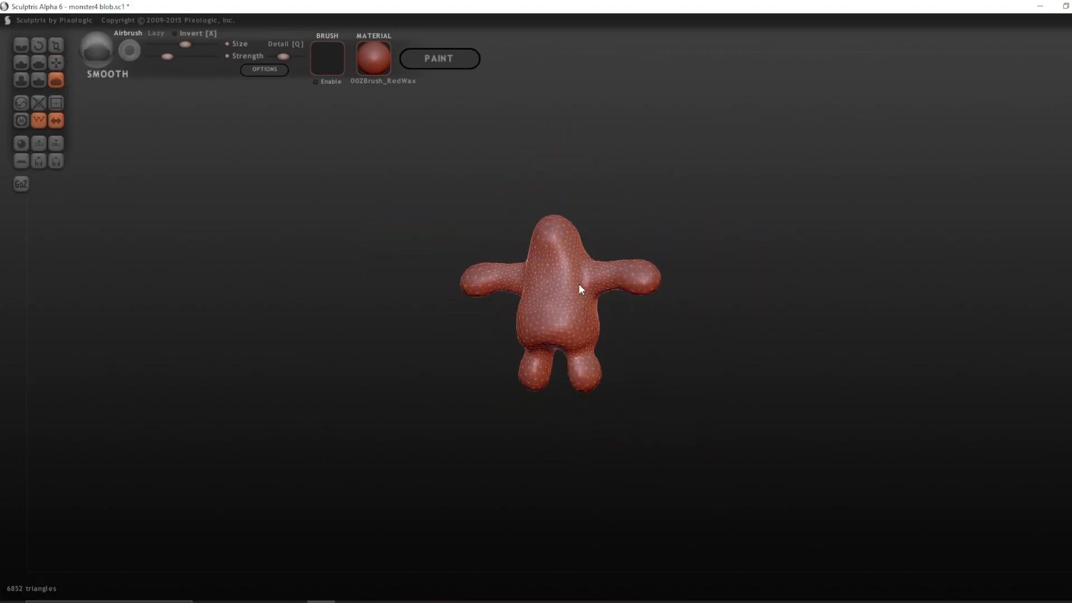
{"action": "left_click_drag", "start_coordinate": [579, 288], "coordinate": [547, 362]}
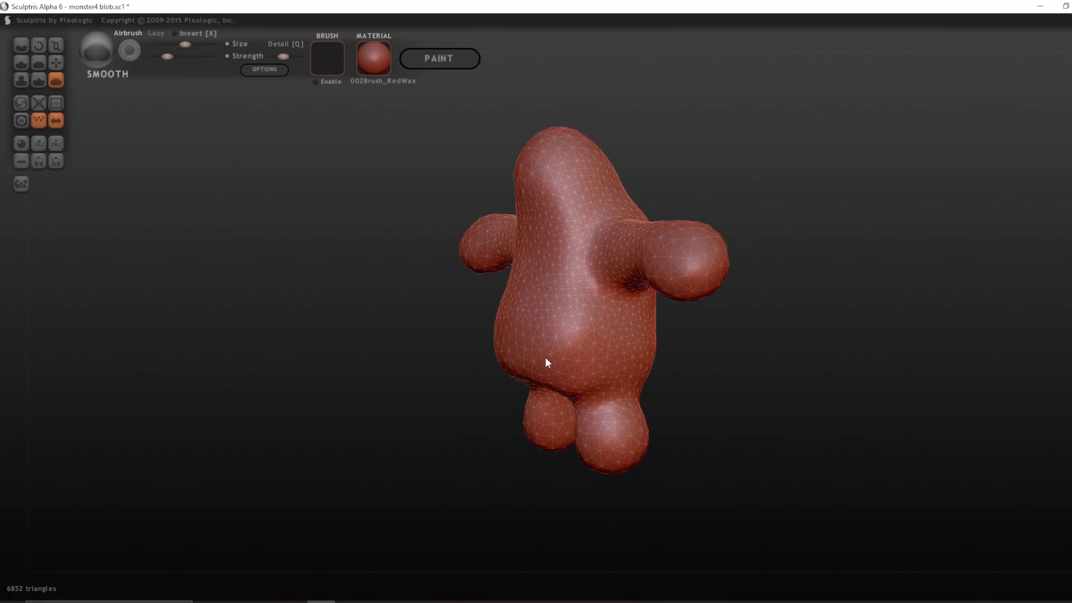
{"action": "left_click_drag", "start_coordinate": [547, 362], "coordinate": [776, 341]}
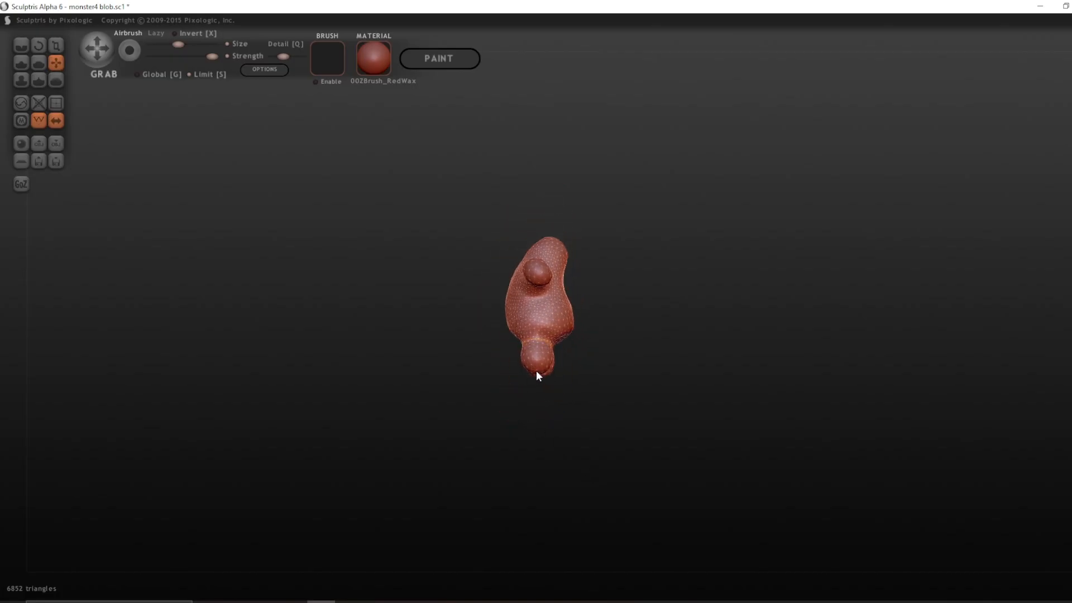
{"action": "left_click_drag", "start_coordinate": [537, 376], "coordinate": [601, 424]}
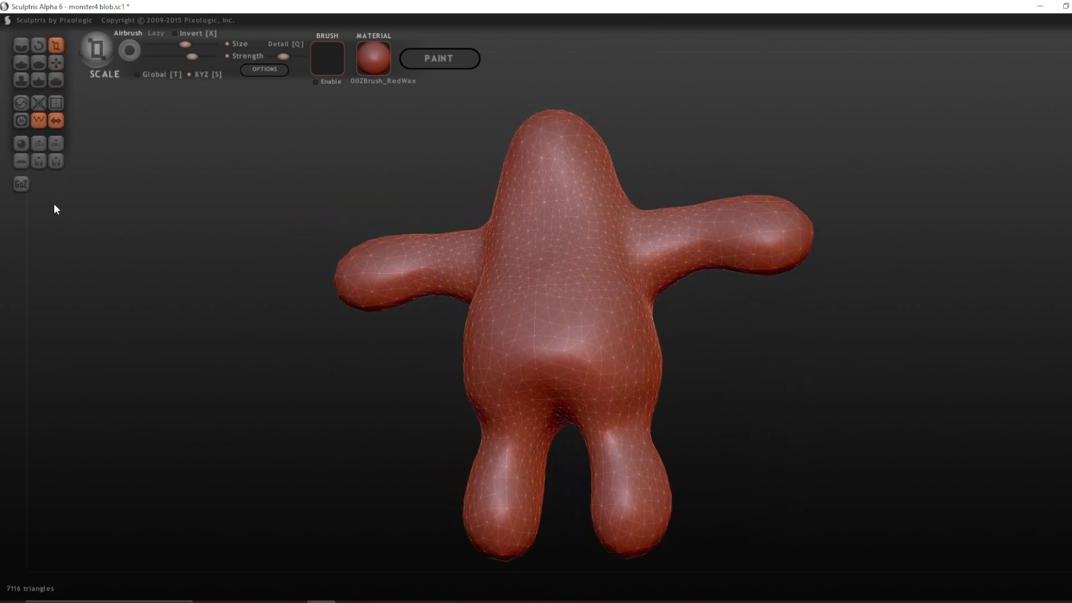
Step: Reshape the blob's rear where the legs meet the body into a fuller rounded form
{"action": "left_click", "coordinate": [56, 62]}
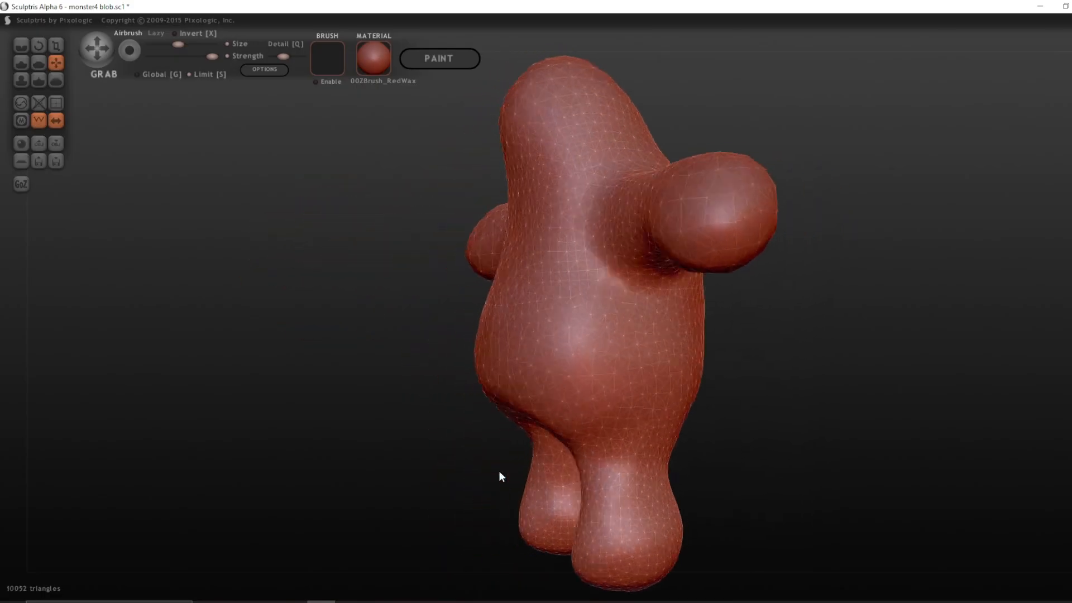
{"action": "left_click_drag", "start_coordinate": [501, 475], "coordinate": [570, 395]}
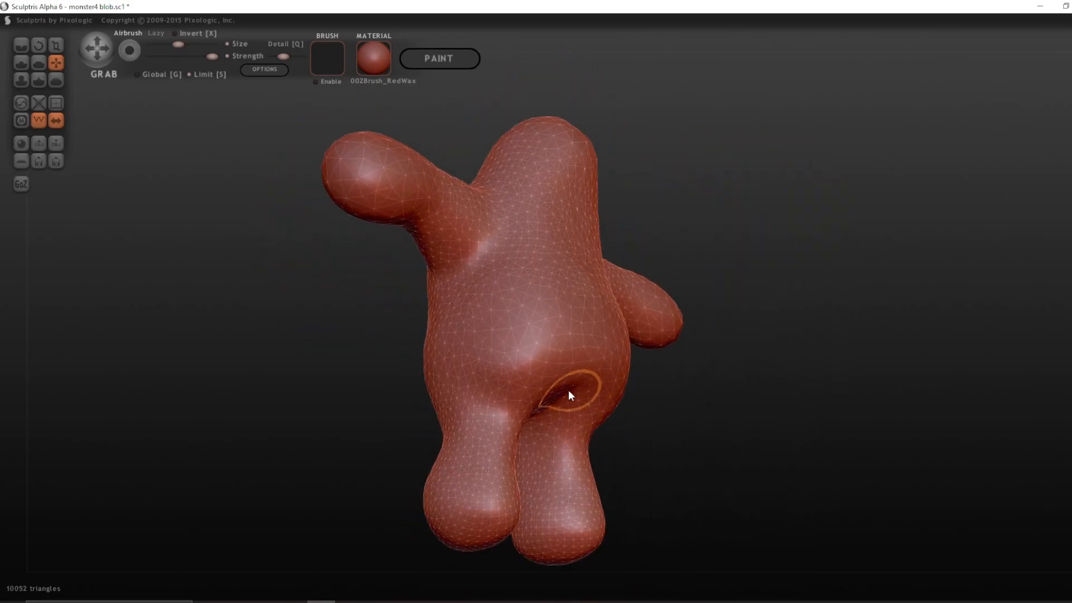
{"action": "left_click_drag", "start_coordinate": [570, 395], "coordinate": [577, 416]}
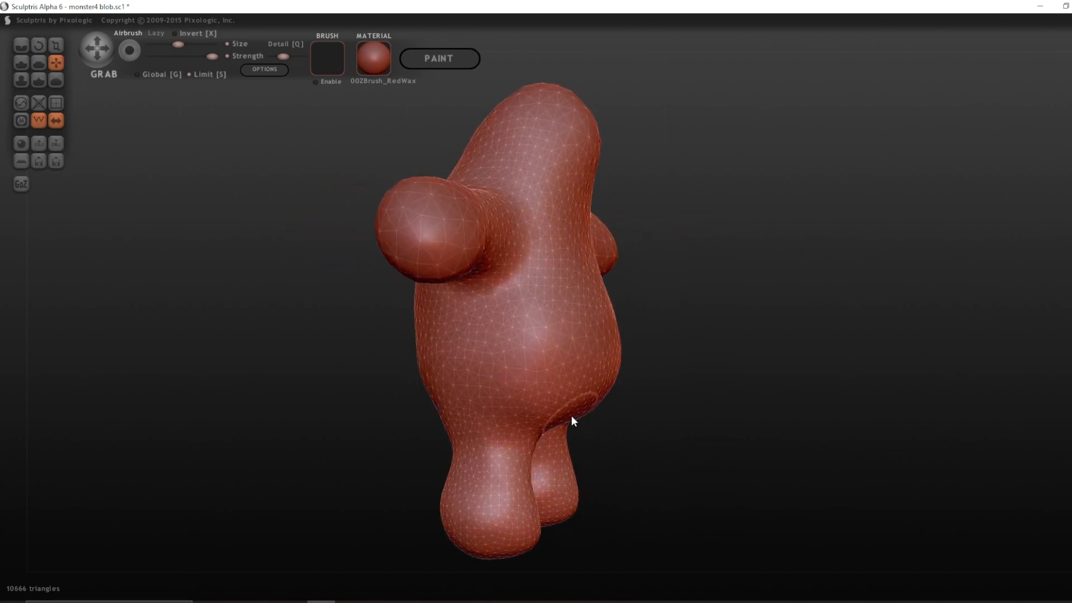
{"action": "left_click_drag", "start_coordinate": [572, 421], "coordinate": [552, 429]}
{"action": "type", "text": "monster4 blob s2.sc1"}
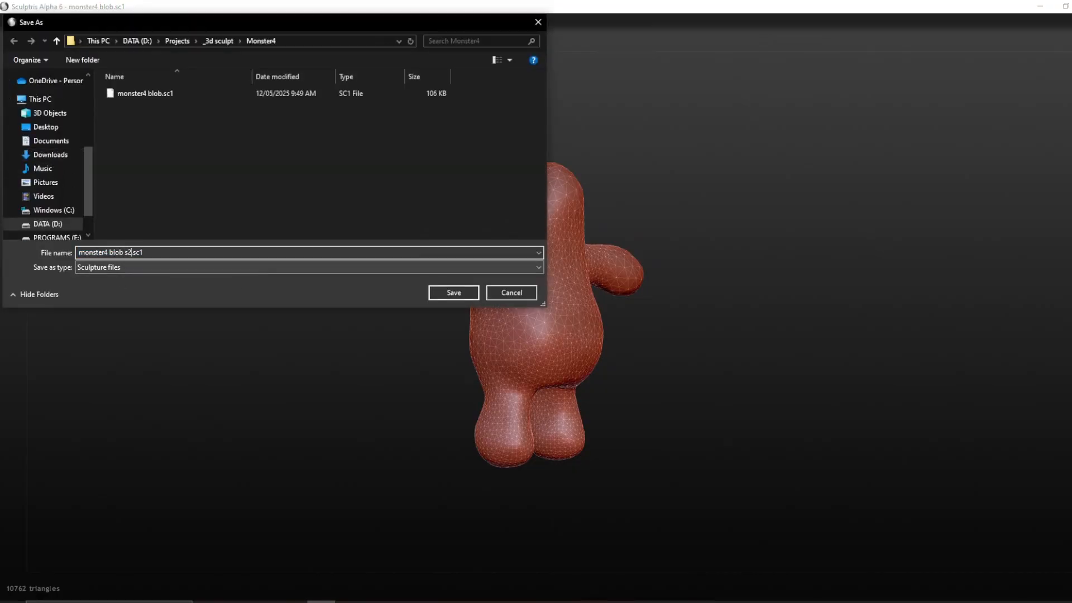
Step: Save as monster4 blob s2.sc1 and thin the mesh on the belly, torso and legs with the Reduce brush
{"action": "left_click", "coordinate": [452, 291]}
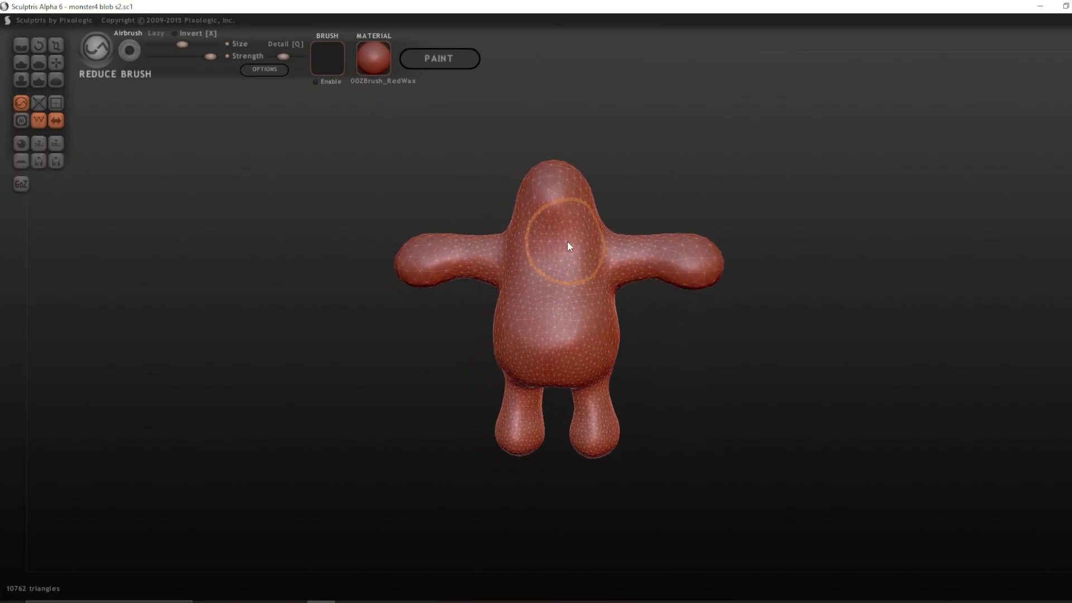
{"action": "left_click_drag", "start_coordinate": [570, 245], "coordinate": [541, 376]}
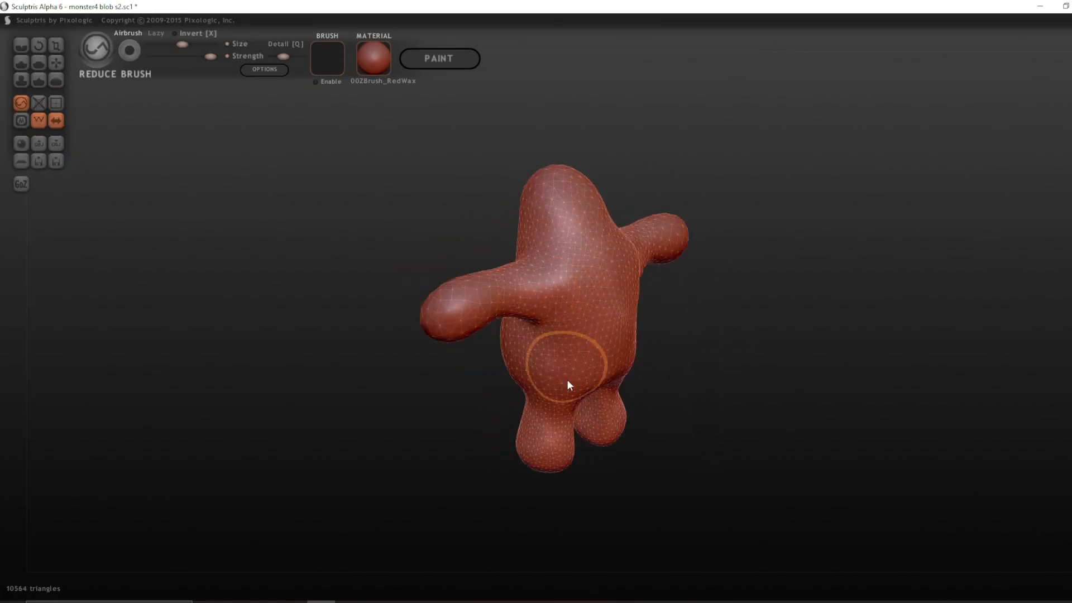
{"action": "left_click_drag", "start_coordinate": [567, 385], "coordinate": [621, 278]}
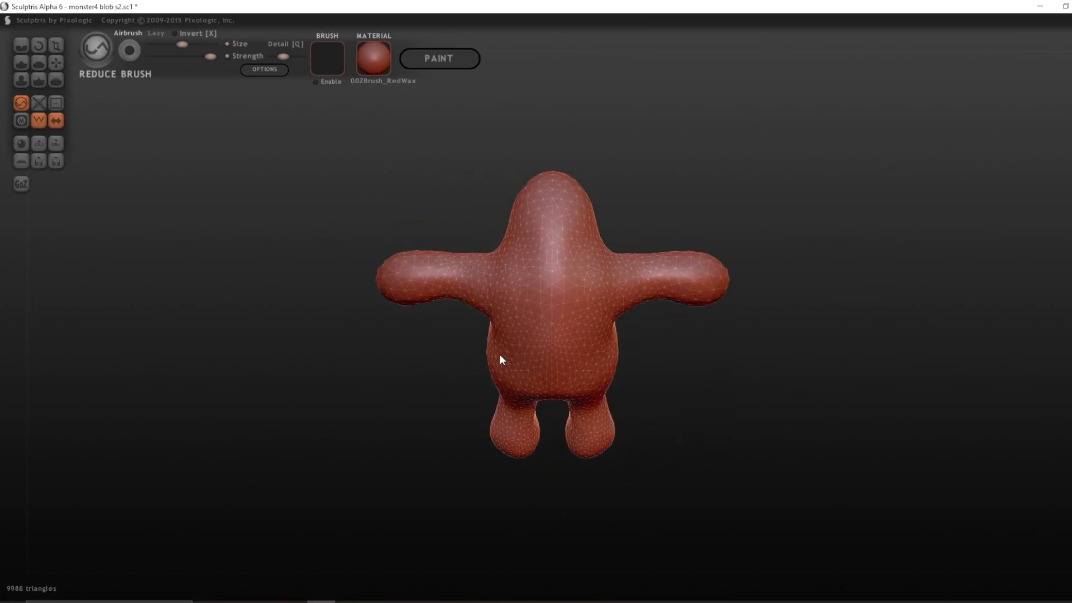
{"action": "left_click_drag", "start_coordinate": [499, 360], "coordinate": [595, 349]}
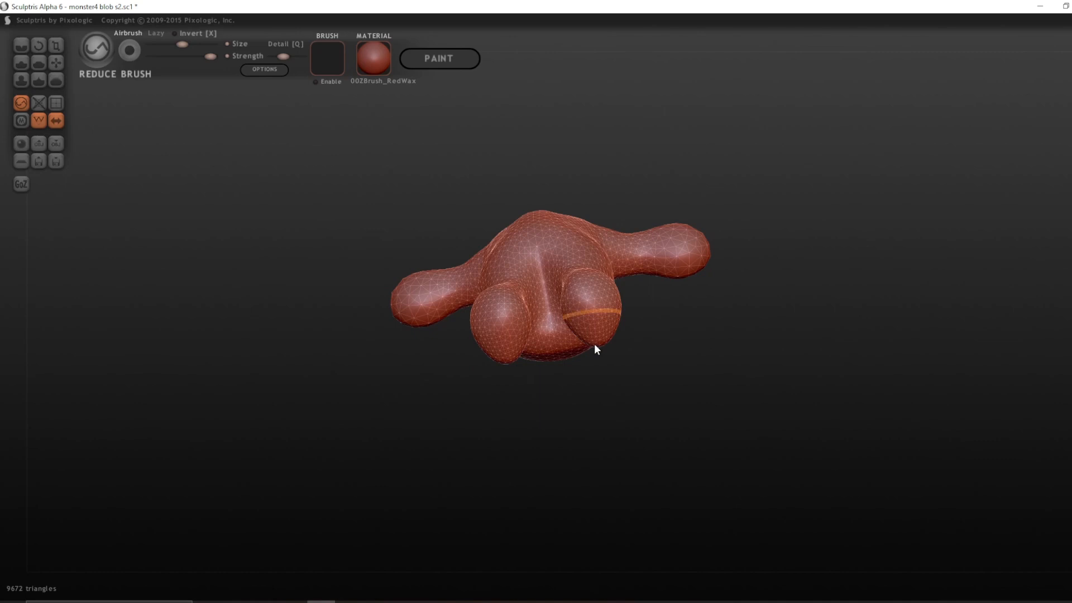
{"action": "left_click_drag", "start_coordinate": [595, 348], "coordinate": [573, 358]}
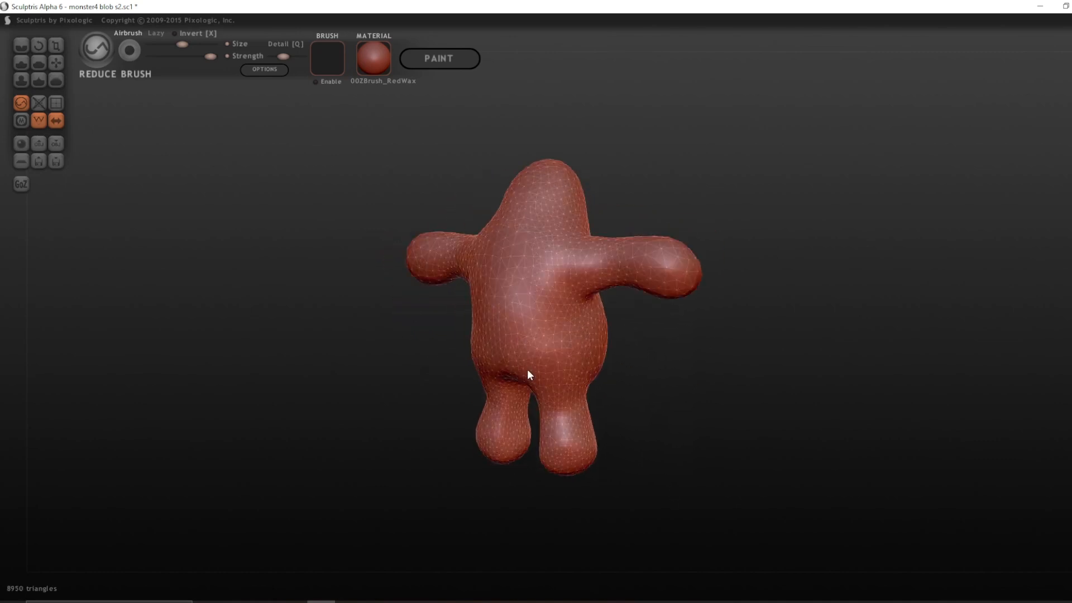
{"action": "left_click_drag", "start_coordinate": [526, 375], "coordinate": [600, 472]}
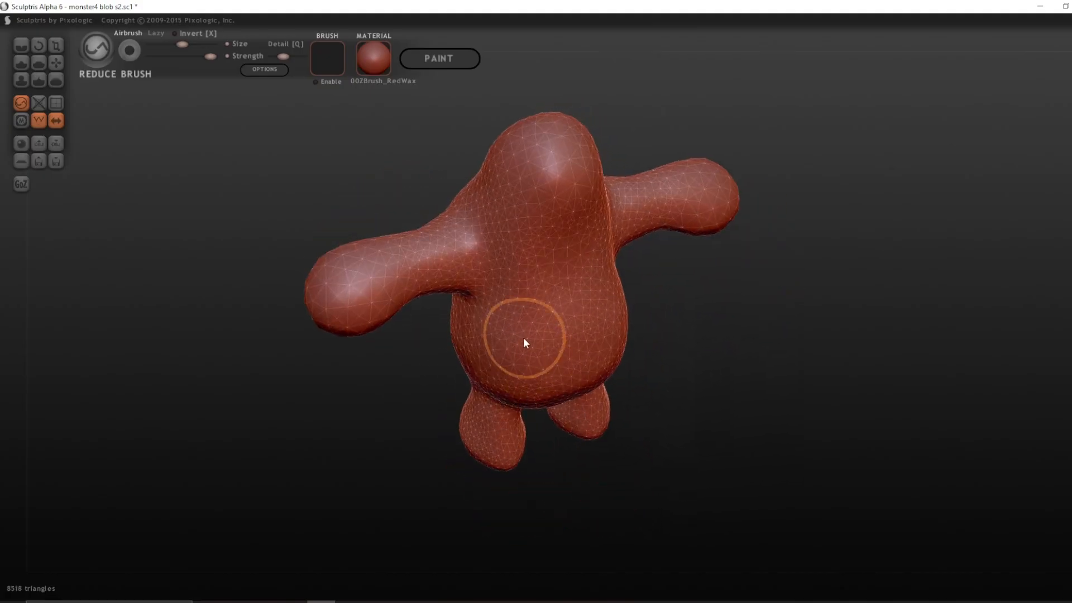
Step: Reduce mesh density on the arm joints, legs and lower body to about 7930 triangles
{"action": "left_click_drag", "start_coordinate": [525, 342], "coordinate": [621, 313]}
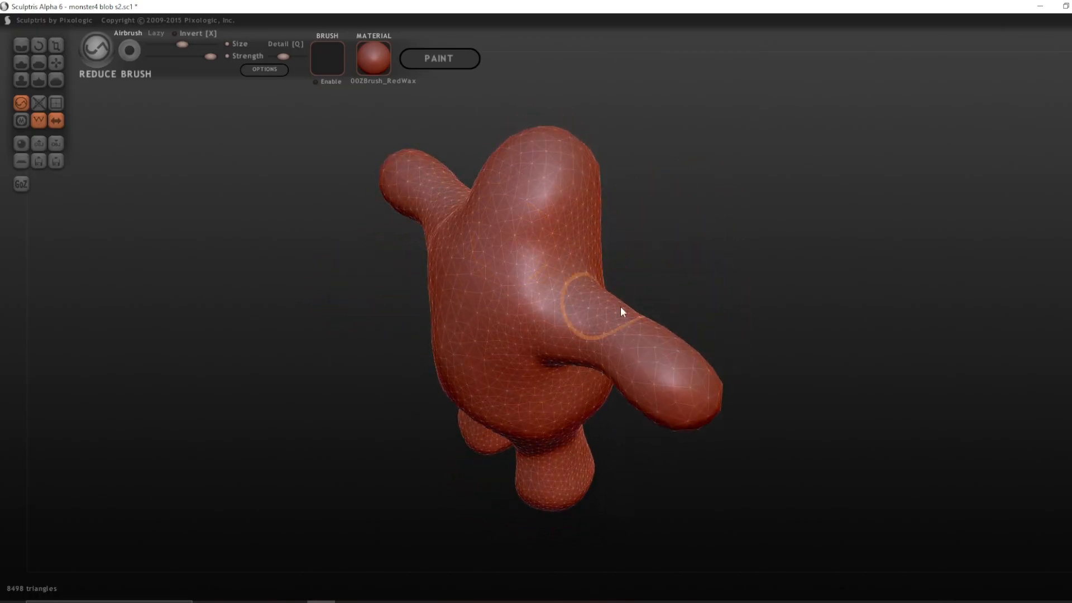
{"action": "left_click_drag", "start_coordinate": [621, 311], "coordinate": [475, 462]}
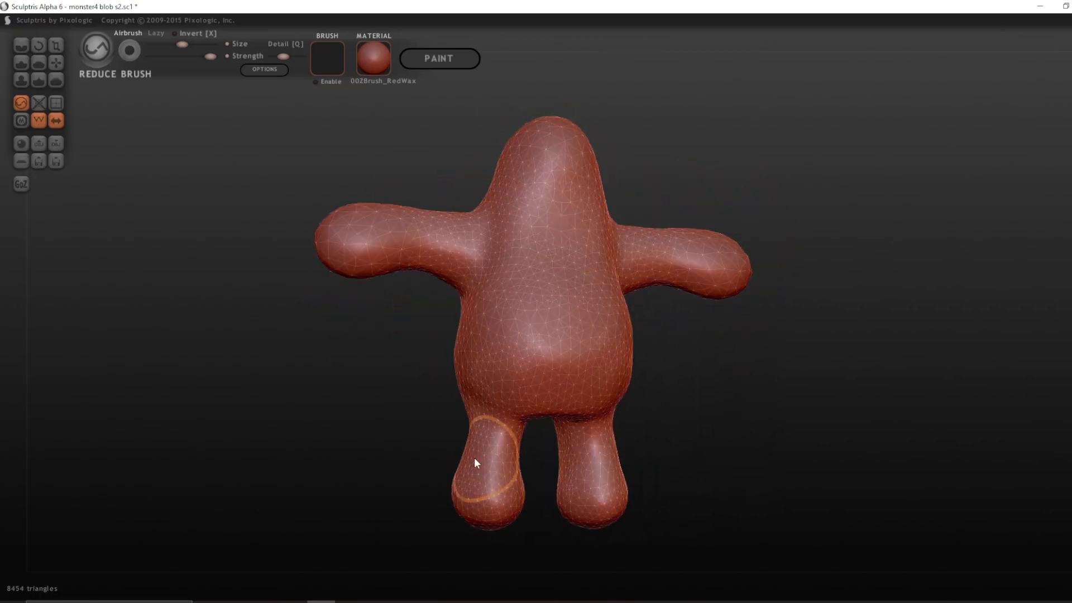
{"action": "left_click_drag", "start_coordinate": [475, 462], "coordinate": [628, 355]}
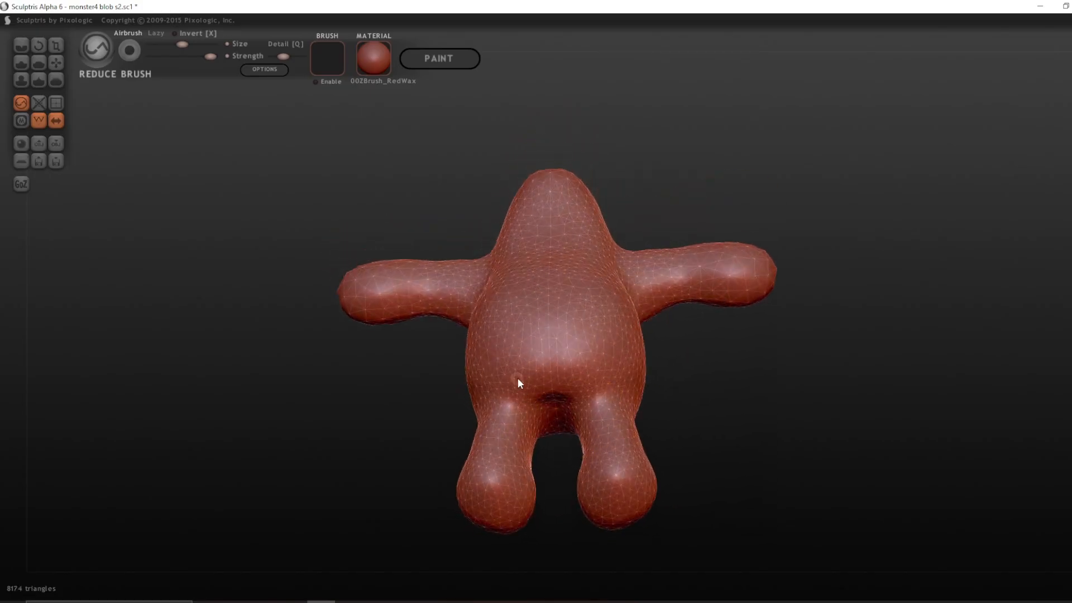
{"action": "left_click_drag", "start_coordinate": [517, 383], "coordinate": [558, 288]}
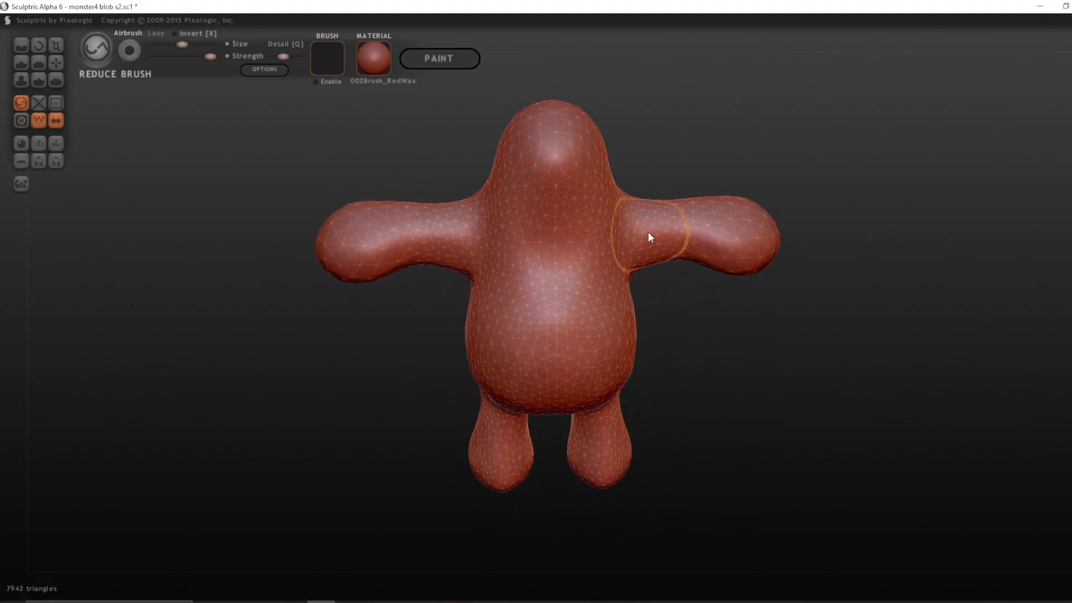
{"action": "left_click_drag", "start_coordinate": [649, 237], "coordinate": [748, 391]}
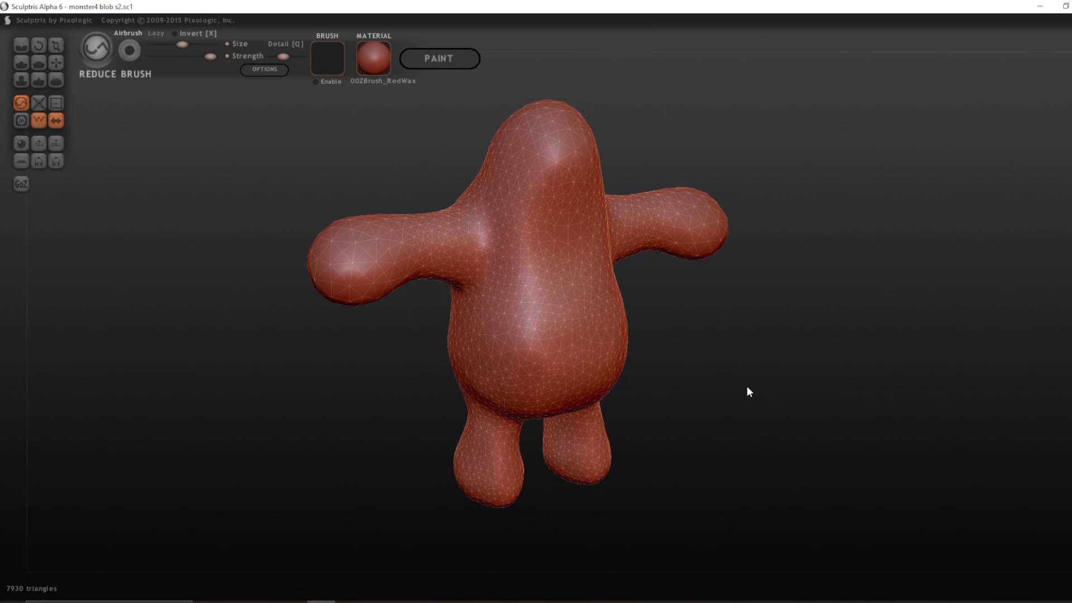
Step: Turn symmetry off and enter painting mode on the blob
{"action": "left_click", "coordinate": [56, 121]}
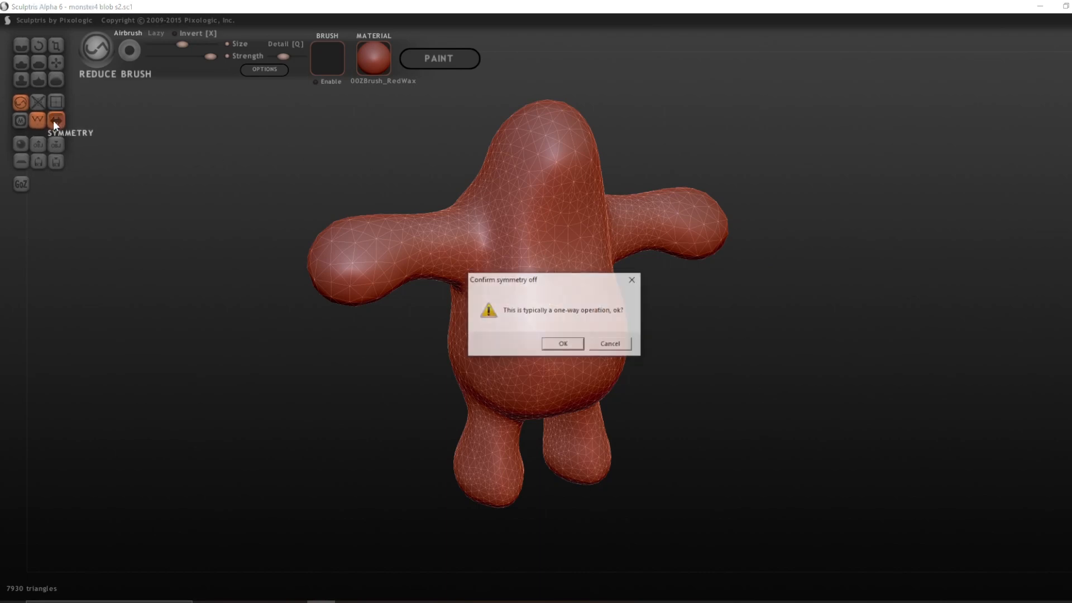
{"action": "left_click", "coordinate": [561, 343]}
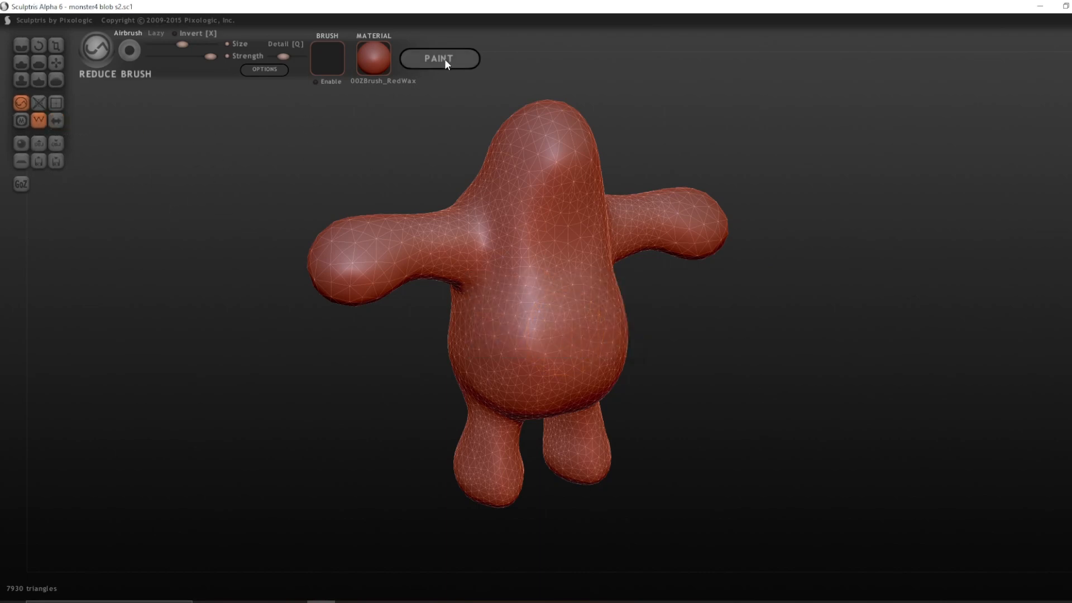
{"action": "left_click", "coordinate": [437, 58]}
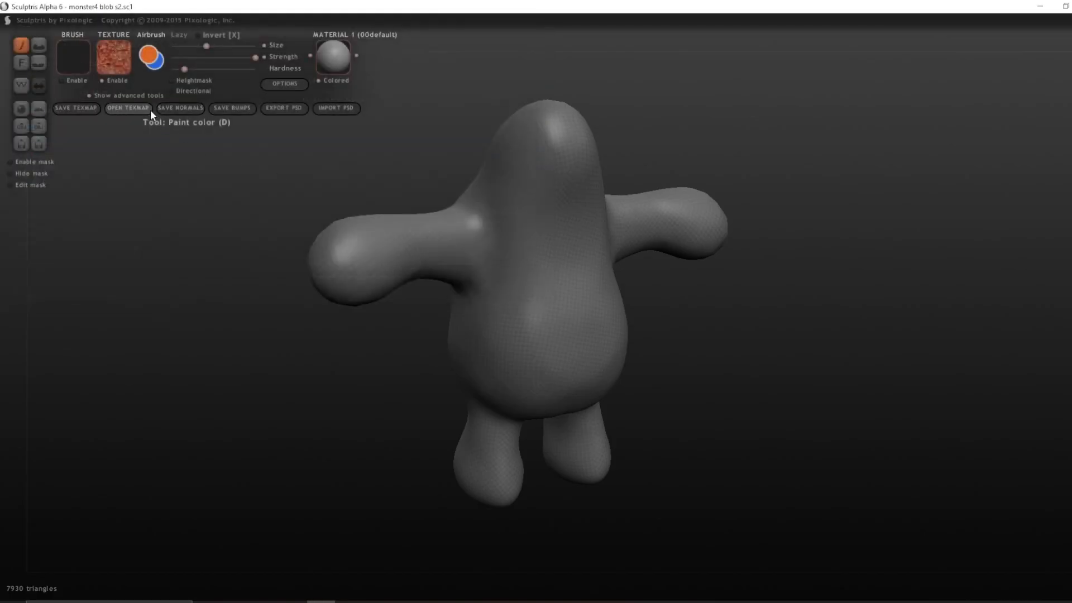
Step: Load the blue monster skin image as the paint texture
{"action": "left_click", "coordinate": [127, 108]}
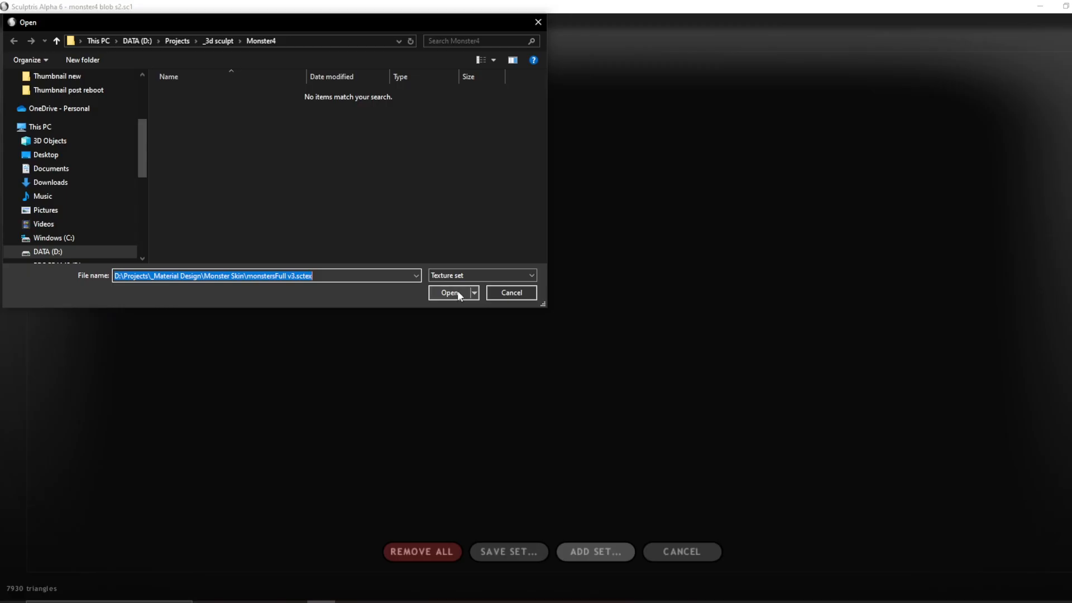
{"action": "left_click", "coordinate": [448, 293]}
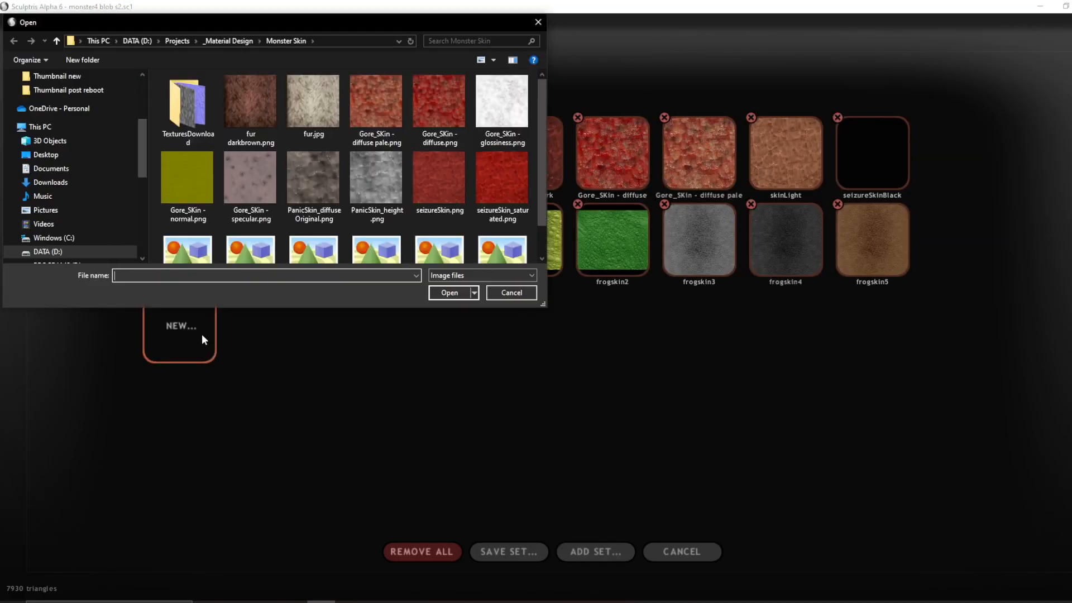
{"action": "left_click", "coordinate": [313, 178]}
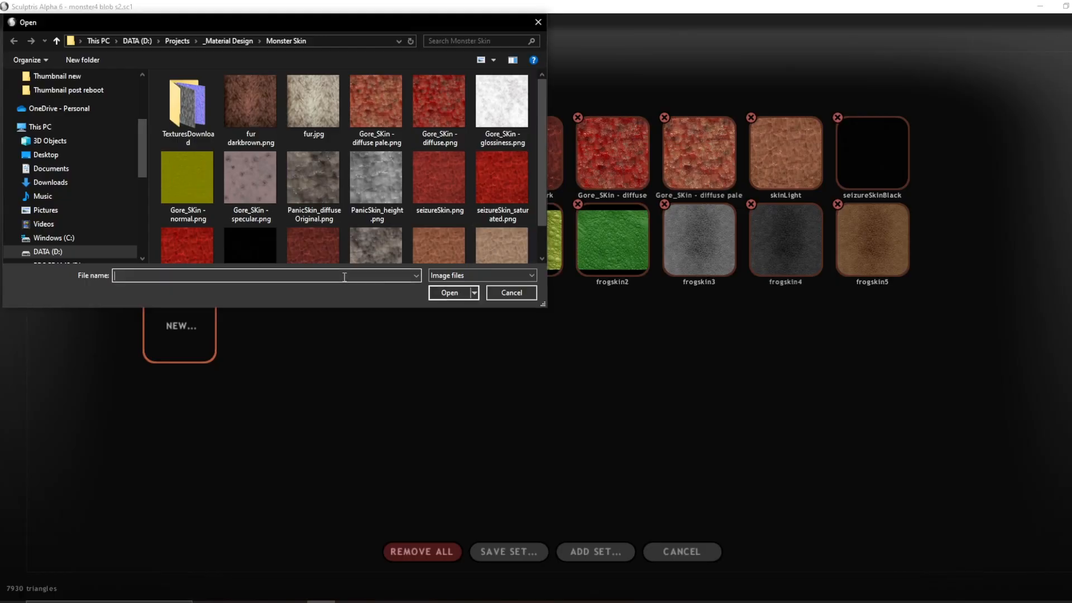
{"action": "left_click", "coordinate": [449, 293]}
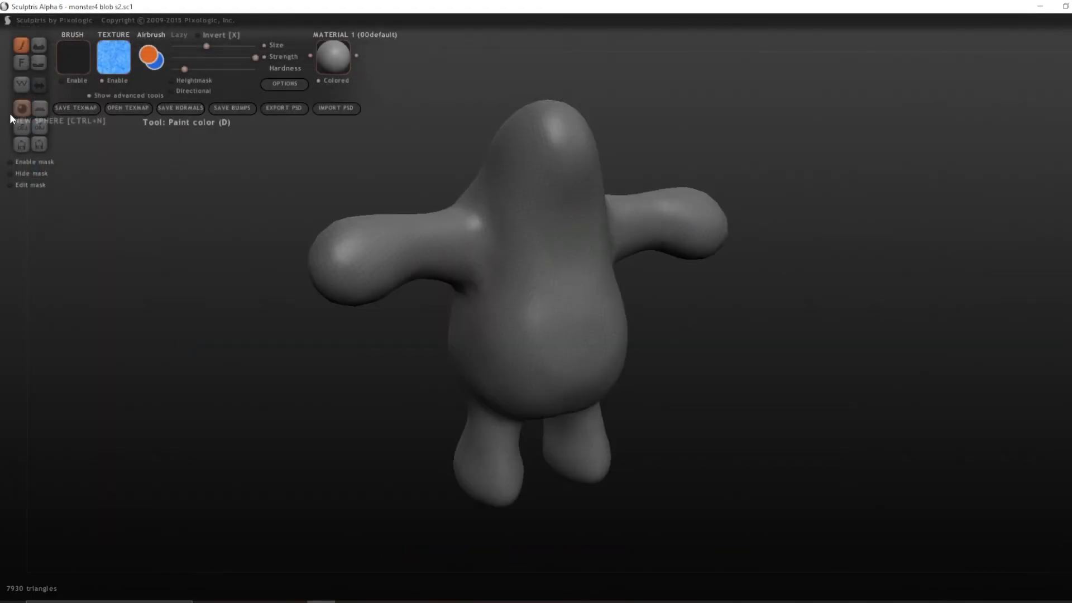
Step: Paint the blue skin texture over the chest, head, arms and down toward the legs
{"action": "left_click", "coordinate": [509, 287]}
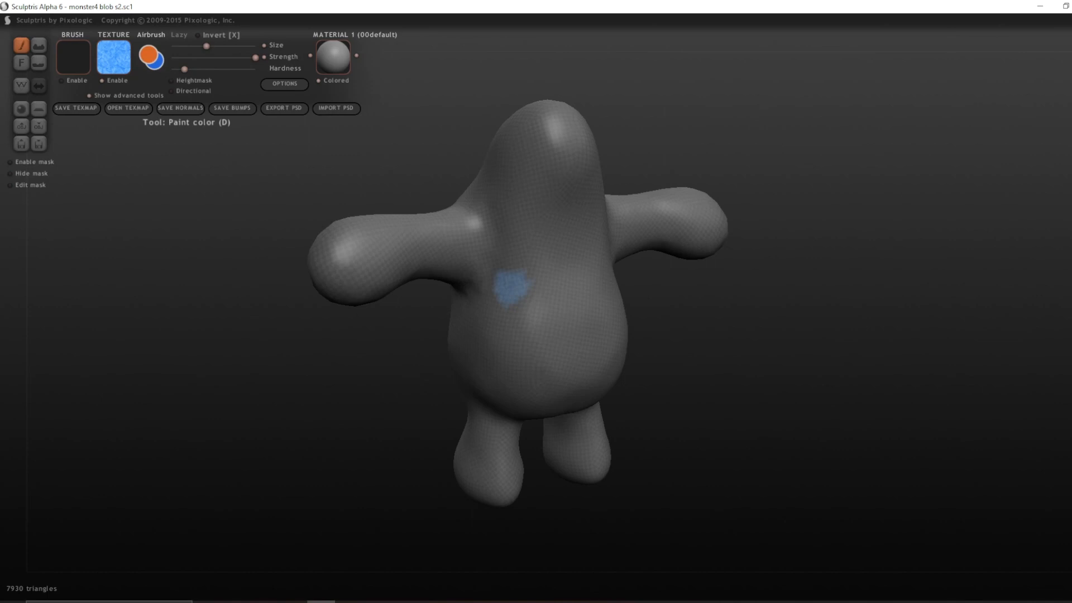
{"action": "left_click_drag", "start_coordinate": [509, 290], "coordinate": [608, 315]}
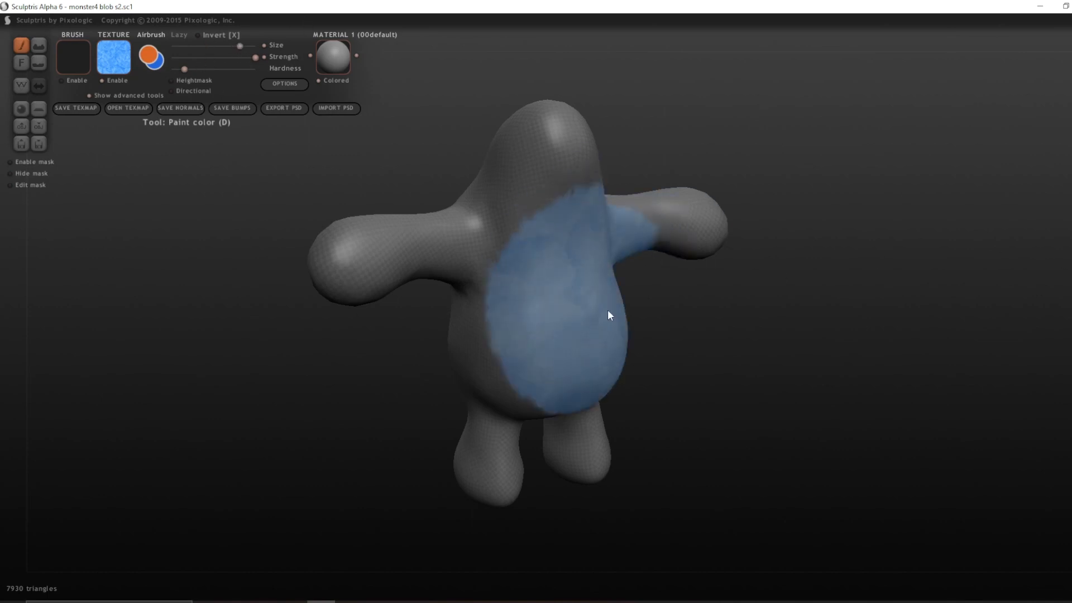
{"action": "key", "text": "ctrl+z"}
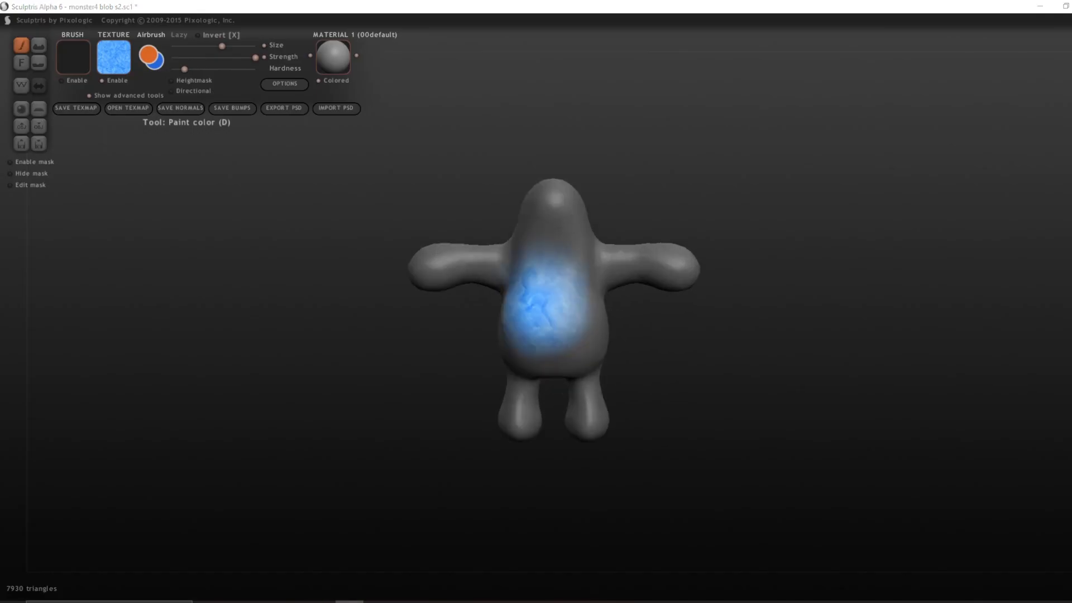
{"action": "left_click_drag", "start_coordinate": [553, 293], "coordinate": [465, 267]}
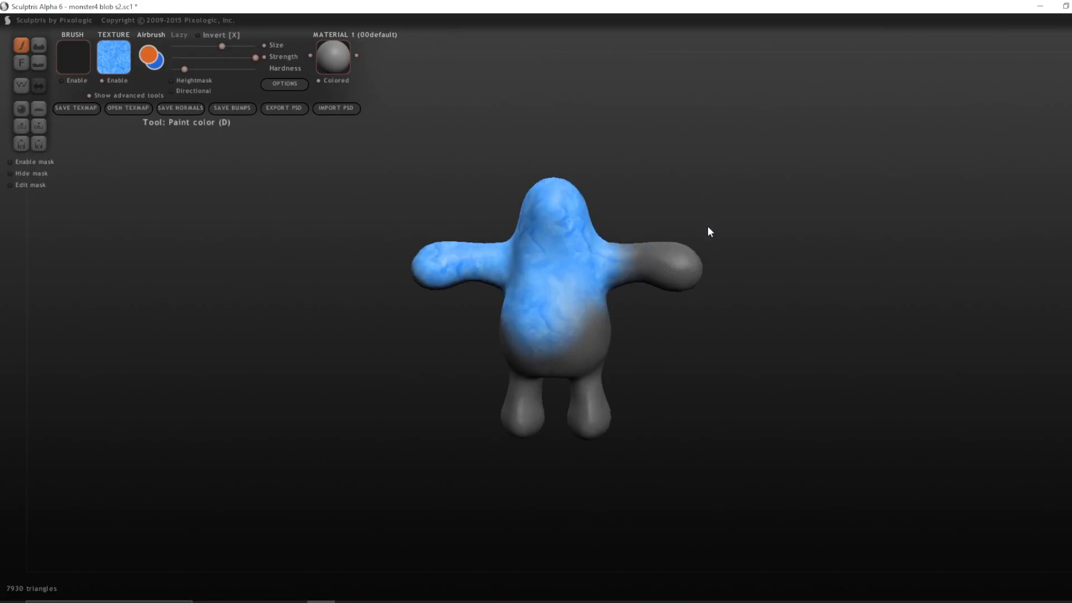
{"action": "left_click_drag", "start_coordinate": [709, 232], "coordinate": [544, 317]}
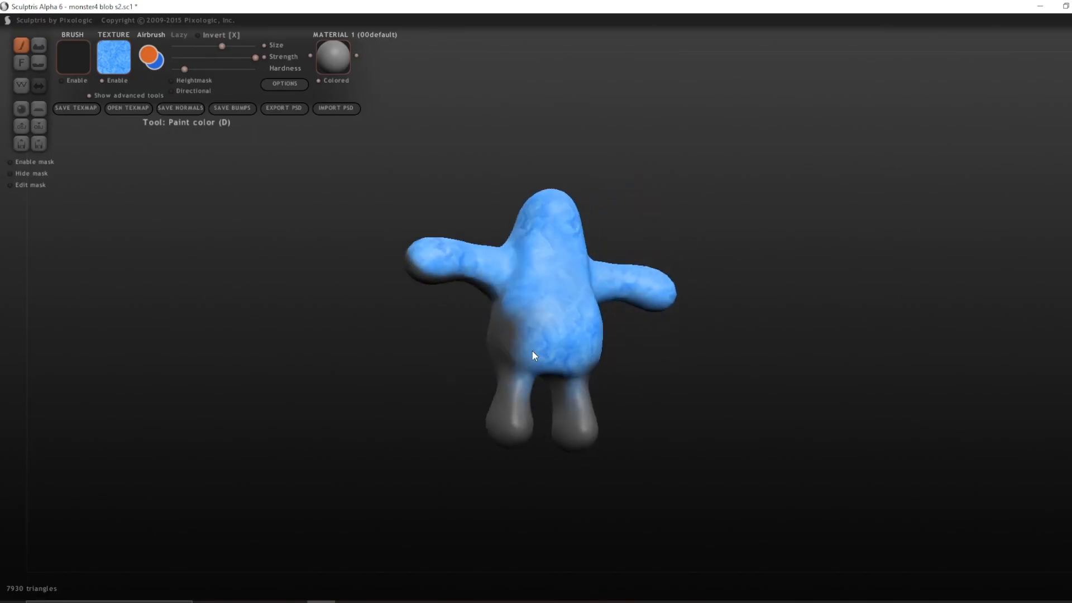
{"action": "left_click_drag", "start_coordinate": [534, 355], "coordinate": [628, 314]}
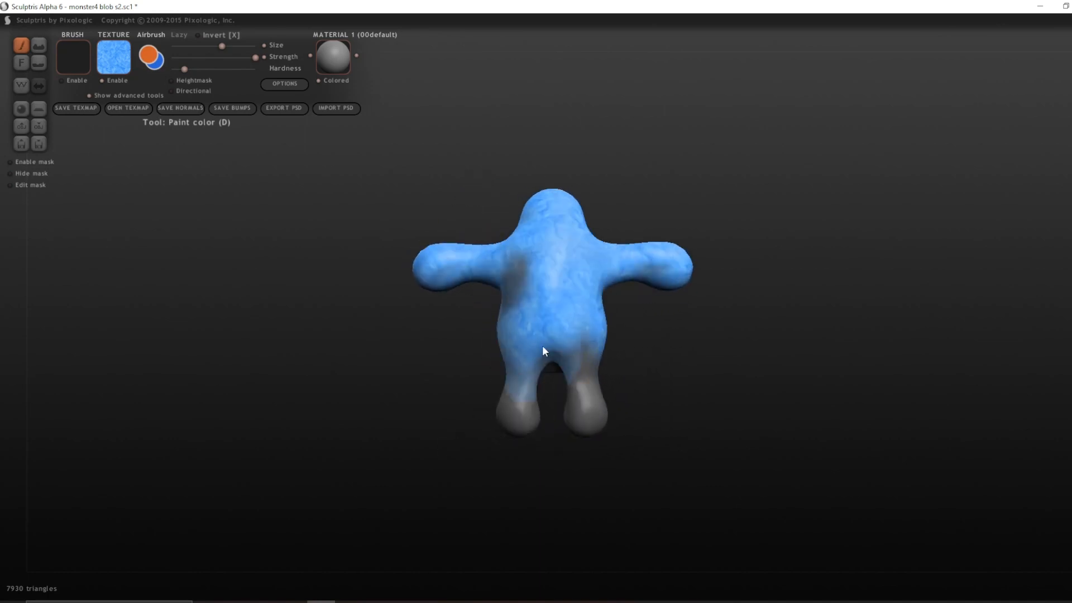
Step: Paint blue over the grey underside between the legs and touch up leftover grey spots
{"action": "left_click_drag", "start_coordinate": [544, 351], "coordinate": [562, 264]}
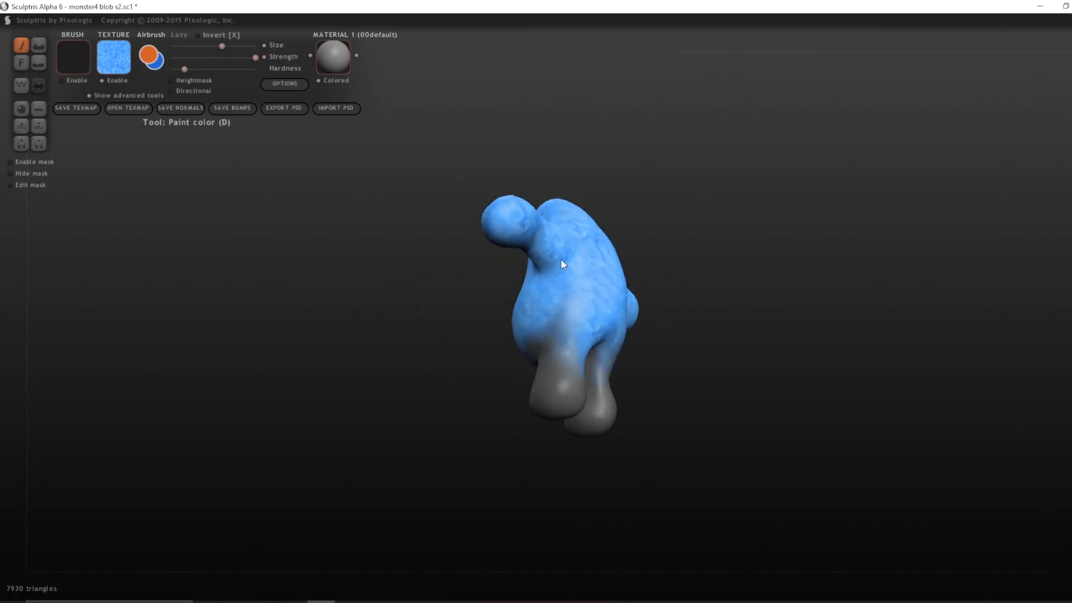
{"action": "left_click_drag", "start_coordinate": [561, 265], "coordinate": [602, 324]}
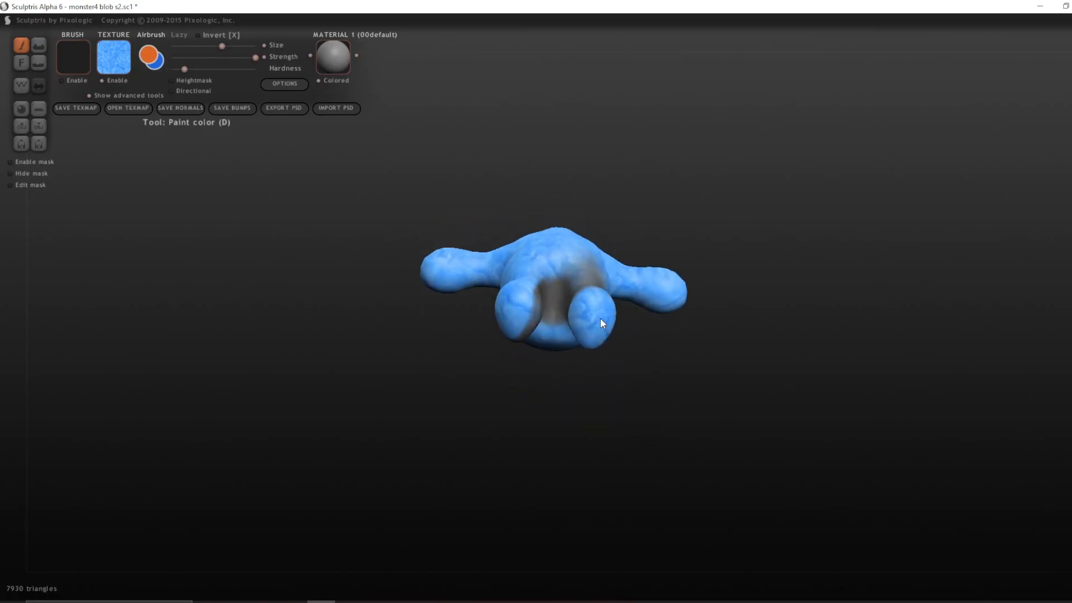
{"action": "left_click_drag", "start_coordinate": [602, 323], "coordinate": [573, 369]}
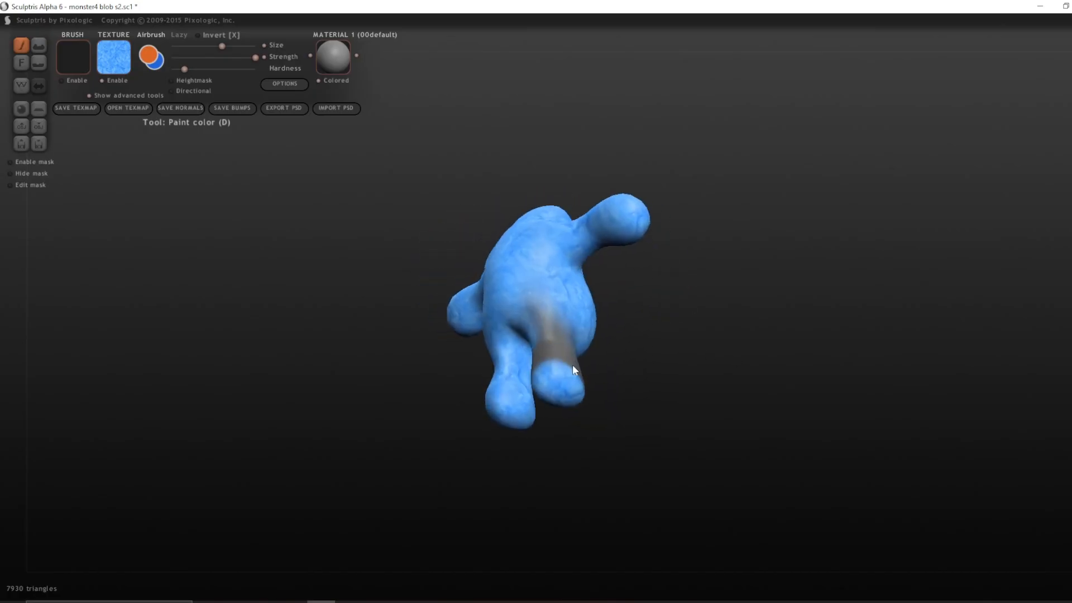
{"action": "left_click_drag", "start_coordinate": [574, 369], "coordinate": [566, 410]}
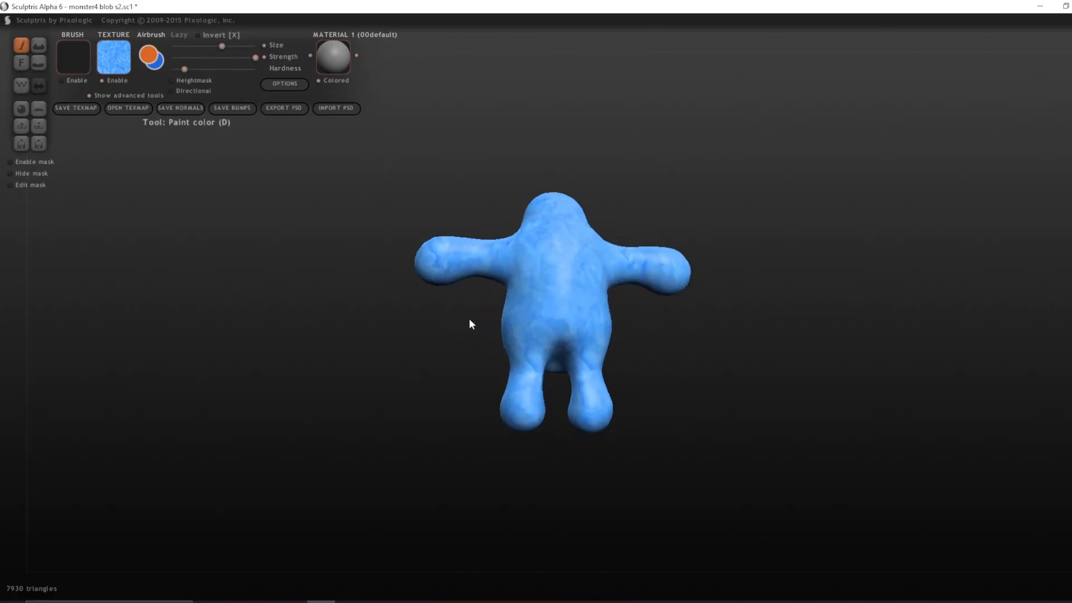
{"action": "left_click_drag", "start_coordinate": [470, 324], "coordinate": [652, 317]}
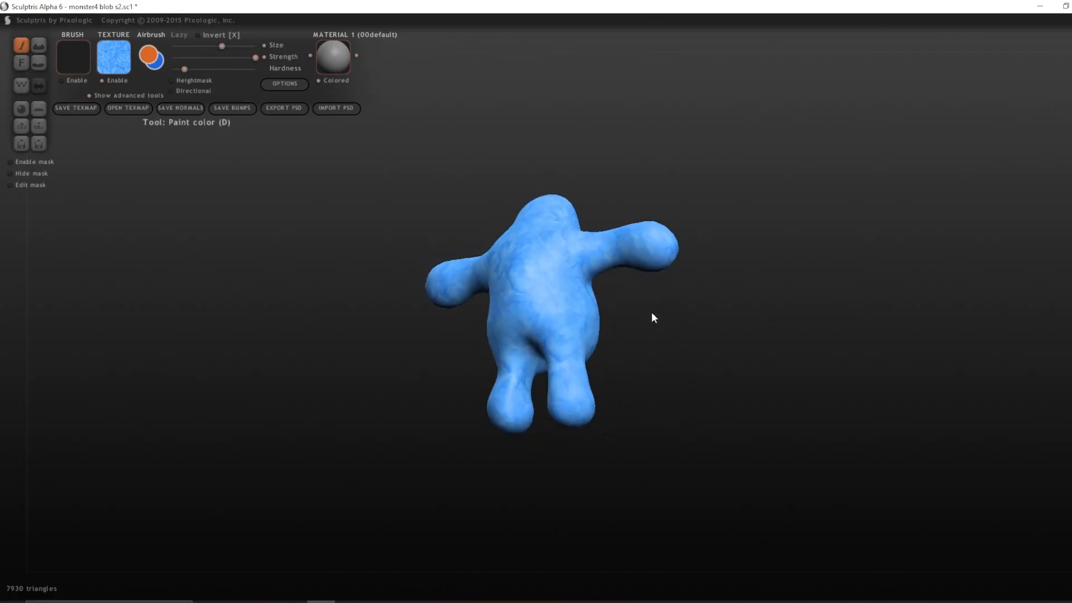
{"action": "left_click_drag", "start_coordinate": [651, 317], "coordinate": [584, 292]}
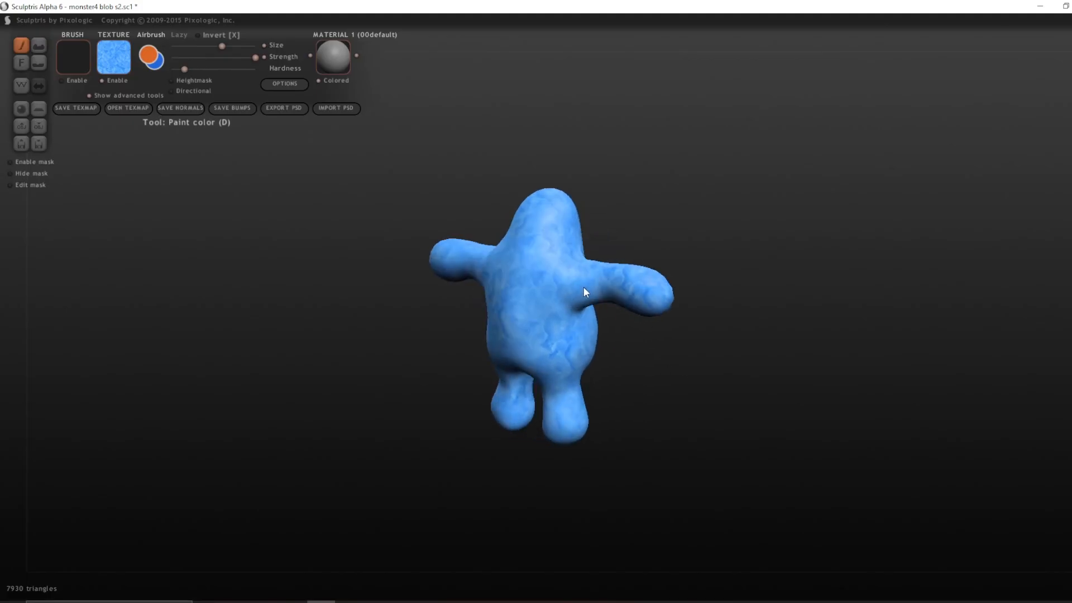
{"action": "left_click_drag", "start_coordinate": [584, 292], "coordinate": [593, 402]}
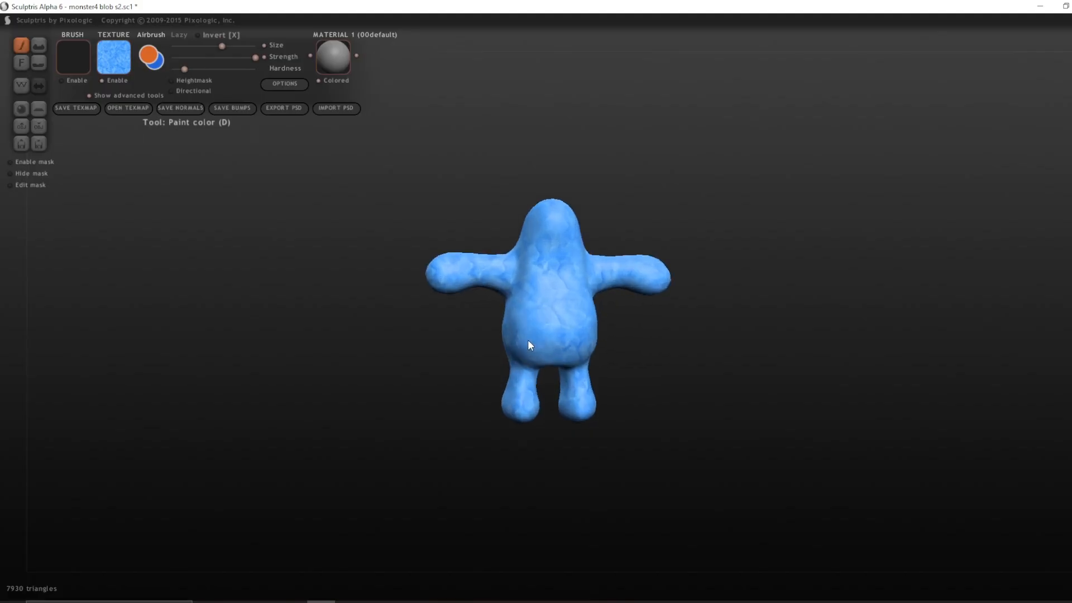
Step: Orbit the blob to inspect the finished blue paint before saving the scene
{"action": "left_click_drag", "start_coordinate": [529, 345], "coordinate": [581, 277]}
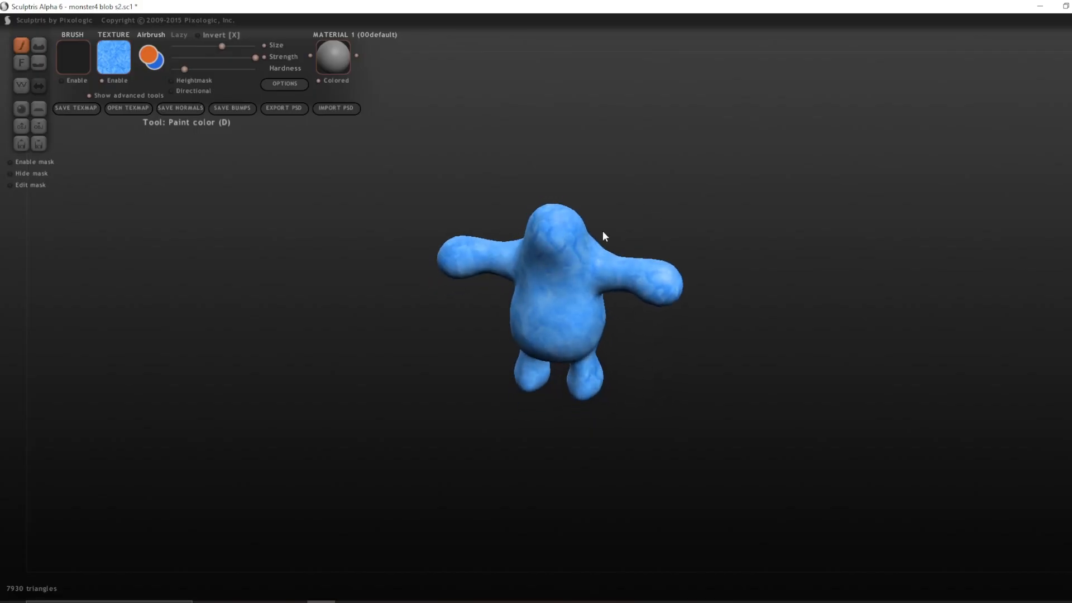
{"action": "left_click_drag", "start_coordinate": [604, 235], "coordinate": [572, 261]}
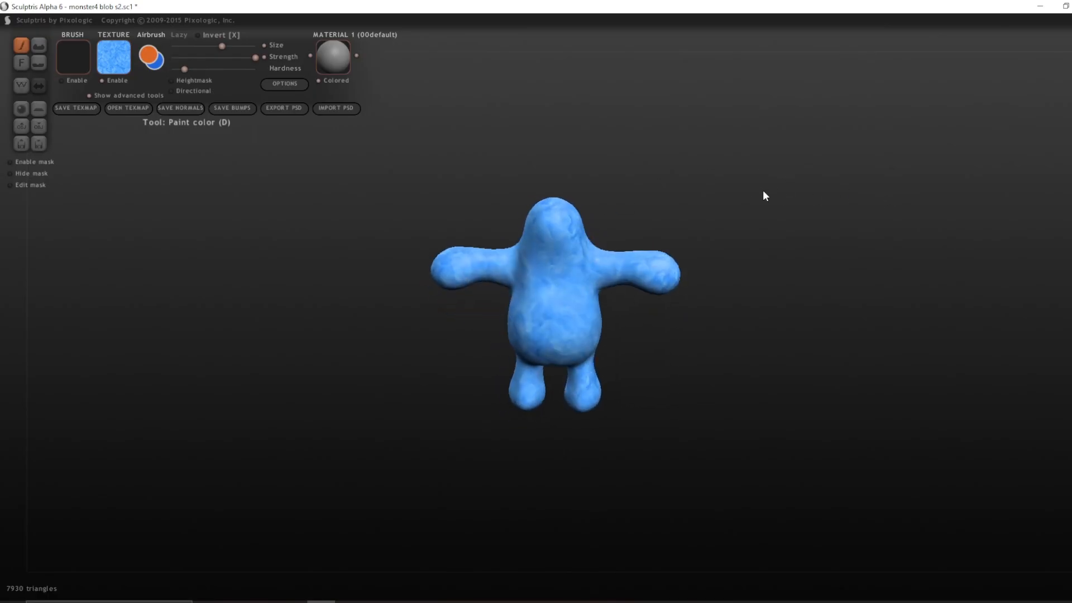
{"action": "mouse_move", "coordinate": [38, 126]}
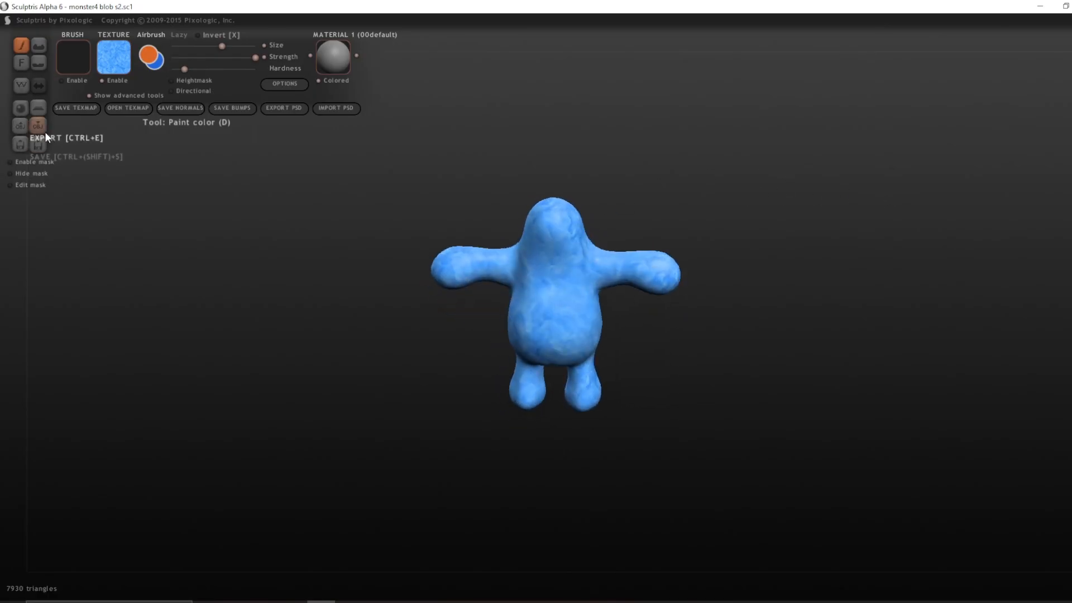
Step: Export the blob, then tune the normal map to intensity 63 with Low Detail -29 in ShaderMap
{"action": "left_click", "coordinate": [284, 108]}
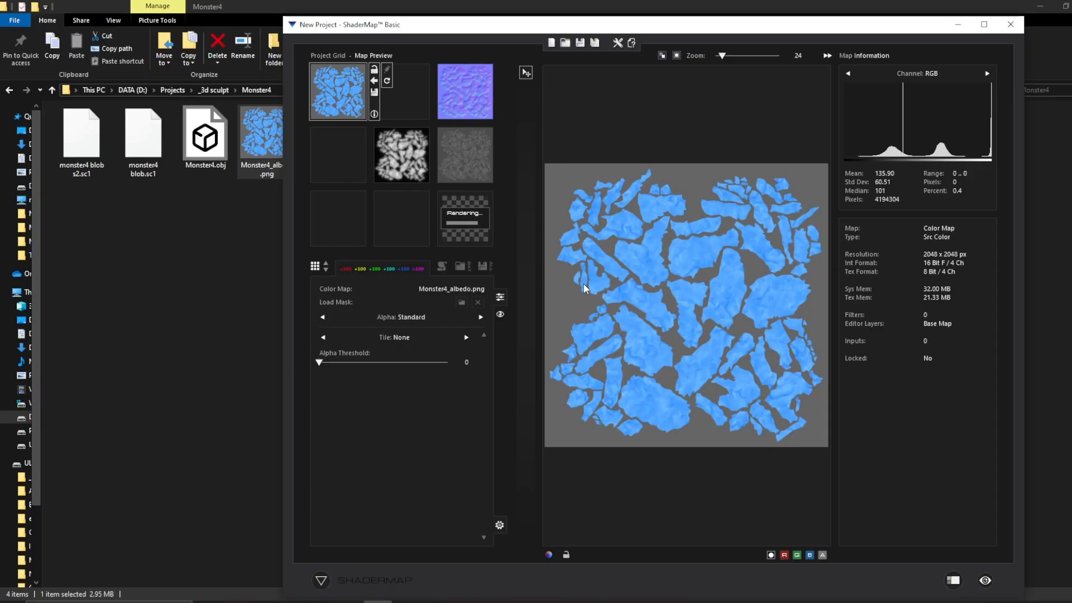
{"action": "left_click", "coordinate": [811, 56]}
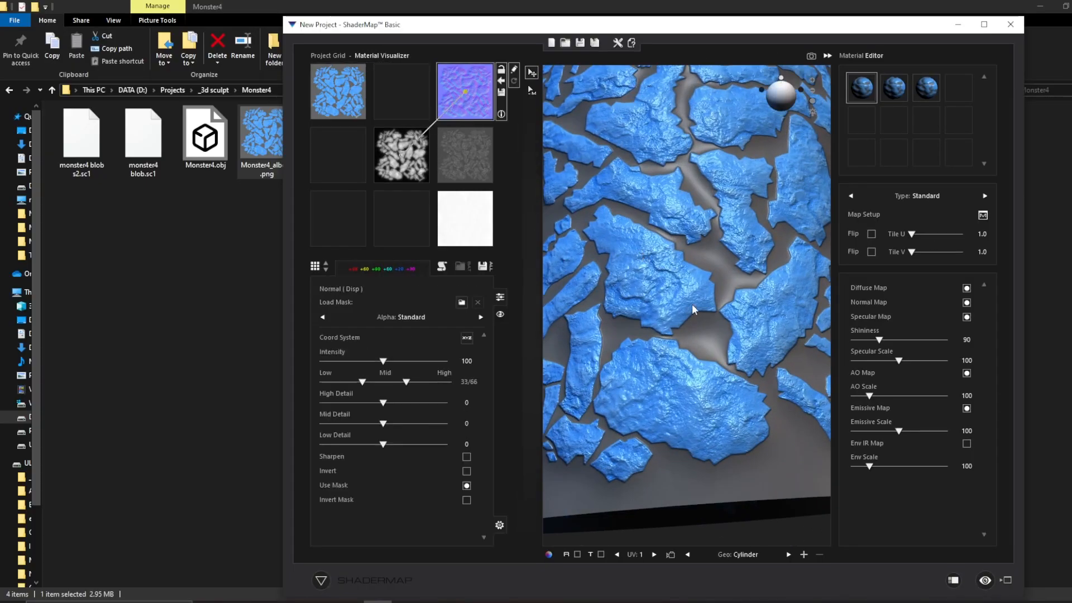
{"action": "left_click_drag", "start_coordinate": [383, 360], "coordinate": [364, 361]}
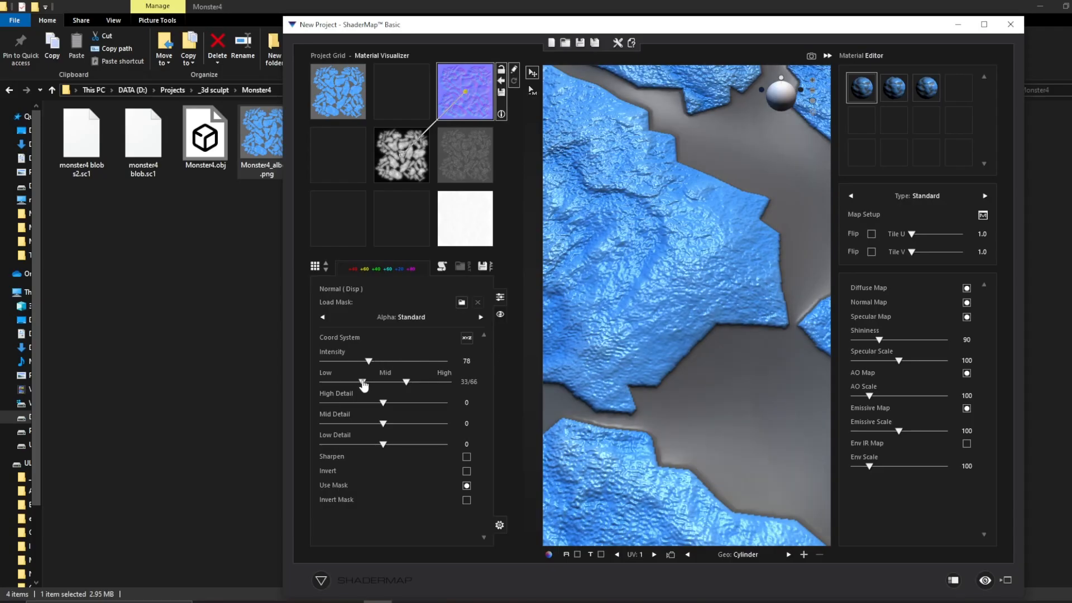
{"action": "left_click_drag", "start_coordinate": [362, 381], "coordinate": [385, 382]}
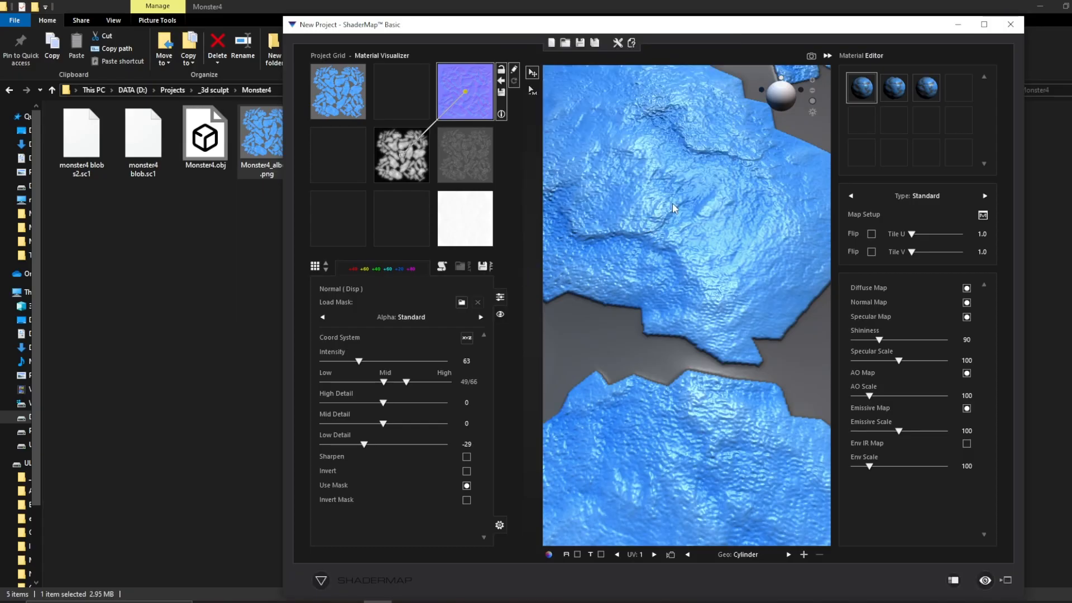
{"action": "left_click", "coordinate": [464, 154]}
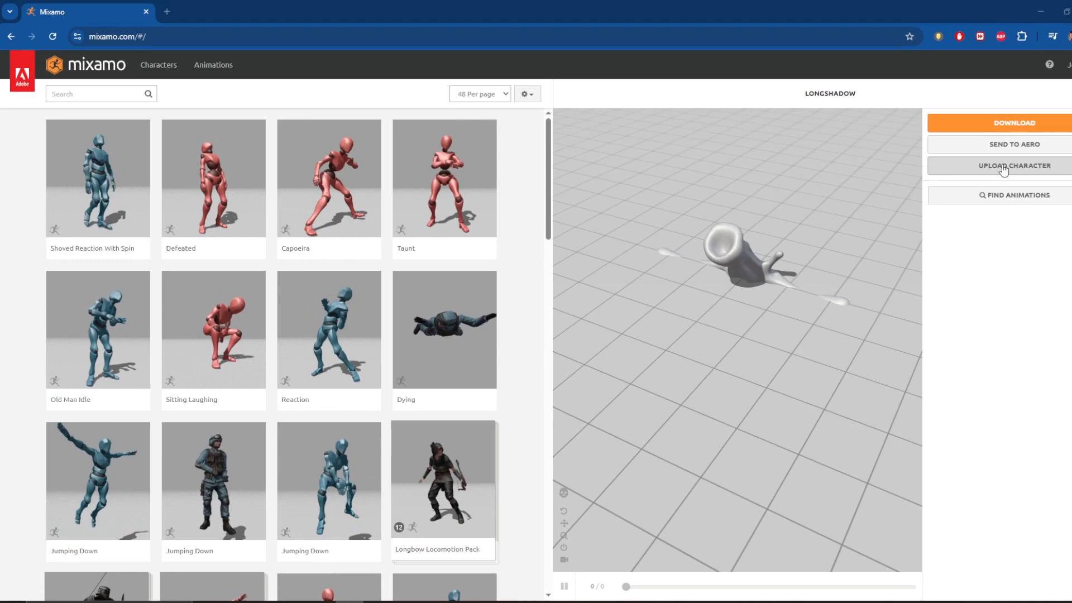
Step: Upload the blob OBJ, accept its front-facing orientation and choose a No Fingers skeleton
{"action": "left_click", "coordinate": [1014, 166]}
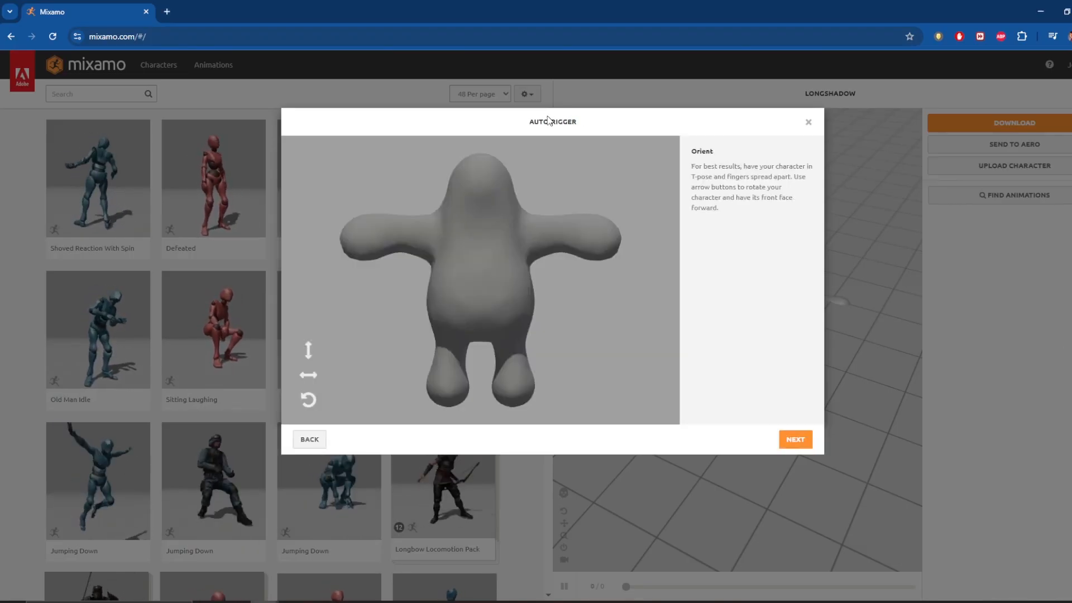
{"action": "left_click", "coordinate": [793, 439]}
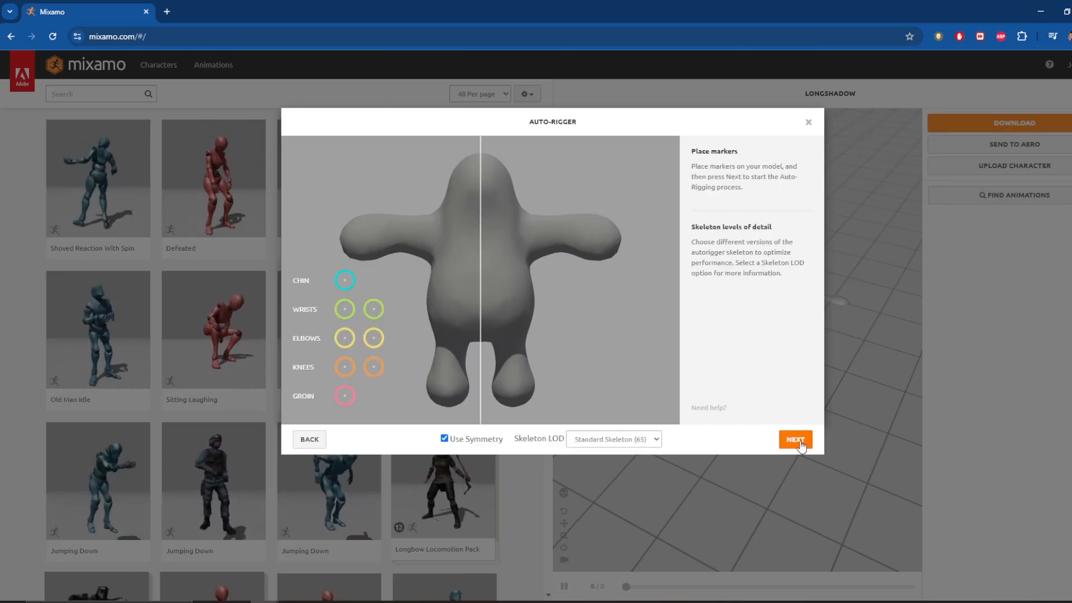
{"action": "left_click", "coordinate": [612, 437]}
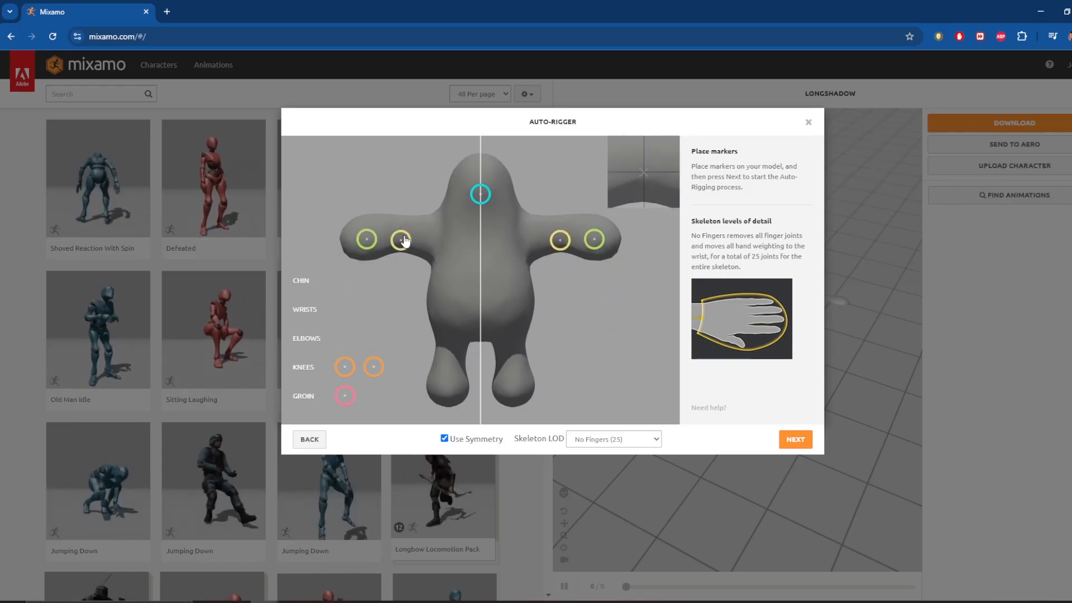
Step: Place the knee and groin markers on the blob's legs and start the auto-rig
{"action": "left_click_drag", "start_coordinate": [345, 367], "coordinate": [452, 361]}
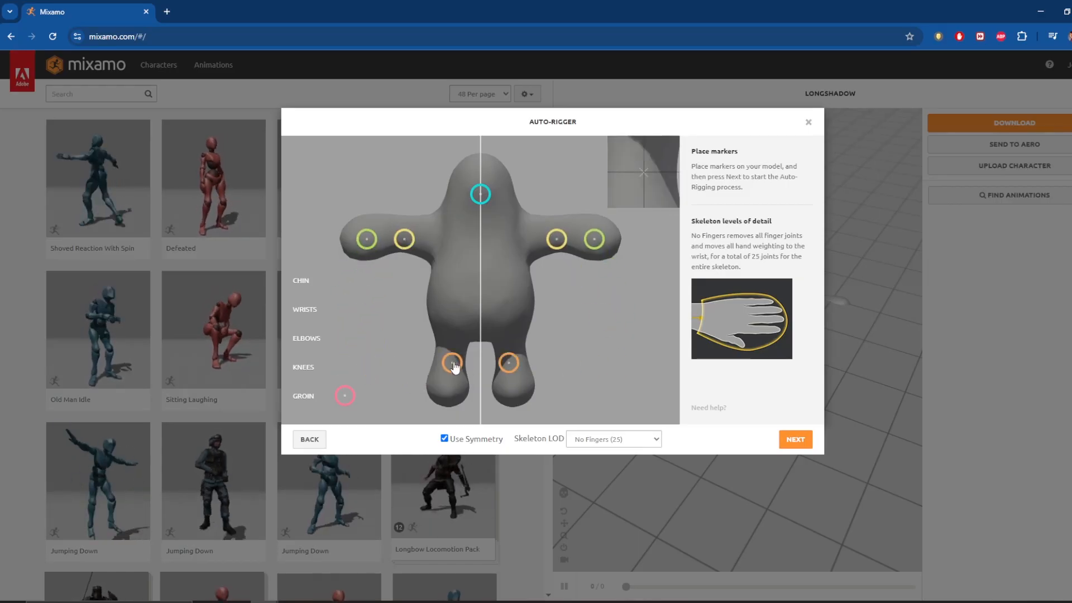
{"action": "left_click_drag", "start_coordinate": [345, 395], "coordinate": [458, 334]}
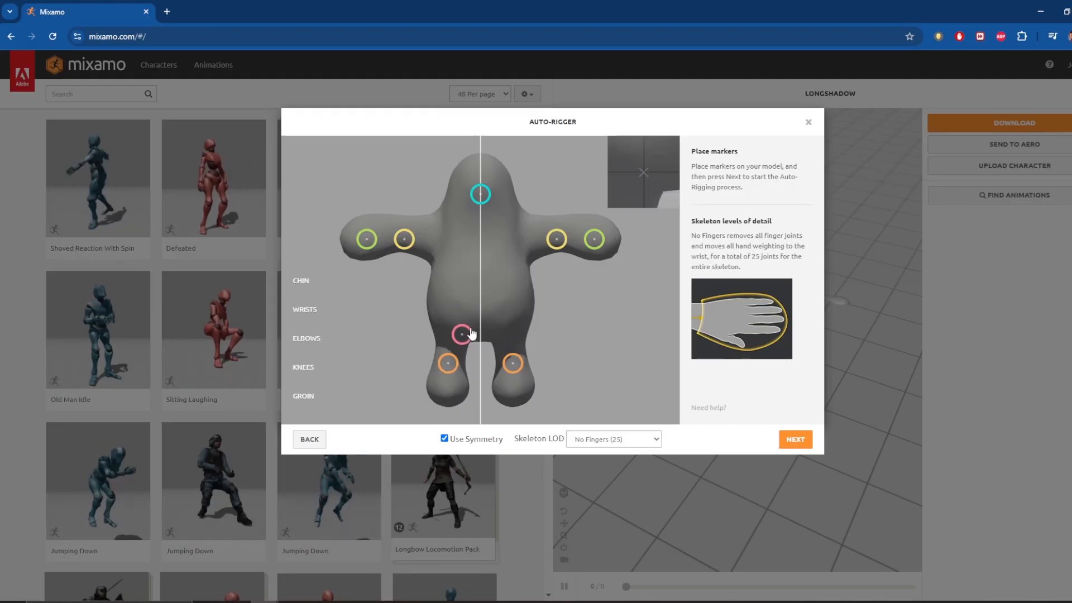
{"action": "left_click", "coordinate": [794, 439]}
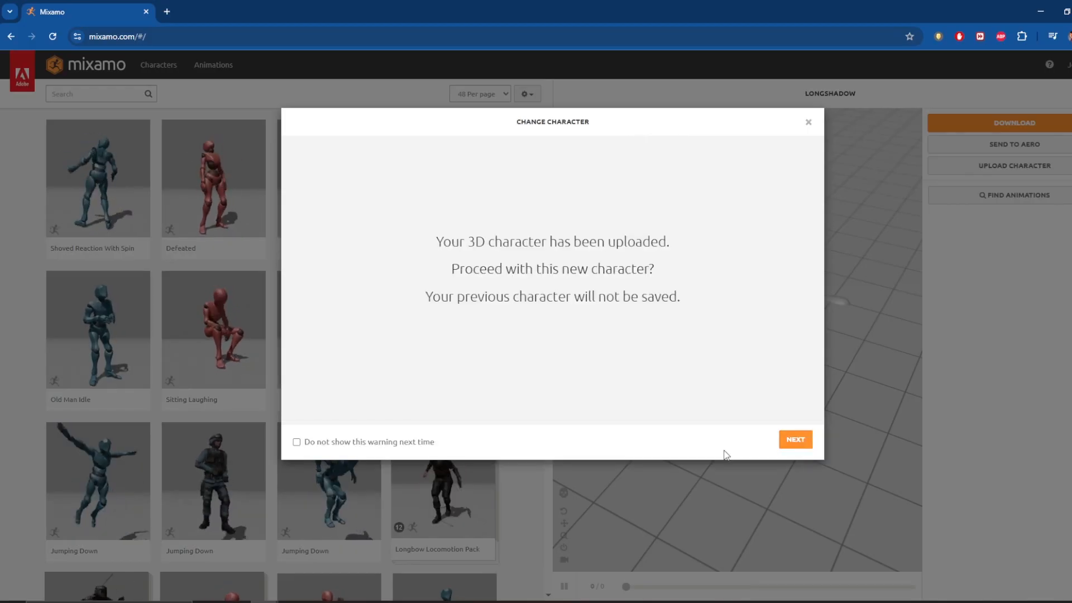
Step: Confirm the new blob character and download it in FBX format
{"action": "left_click", "coordinate": [793, 439]}
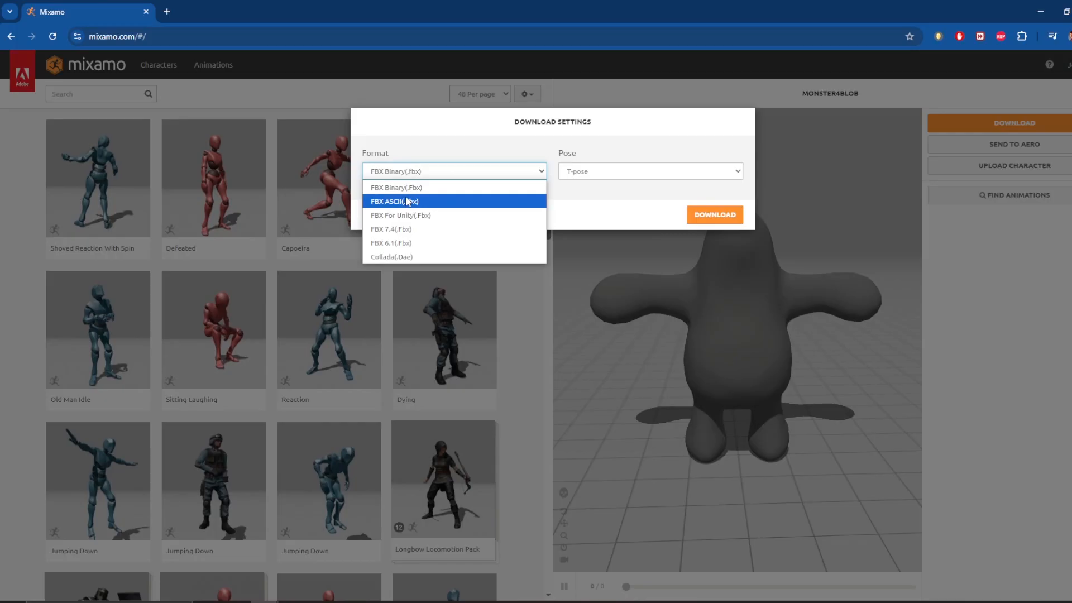
{"action": "left_click", "coordinate": [714, 214]}
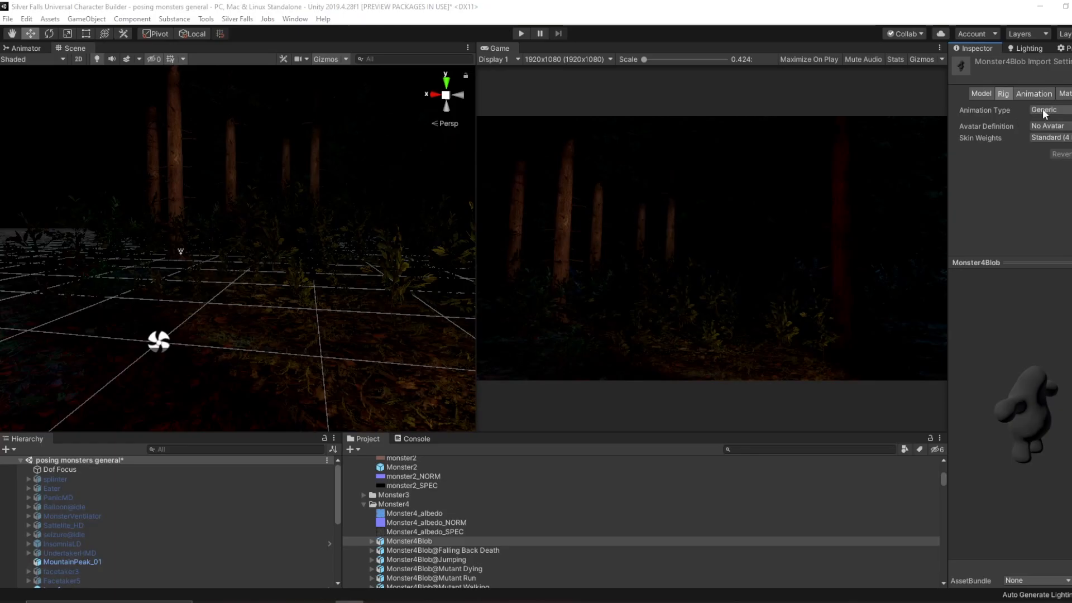
Step: Set the rig to Humanoid copying Monster4BlobAvatar and apply it to all 21 model files
{"action": "left_click", "coordinate": [1046, 109]}
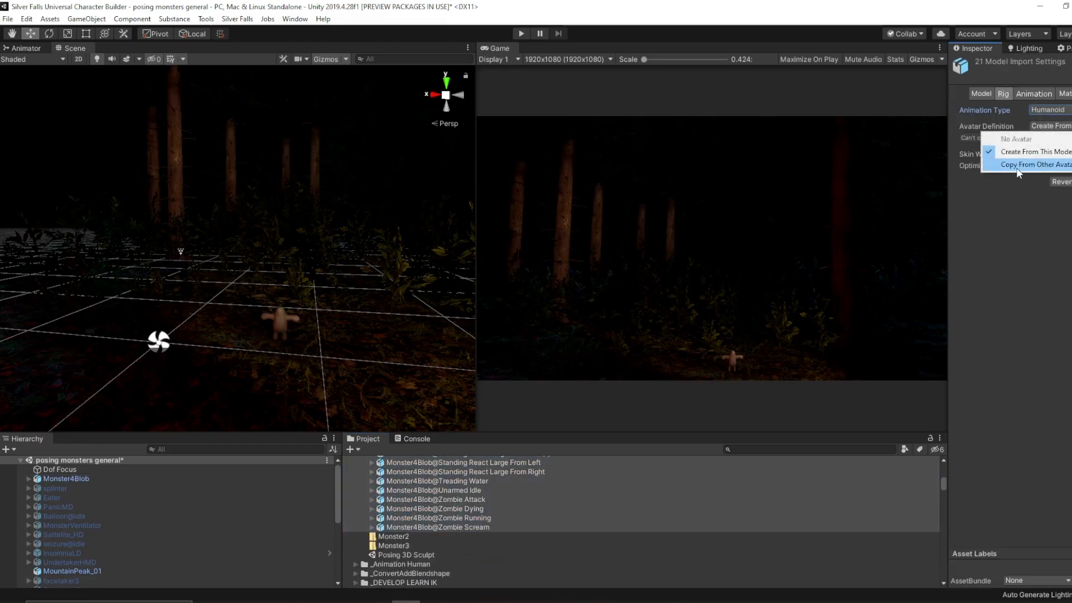
{"action": "left_click", "coordinate": [1037, 164]}
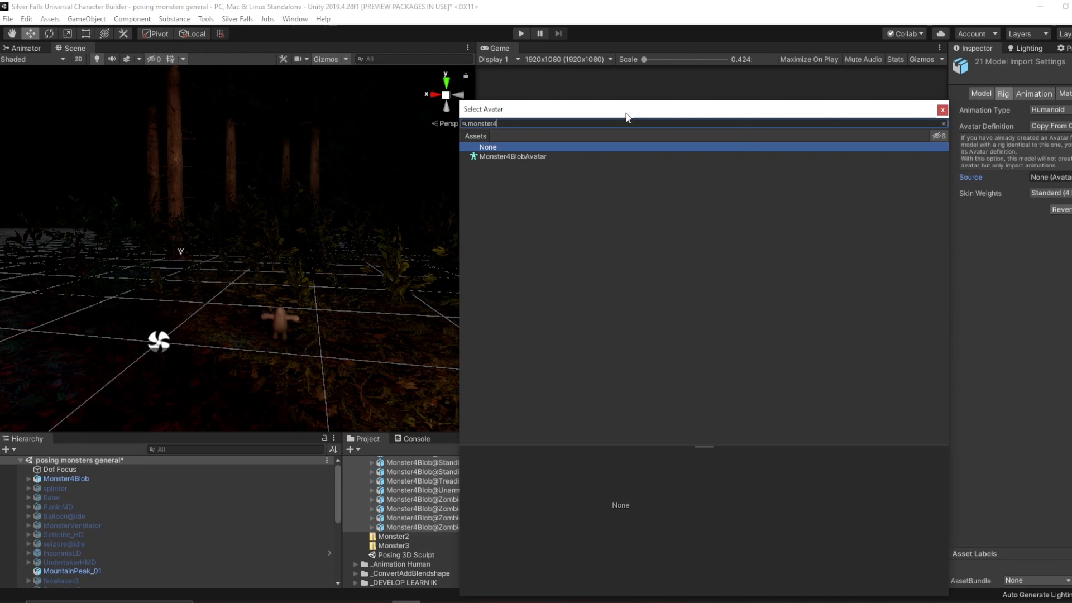
{"action": "left_click", "coordinate": [511, 156]}
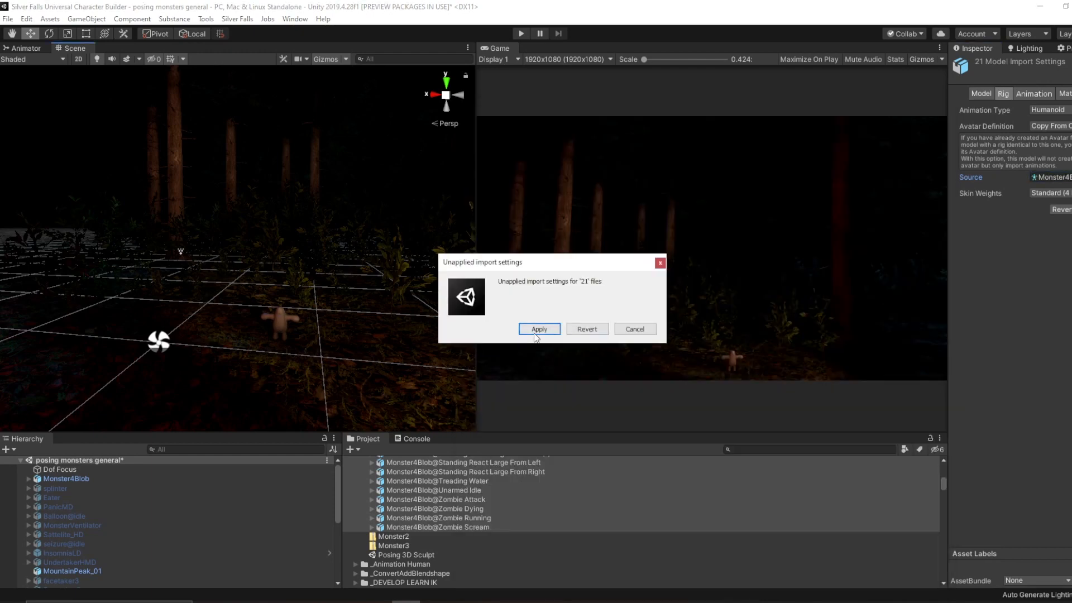
{"action": "left_click", "coordinate": [538, 328]}
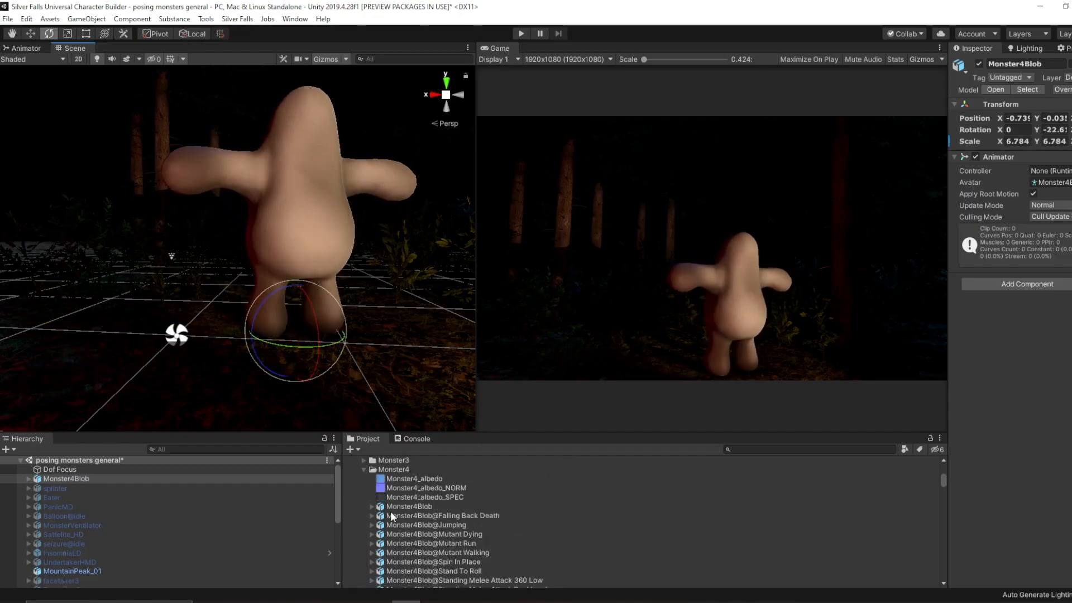
Step: Add the Monster4_albedo_NORM map to the slime1 material and select the blob mesh
{"action": "right_click", "coordinate": [395, 504]}
{"action": "type", "text": "Monster4_slime1"}
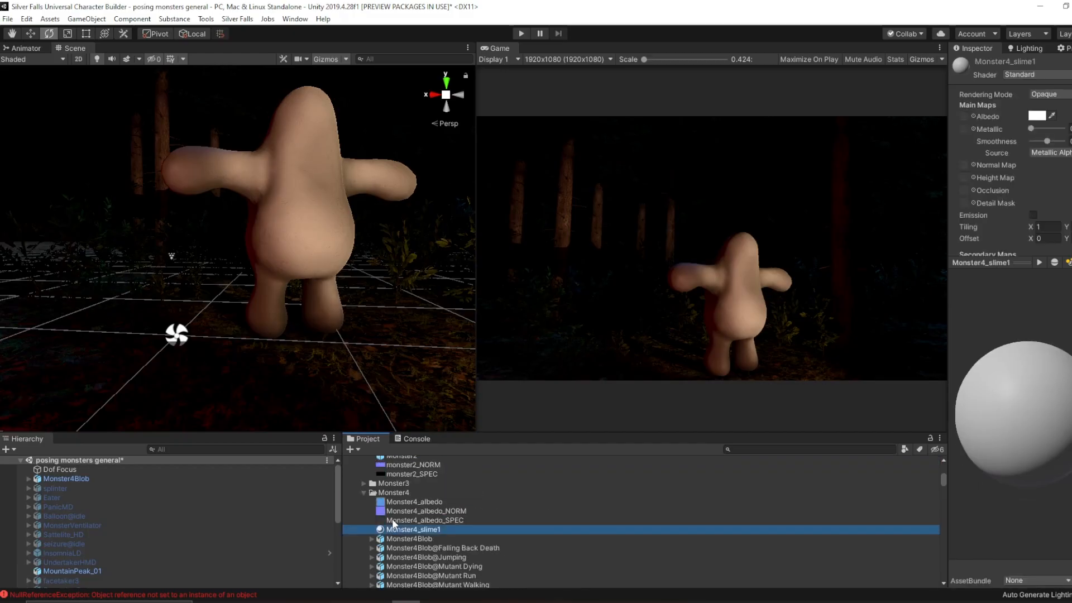
{"action": "left_click", "coordinate": [413, 501]}
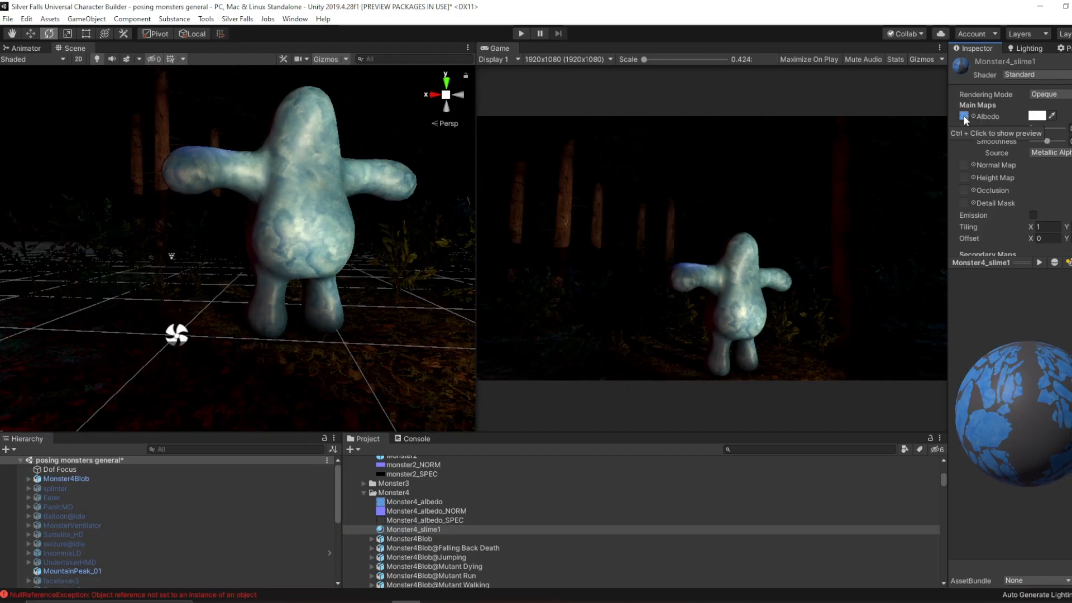
{"action": "scroll", "scroll_direction": "down", "scroll_amount": 3}
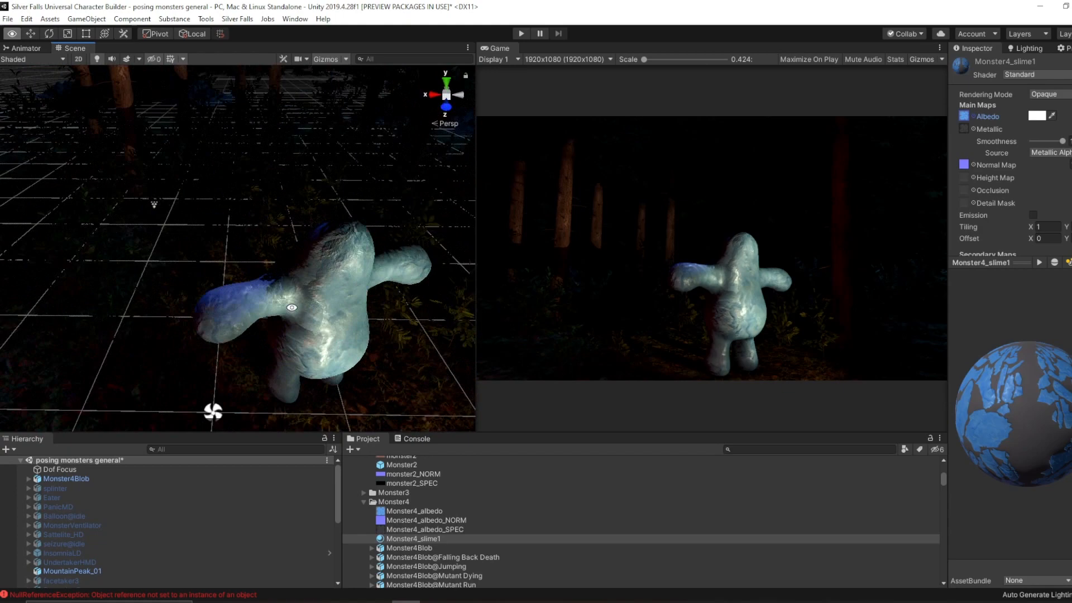
{"action": "left_click", "coordinate": [413, 510]}
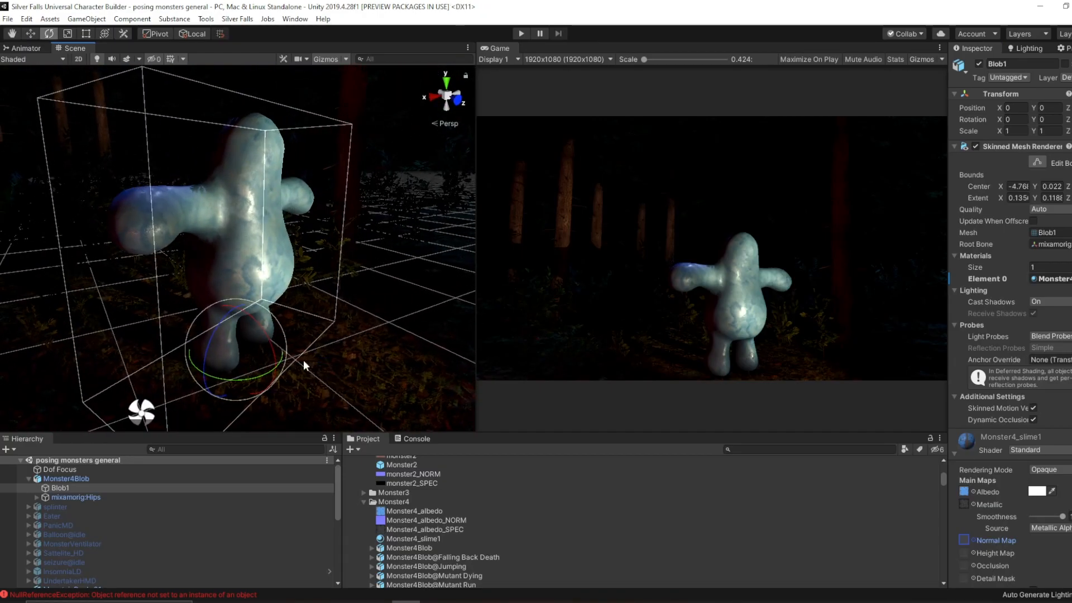
Step: Review the slime1–4 materials with their green, red and other recolored albedo textures
{"action": "left_click", "coordinate": [415, 511]}
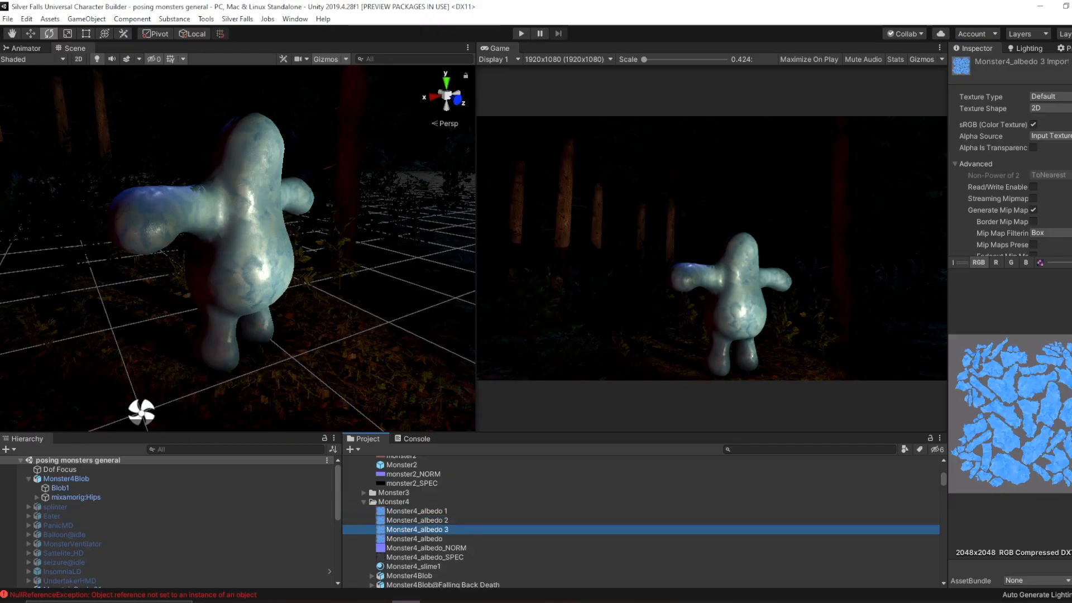
{"action": "left_click", "coordinate": [413, 566]}
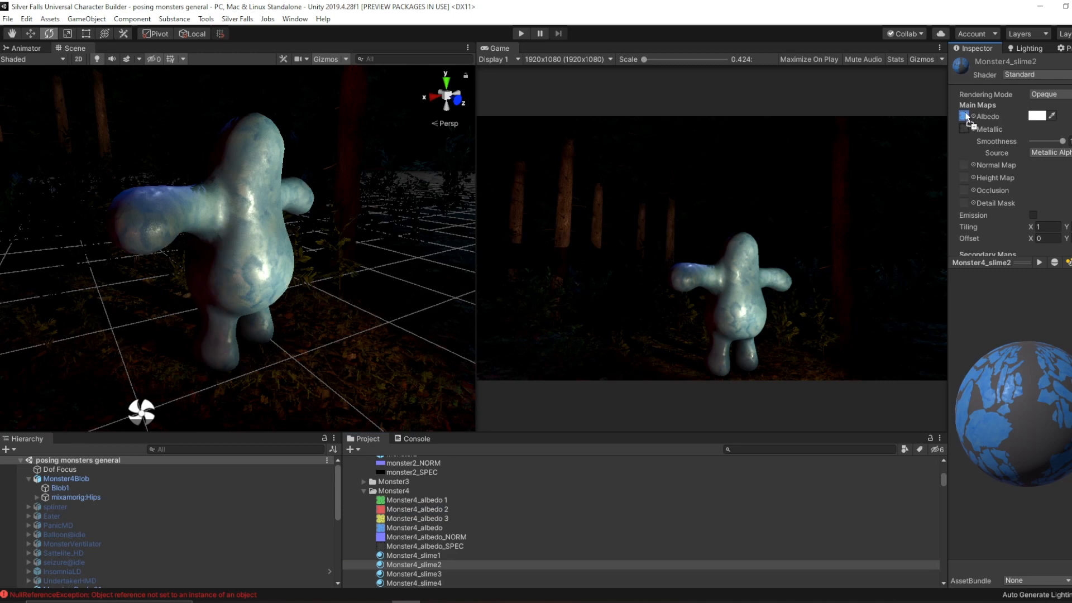
{"action": "left_click", "coordinate": [416, 518]}
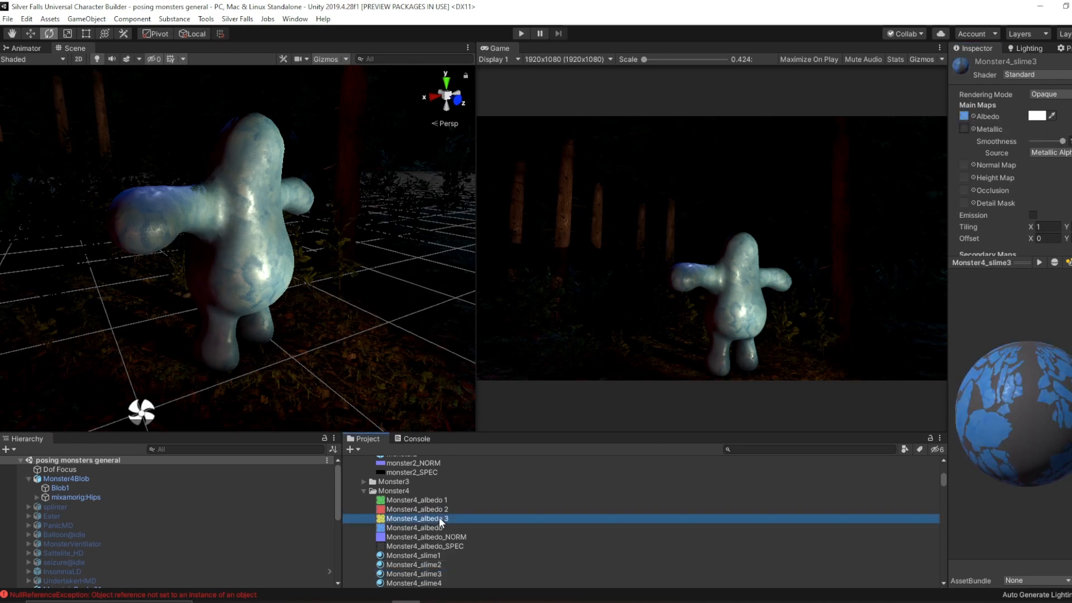
{"action": "left_click", "coordinate": [413, 555]}
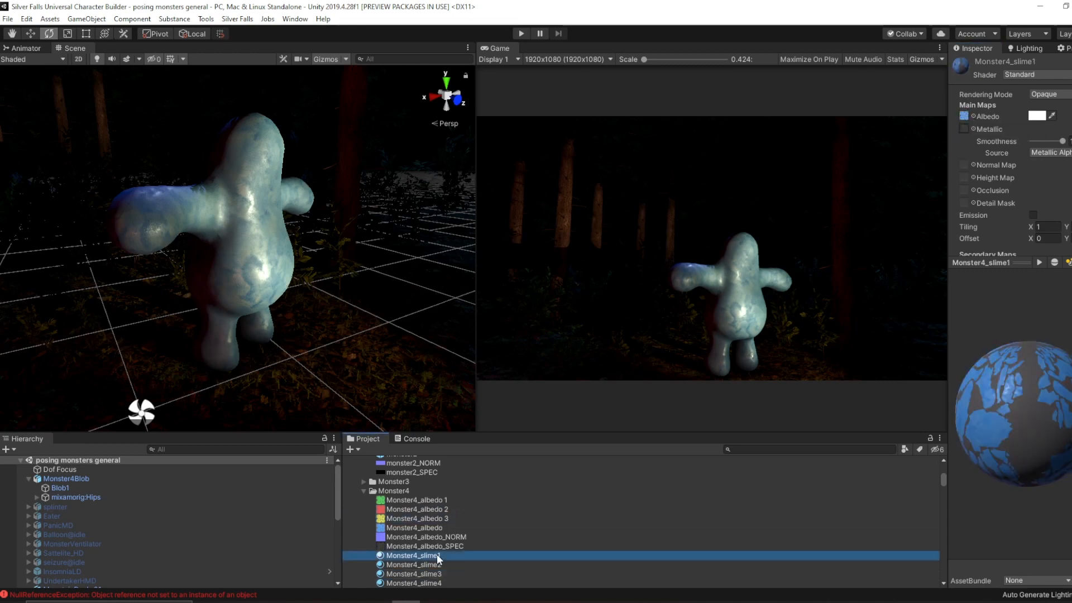
{"action": "left_click", "coordinate": [413, 565]}
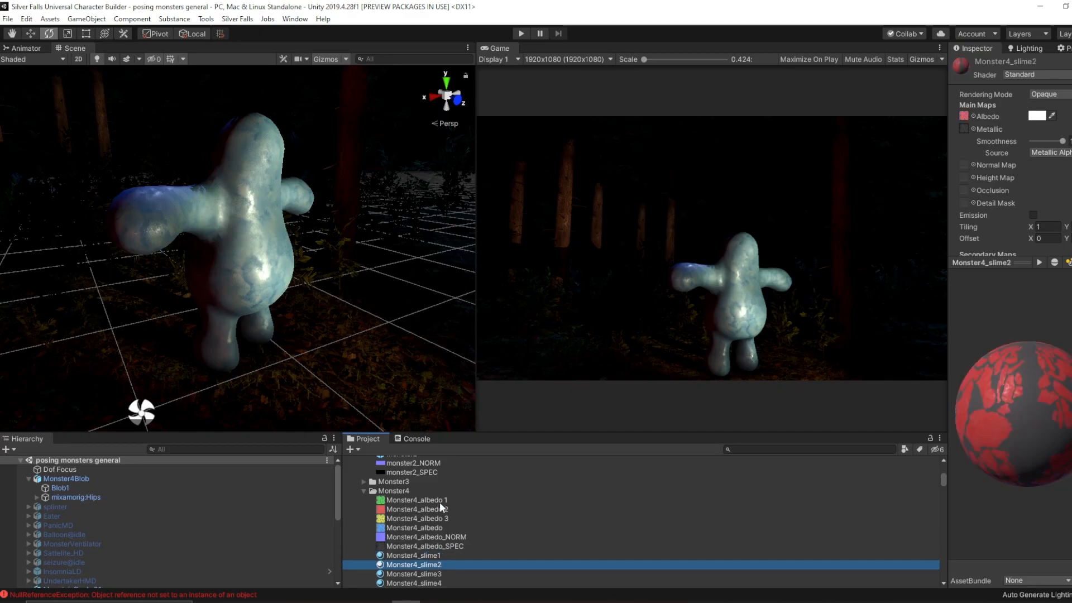
{"action": "left_click", "coordinate": [415, 509]}
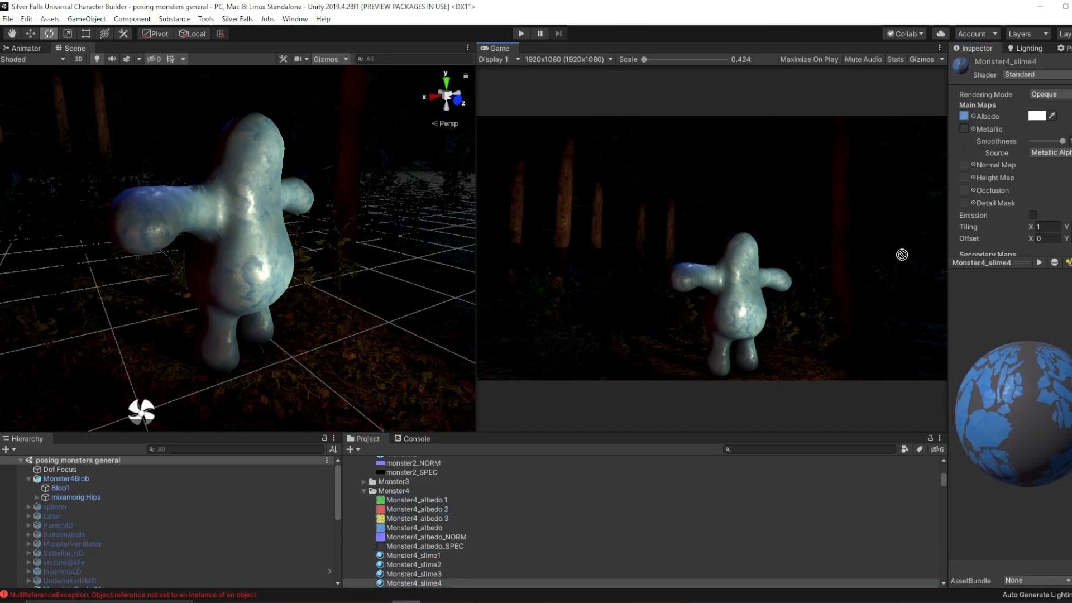
Step: Create a new Animator Controller asset in the Monster4 folder
{"action": "right_click", "coordinate": [395, 492]}
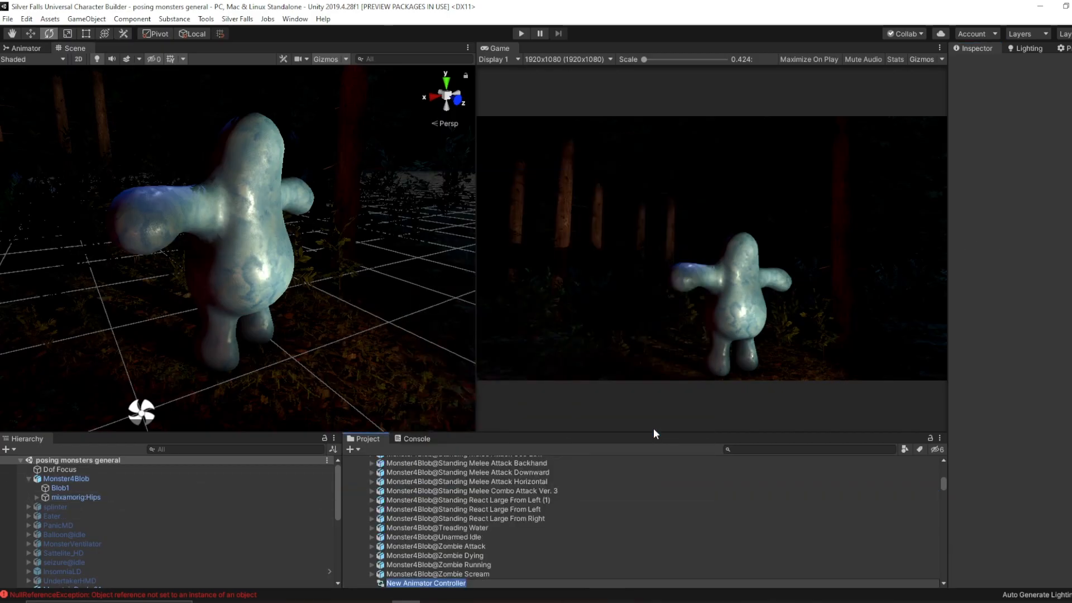
Step: Name the controller TestMonster4 and open it in the Animator
{"action": "type", "text": "TestMonster4"}
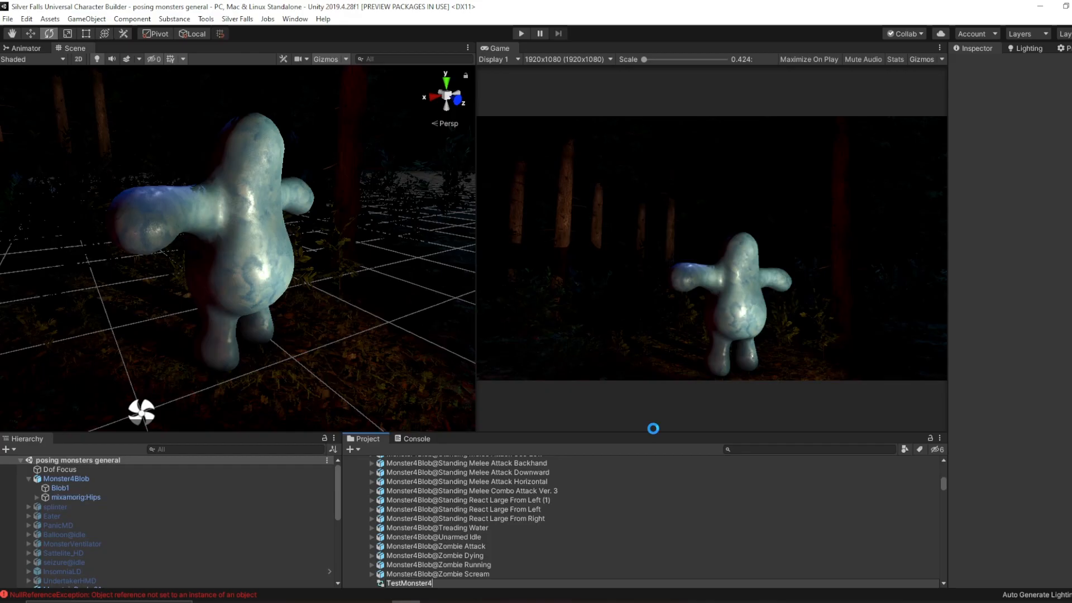
{"action": "left_click", "coordinate": [65, 479]}
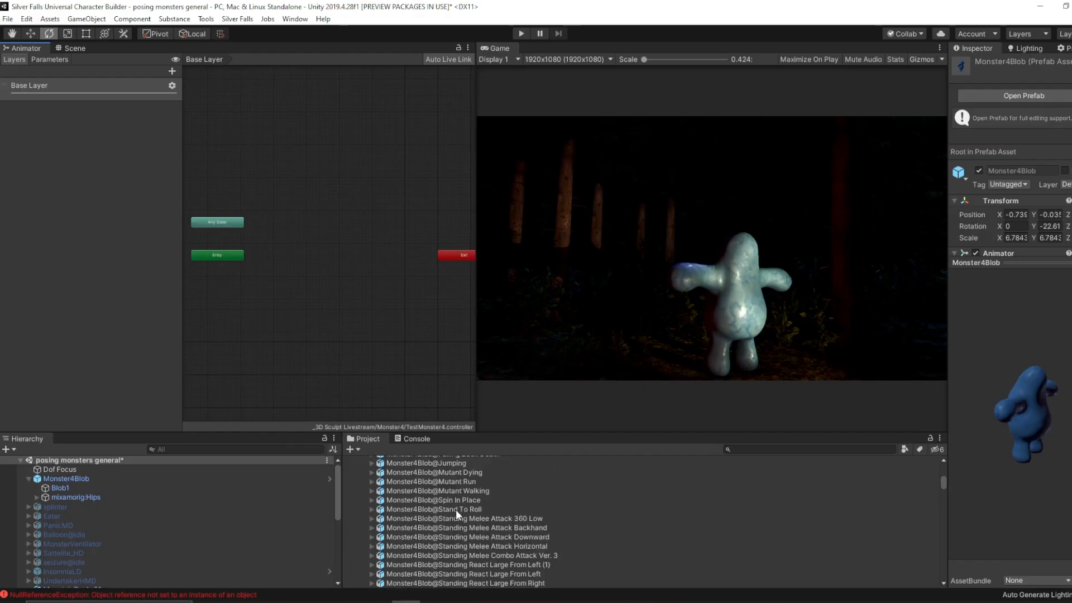
Step: Make Unarmed Idle the default state with Loop Time and Bake Into Pose, returning to Scene
{"action": "left_click", "coordinate": [434, 500]}
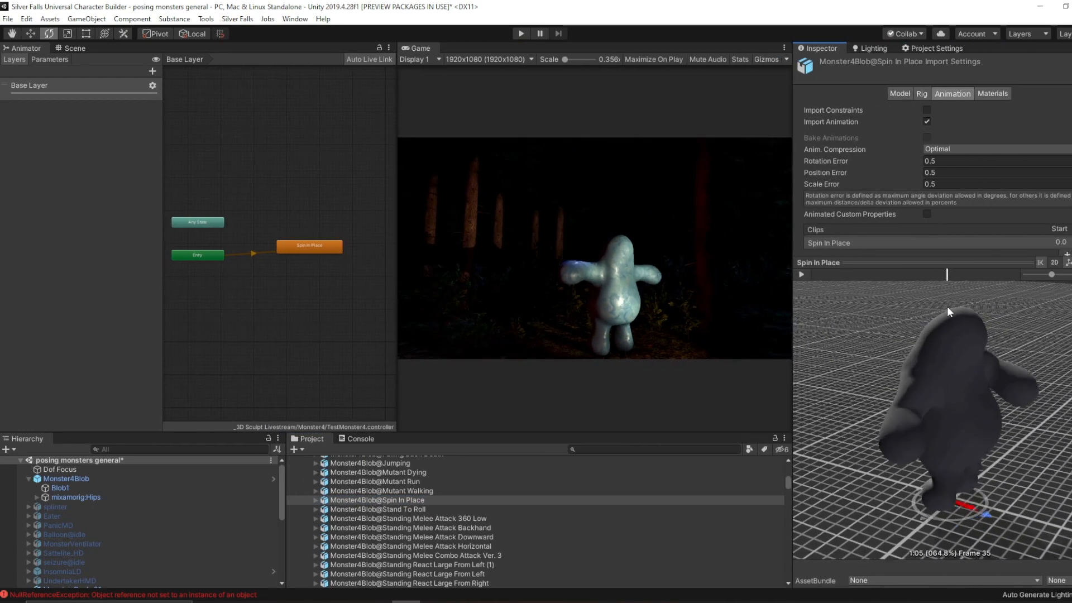
{"action": "left_click", "coordinate": [378, 509]}
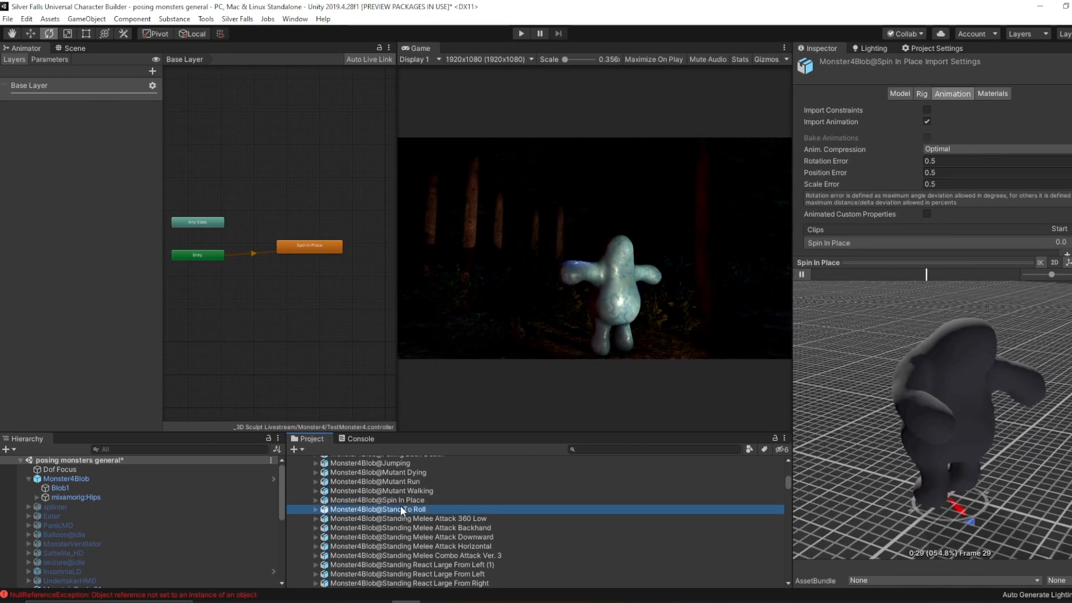
{"action": "left_click", "coordinate": [376, 532]}
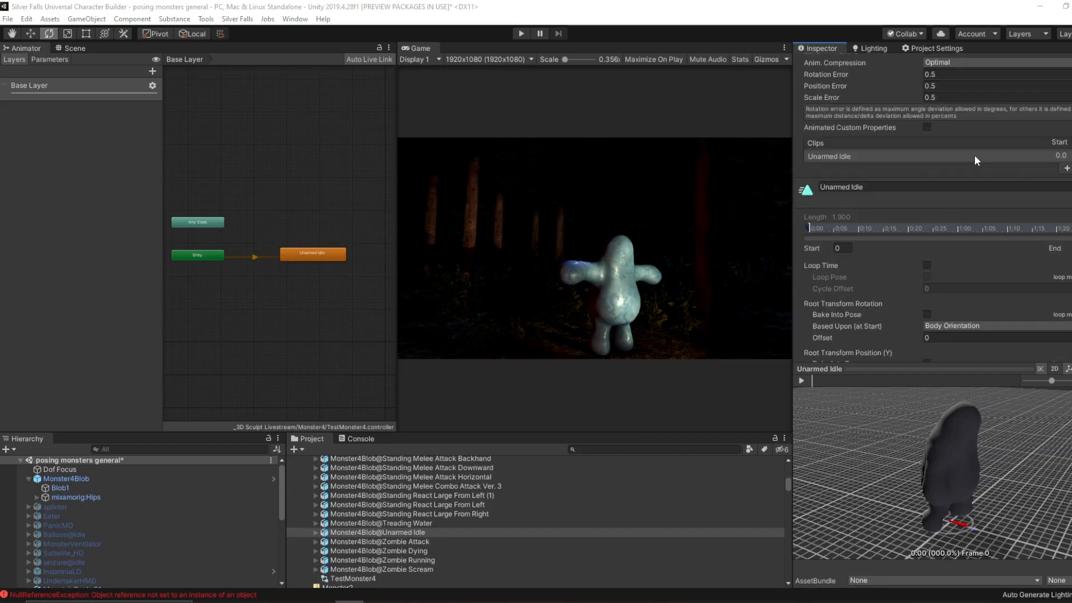
{"action": "left_click", "coordinate": [970, 325]}
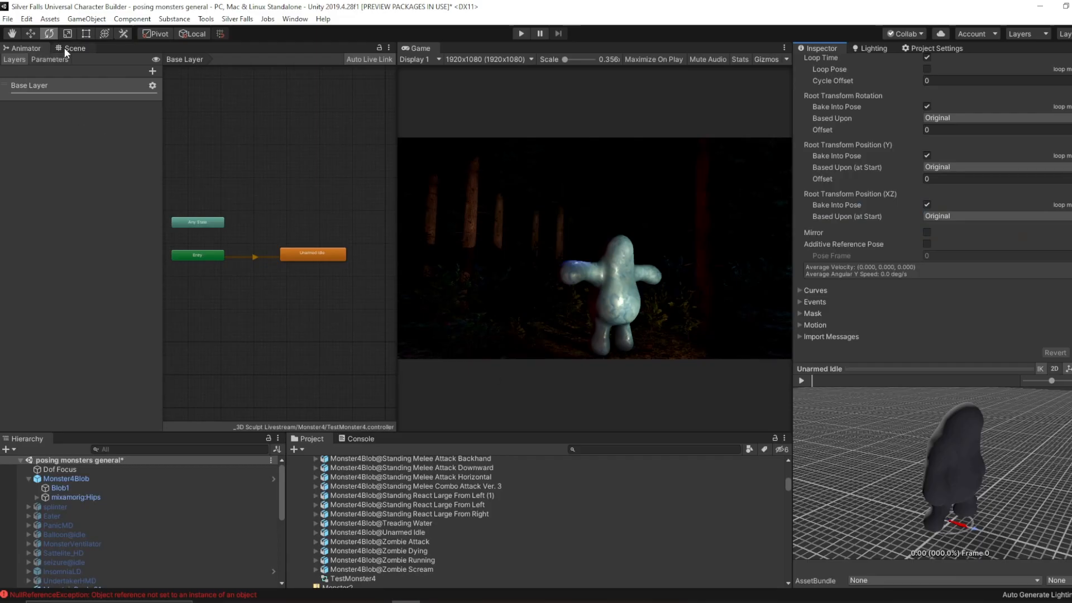
{"action": "left_click", "coordinate": [73, 48]}
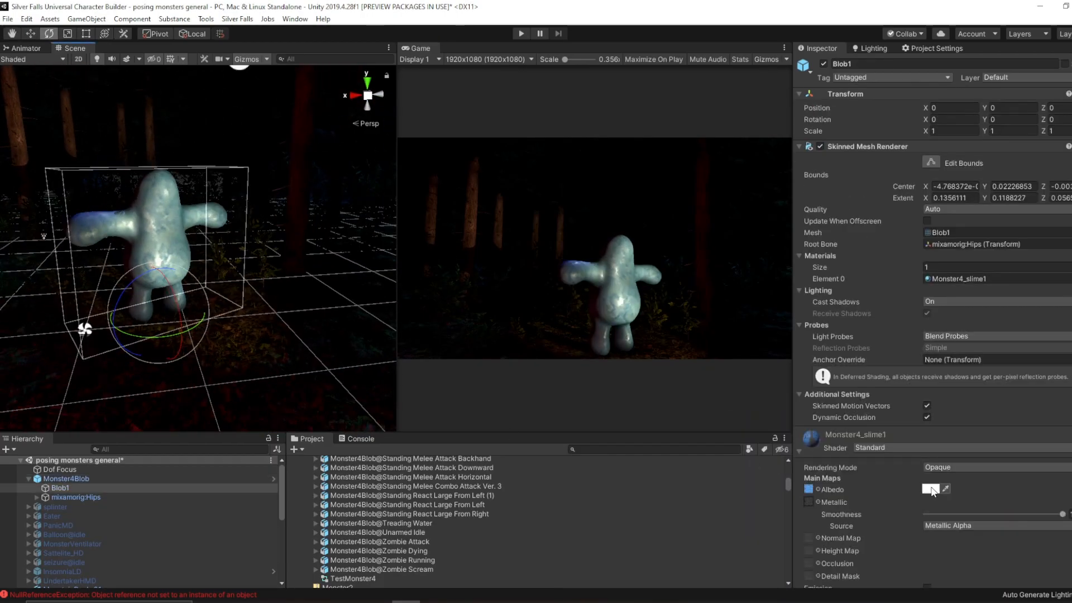
Step: Set the slime material to Transparent rendering with albedo alpha around 206
{"action": "left_click", "coordinate": [932, 489]}
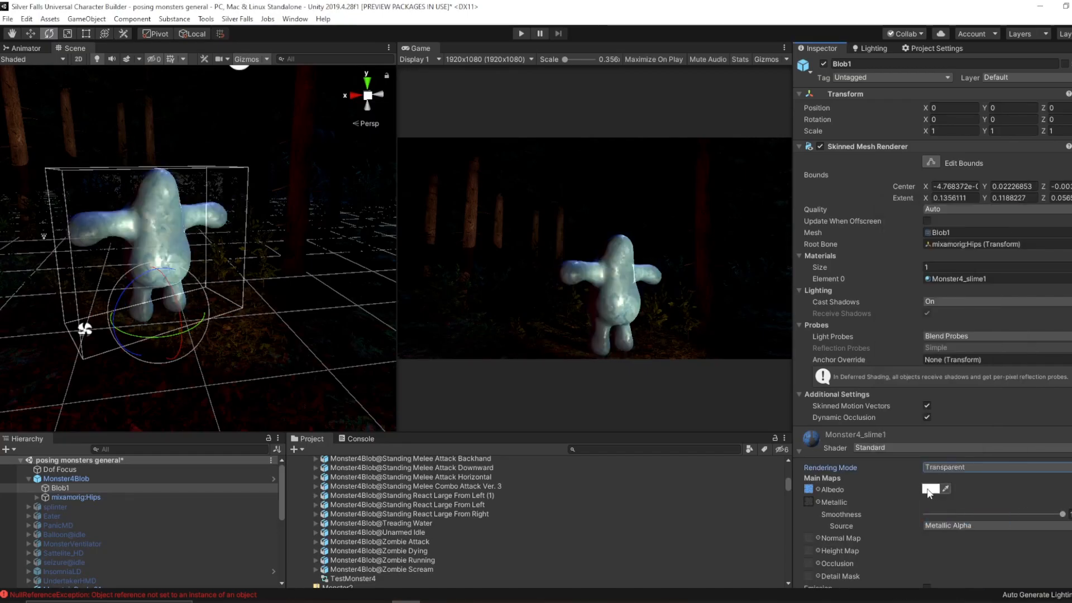
{"action": "left_click", "coordinate": [926, 489]}
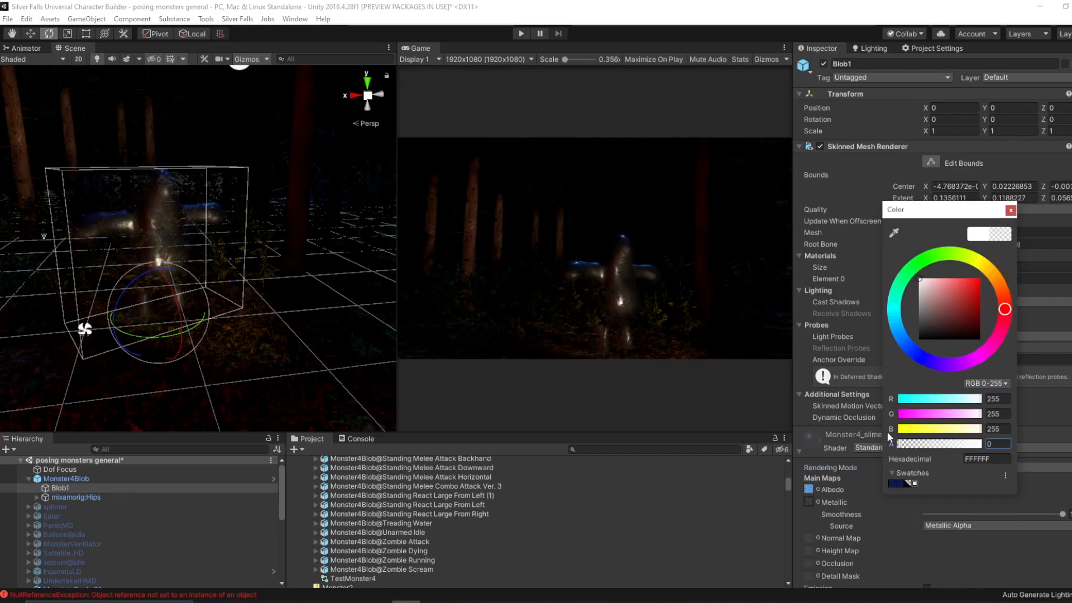
{"action": "left_click_drag", "start_coordinate": [902, 443], "coordinate": [964, 443]}
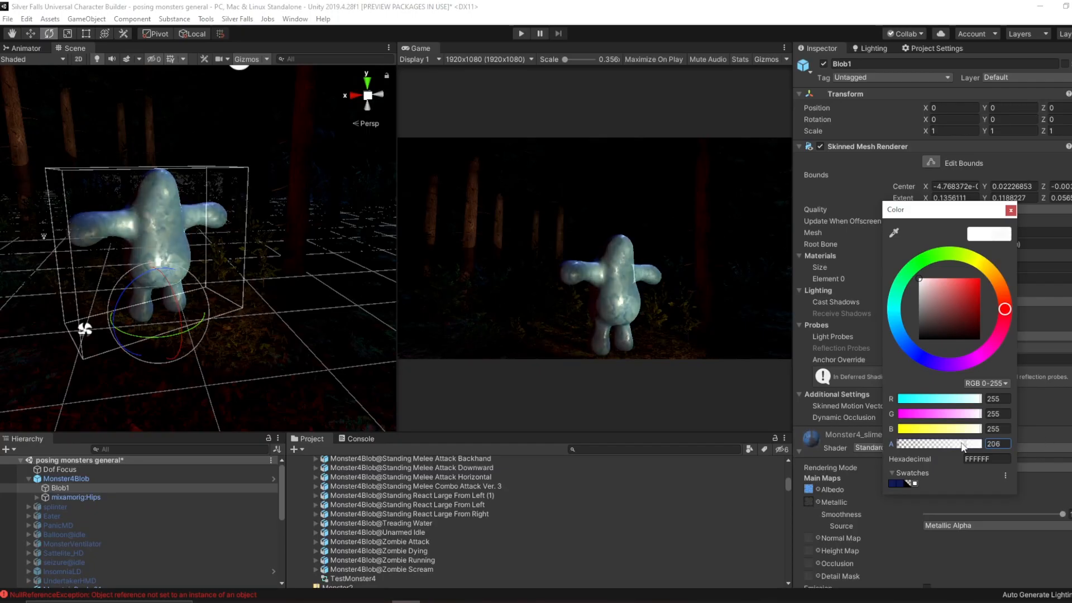
{"action": "left_click_drag", "start_coordinate": [944, 444], "coordinate": [967, 443]}
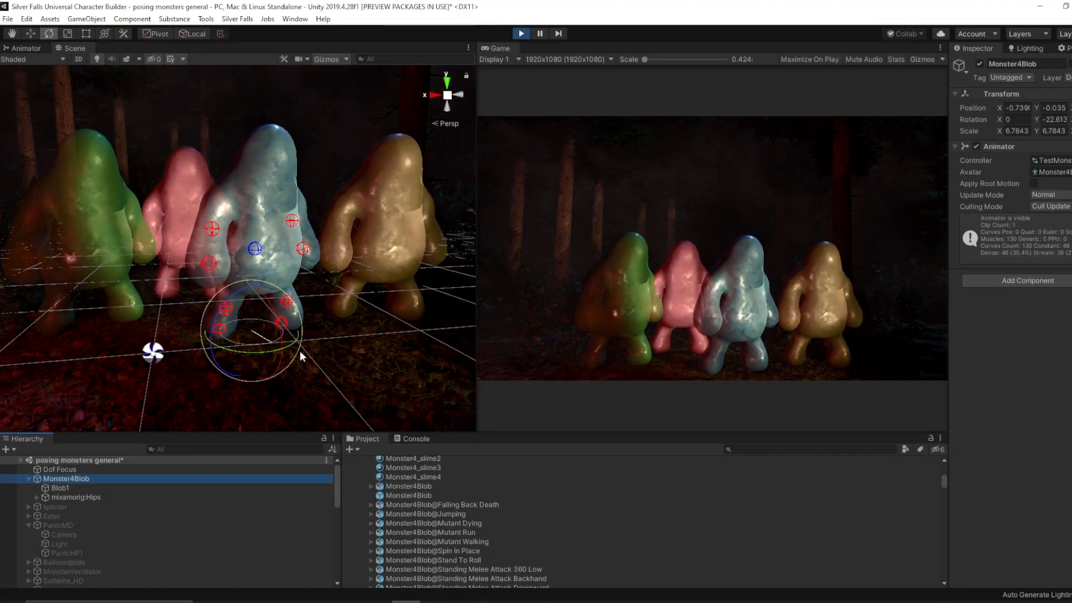
Step: Turn the blue blob slightly and select another slime monster's root object
{"action": "left_click_drag", "start_coordinate": [301, 355], "coordinate": [184, 351]}
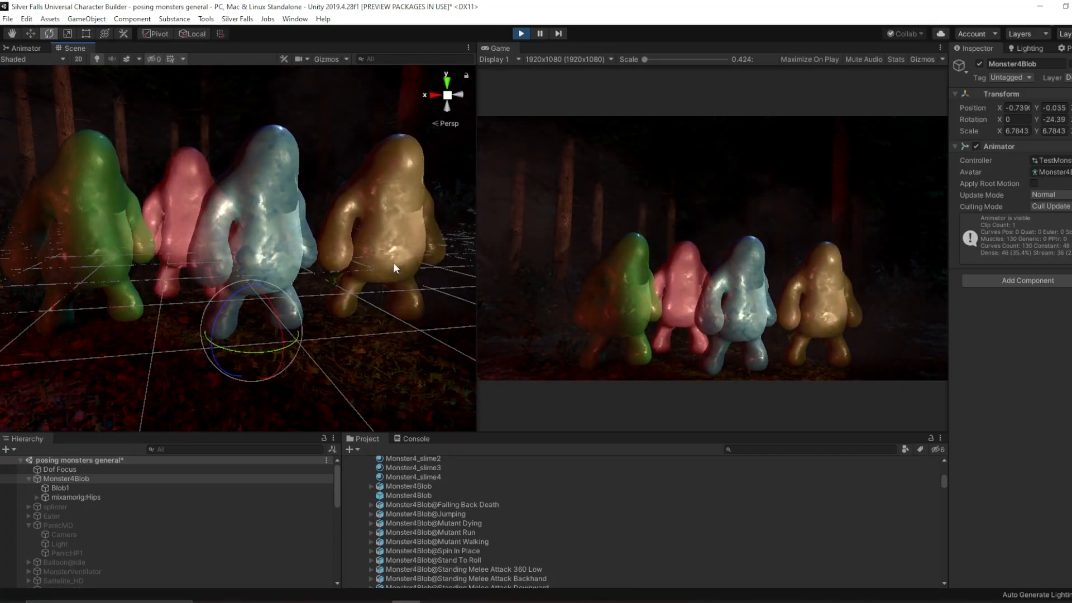
{"action": "left_click", "coordinate": [59, 583]}
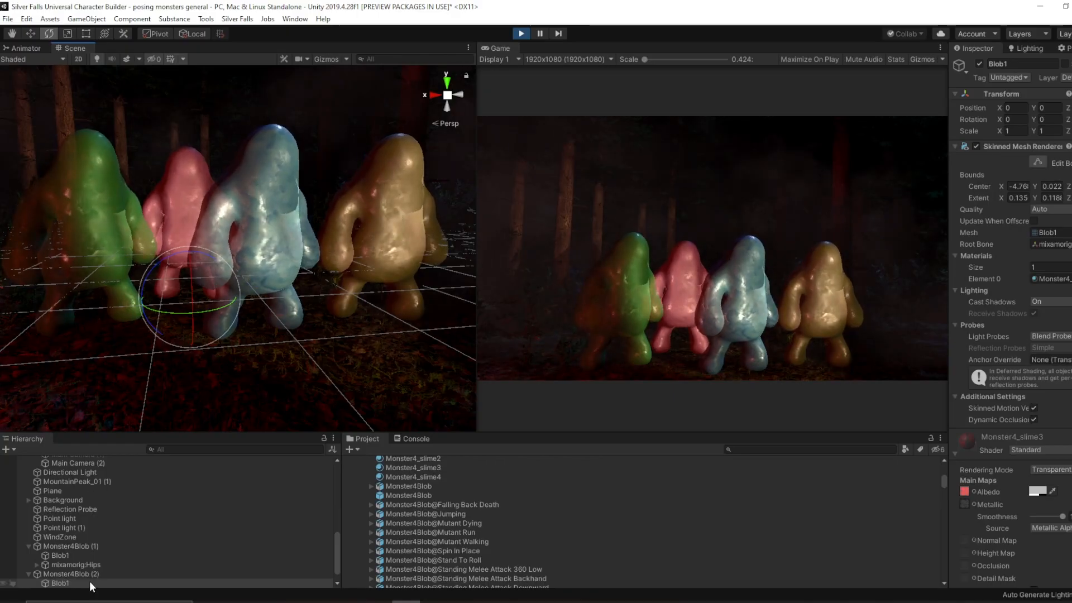
{"action": "left_click", "coordinate": [70, 573]}
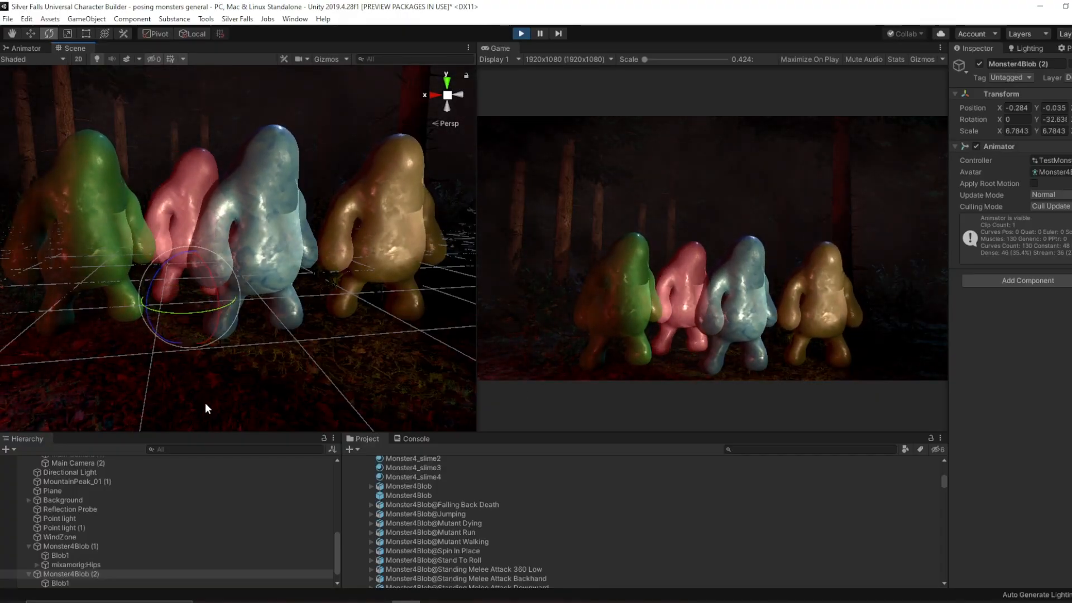
Step: Maximize the Game view to watch the four blobs walking in the forest
{"action": "left_click", "coordinate": [539, 33]}
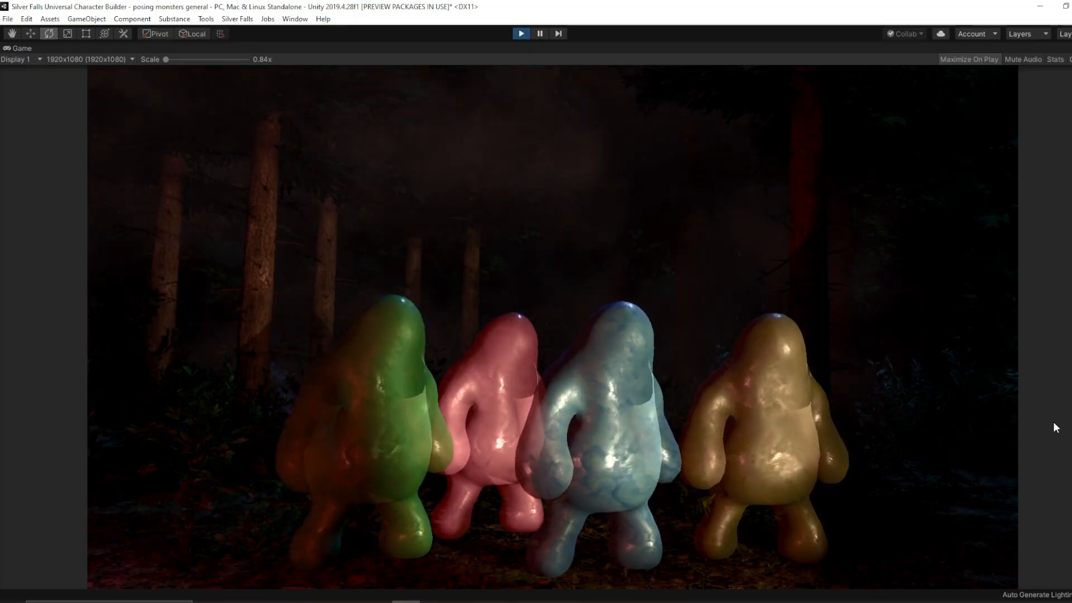
{"action": "left_click", "coordinate": [520, 33]}
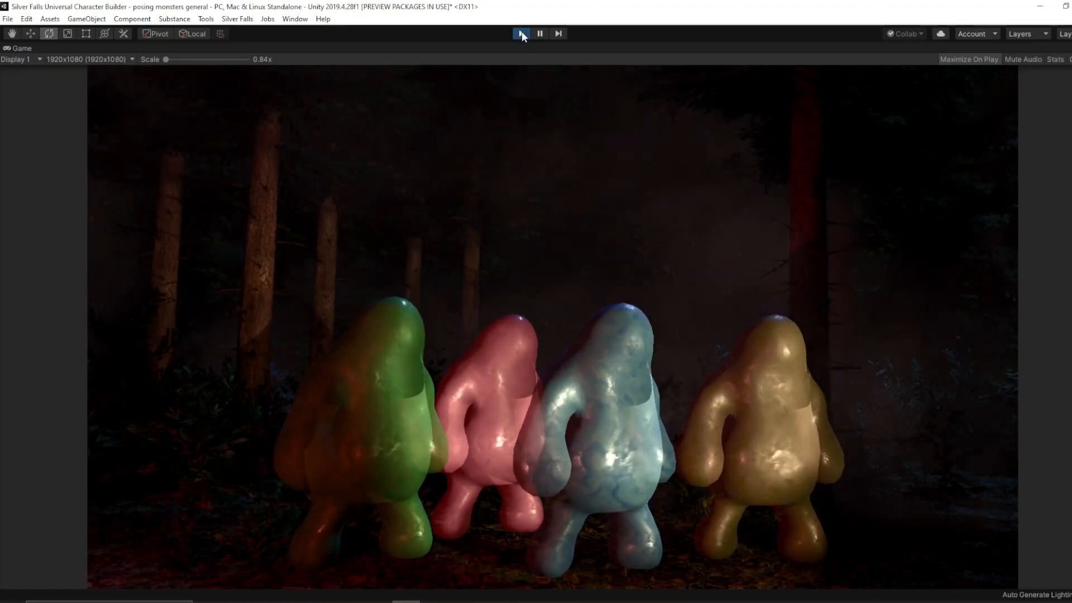